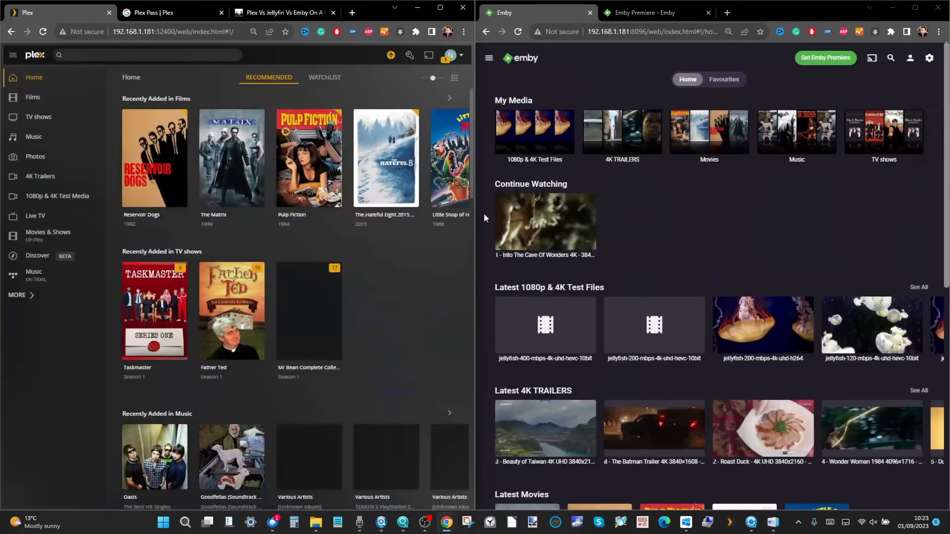
pyautogui.moveTo(450, 157)
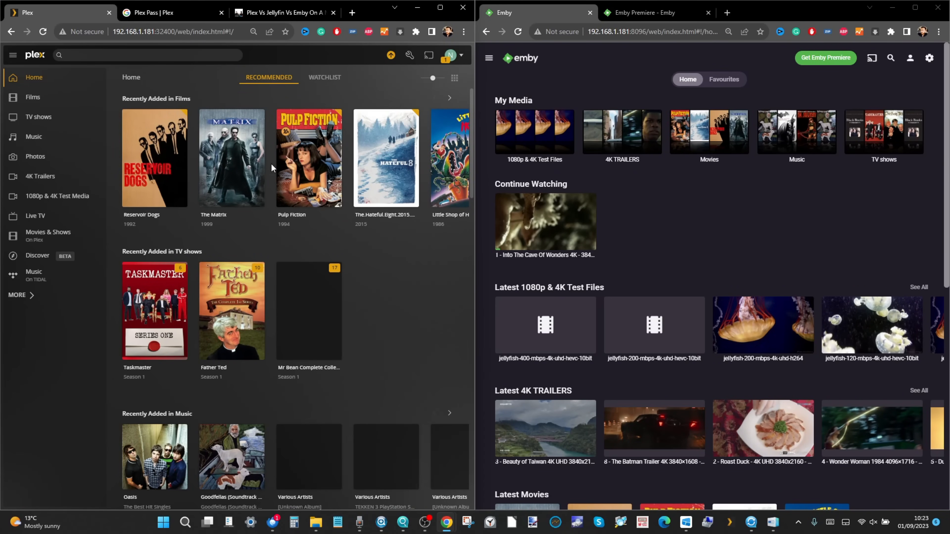
pyautogui.moveTo(231, 170)
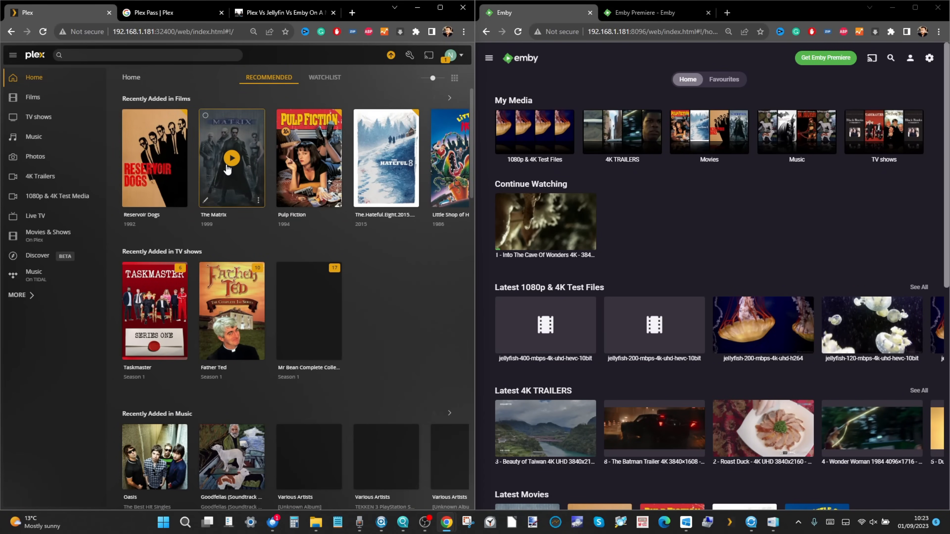
pyautogui.moveTo(754, 202)
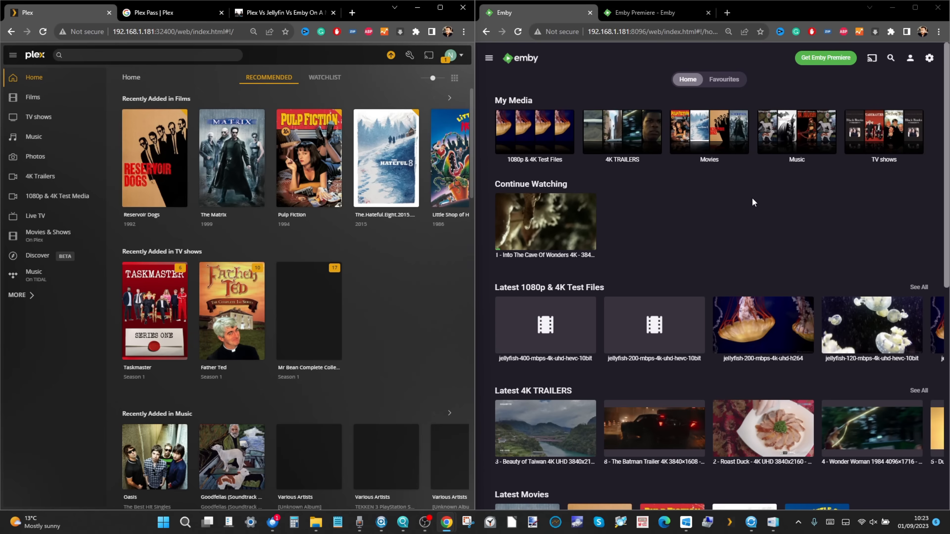
pyautogui.moveTo(578, 233)
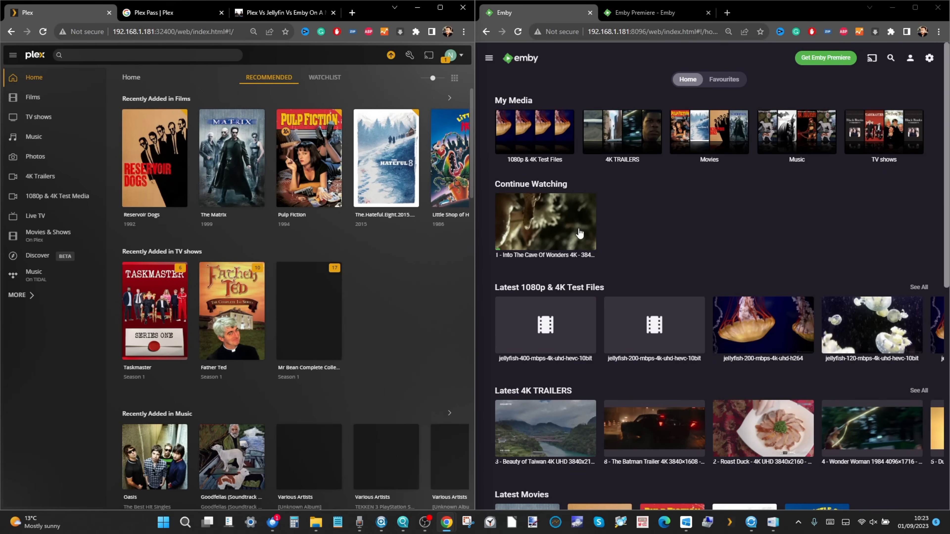
pyautogui.moveTo(637, 211)
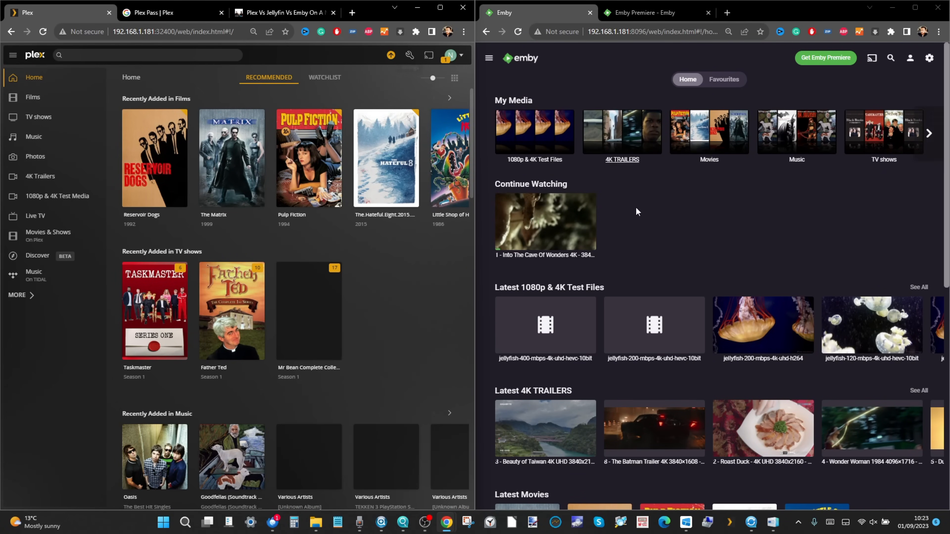
pyautogui.moveTo(400, 277)
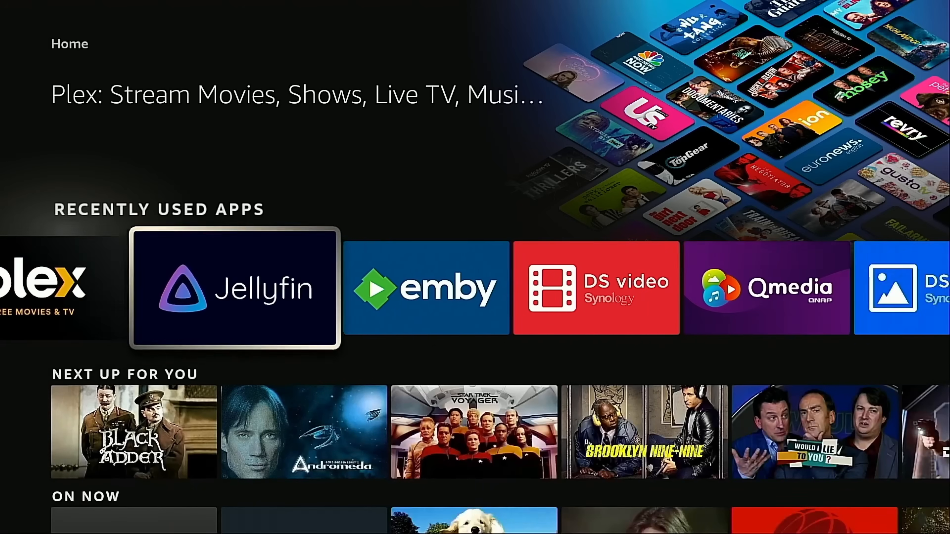
# - Expand the Plex sidebar to all servers and libraries, and bring up the DS920plus server's options menu
pyautogui.hscroll(-3)
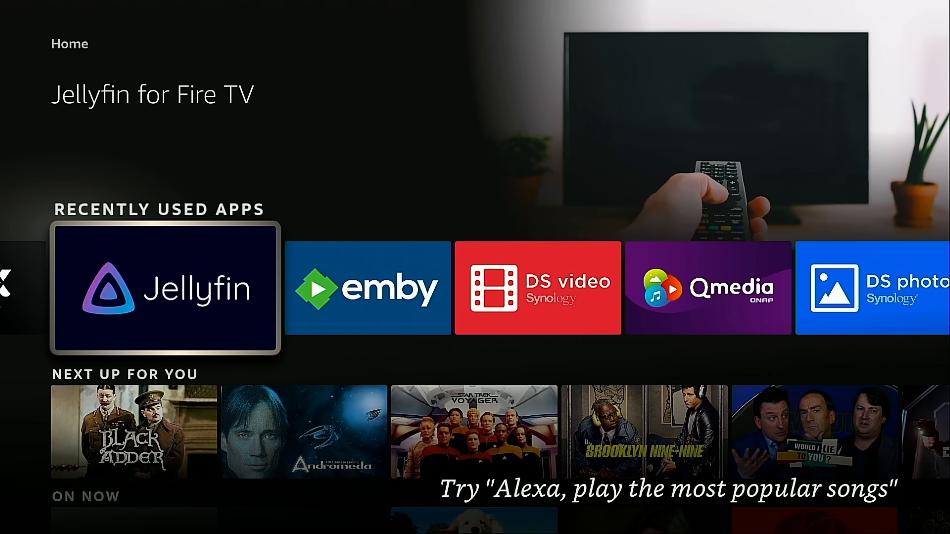
pyautogui.hscroll(3)
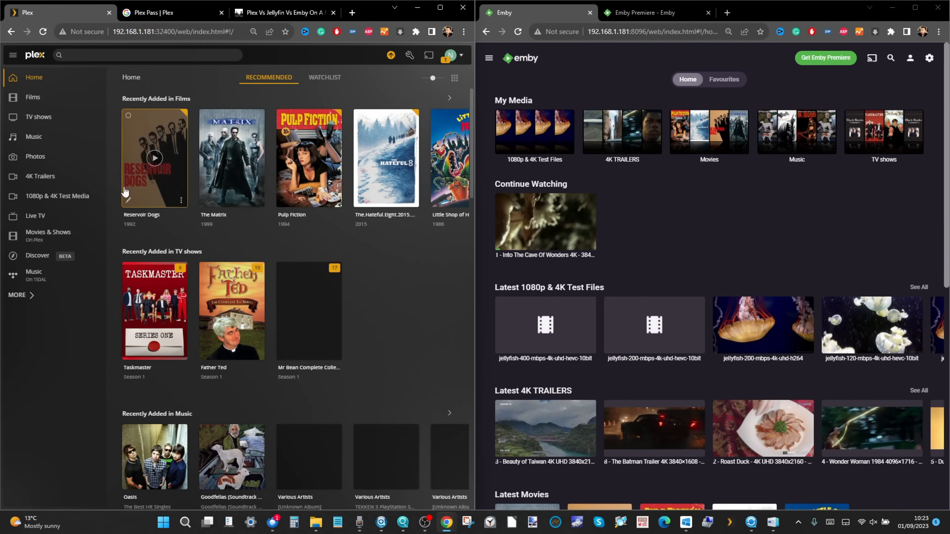
pyautogui.moveTo(188, 89)
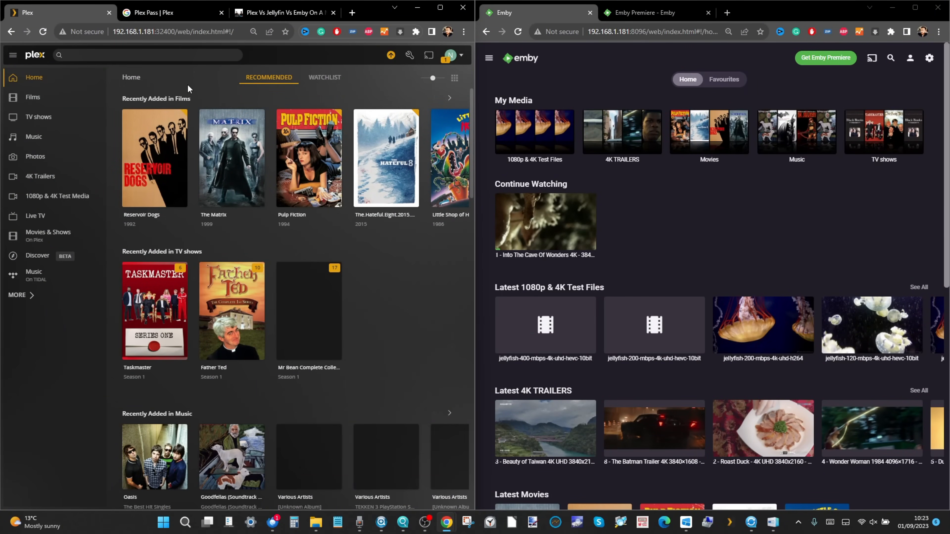
pyautogui.moveTo(34, 77)
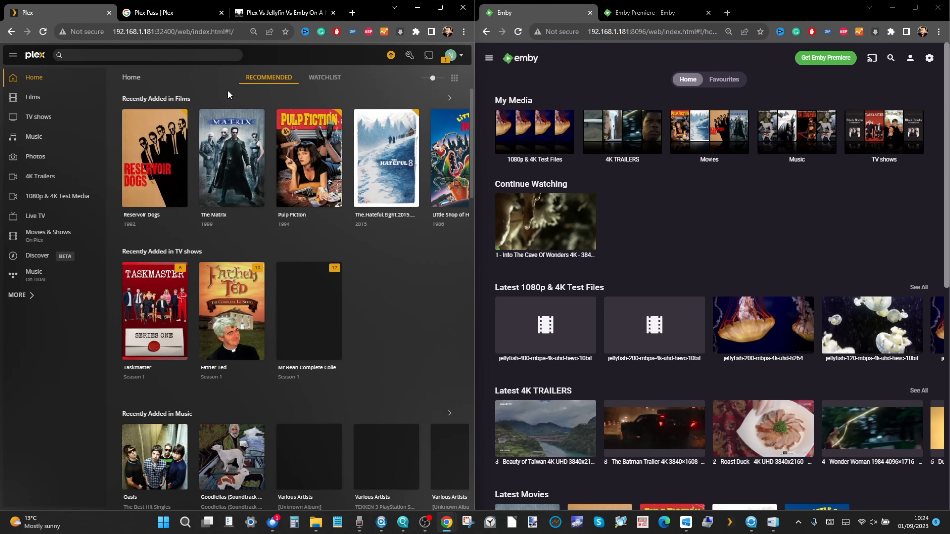
pyautogui.moveTo(19, 299)
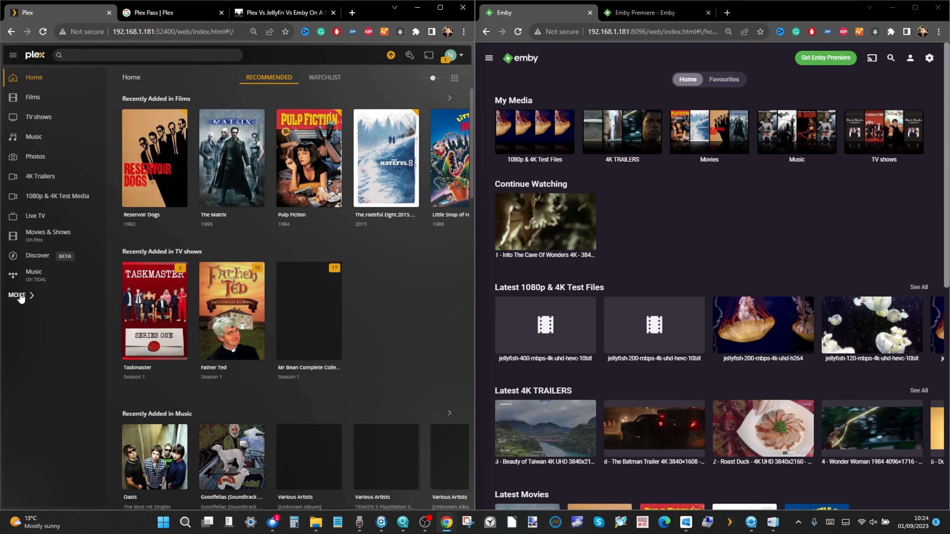
pyautogui.click(19, 295)
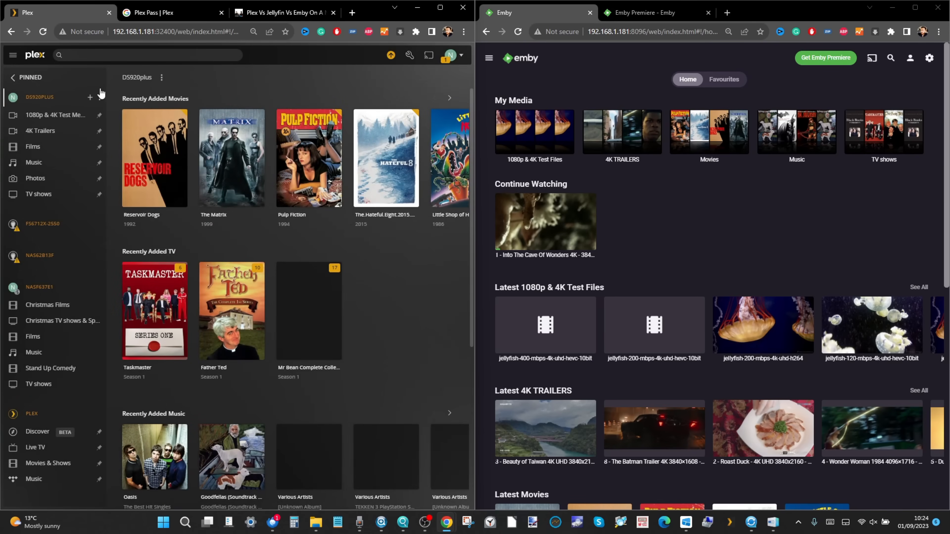
pyautogui.click(99, 97)
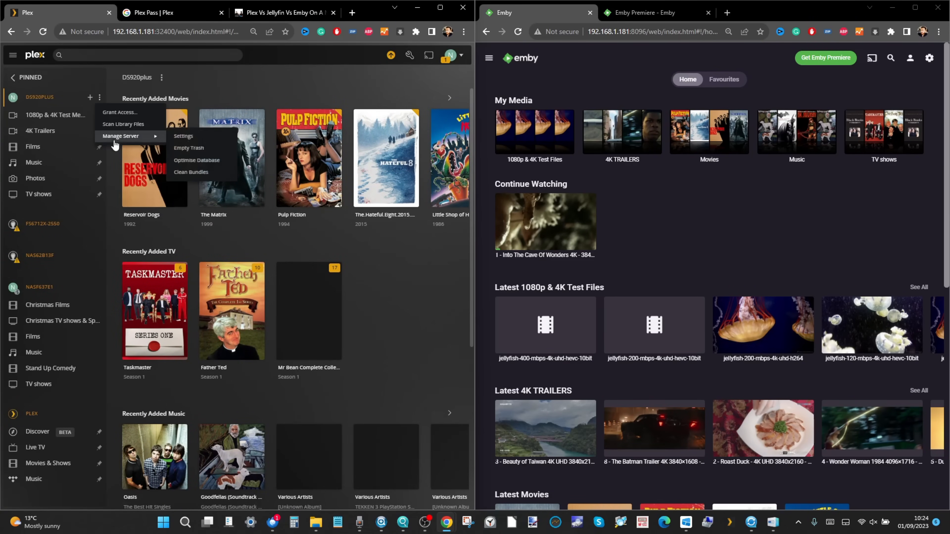
pyautogui.moveTo(84, 277)
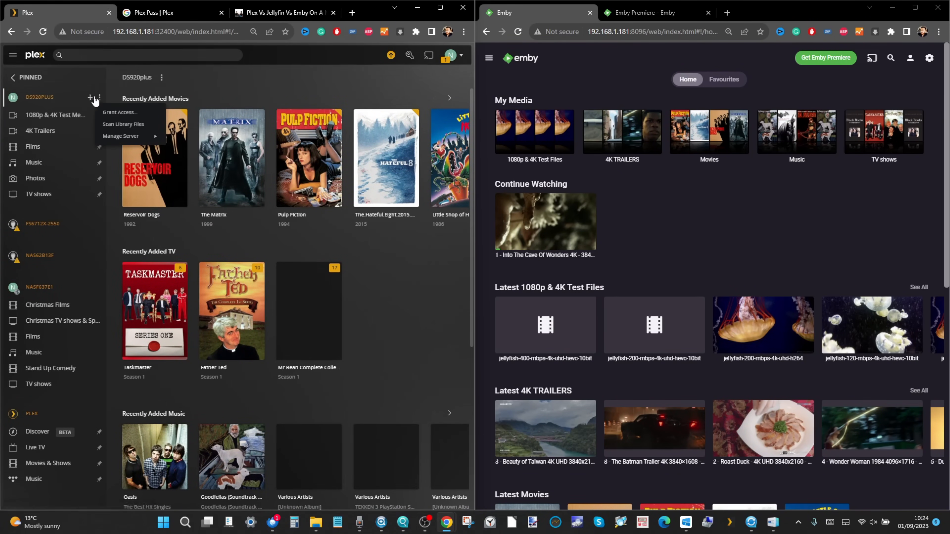
pyautogui.moveTo(125, 113)
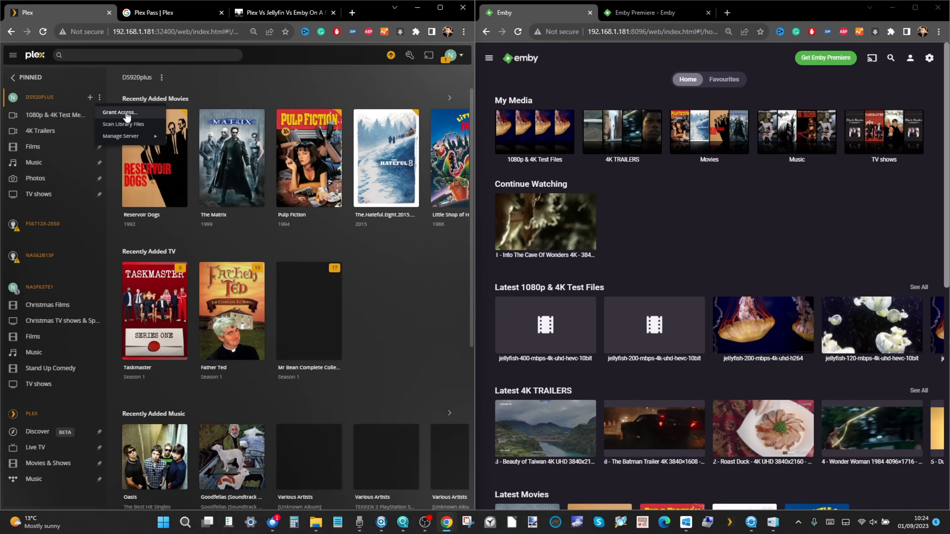
pyautogui.moveTo(121, 135)
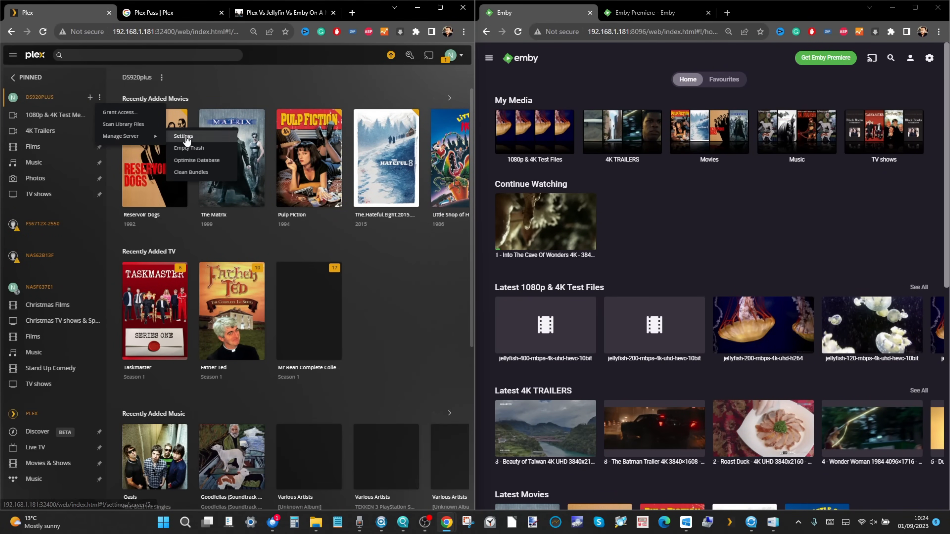
# - Browse the DS920plus server's Agents, Plugins, Network and Transcoder settings pages
pyautogui.click(183, 135)
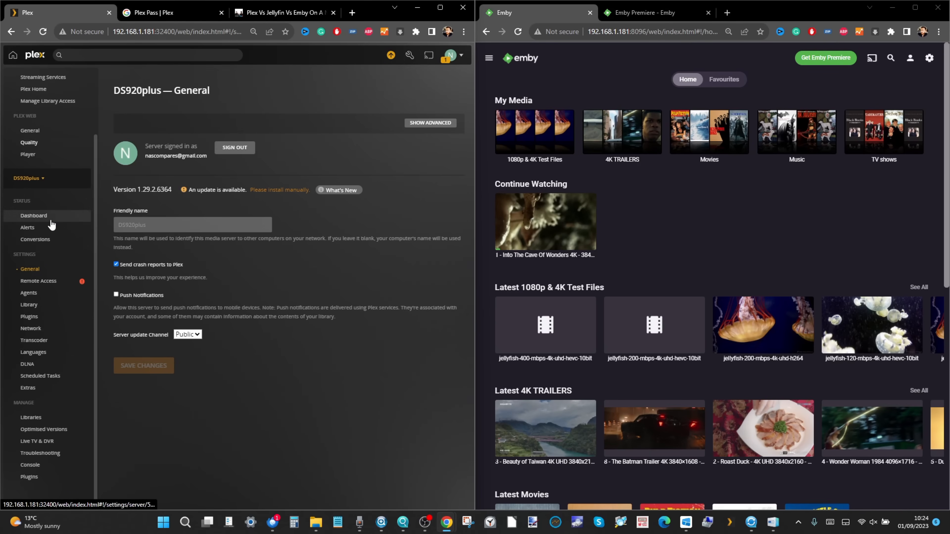
pyautogui.click(29, 294)
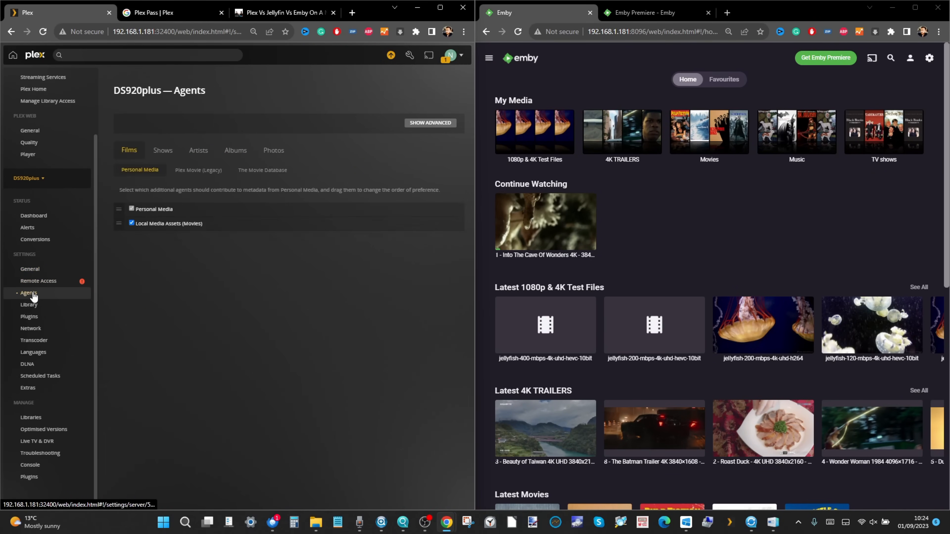
pyautogui.click(29, 316)
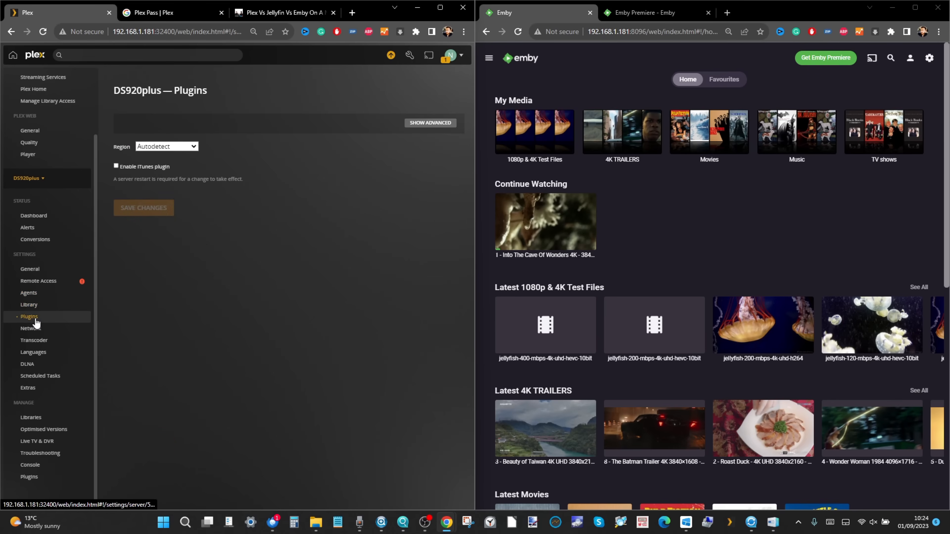
pyautogui.click(30, 327)
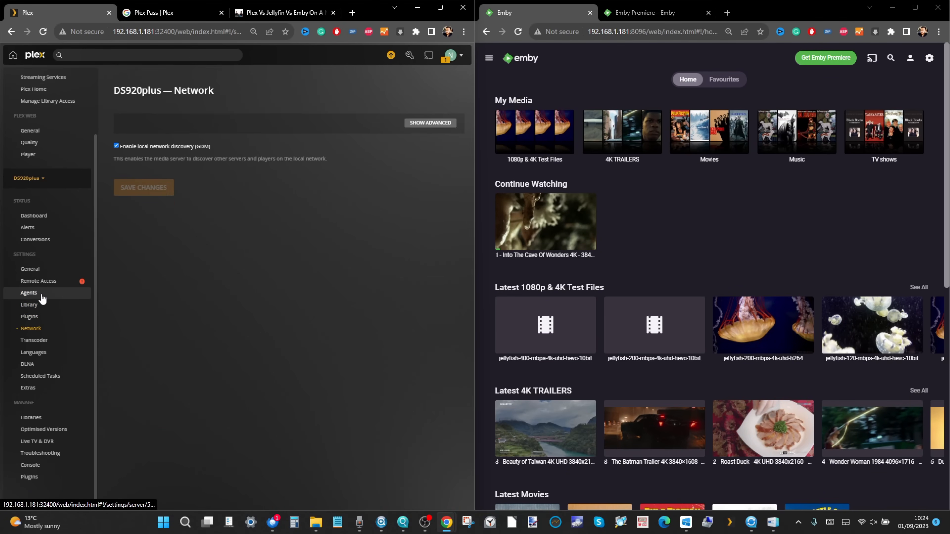
pyautogui.click(35, 340)
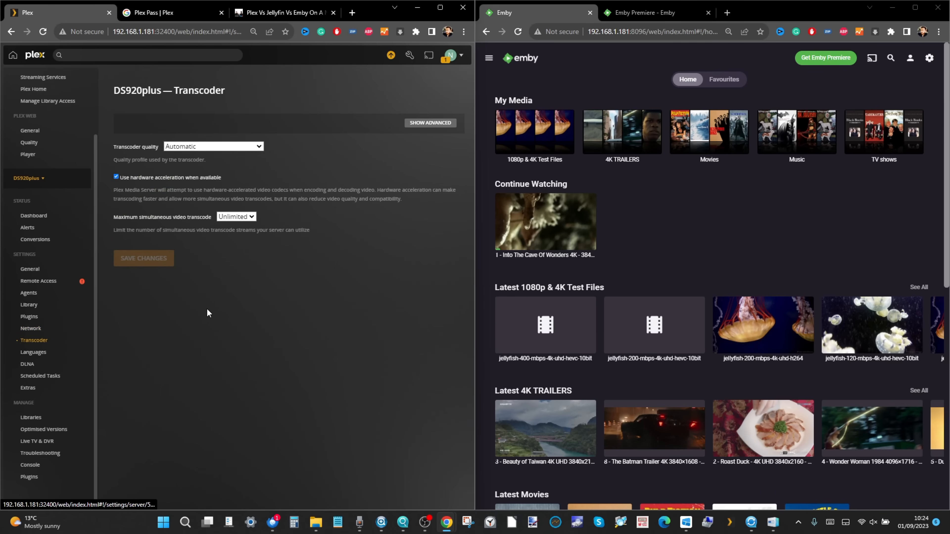
pyautogui.moveTo(140, 289)
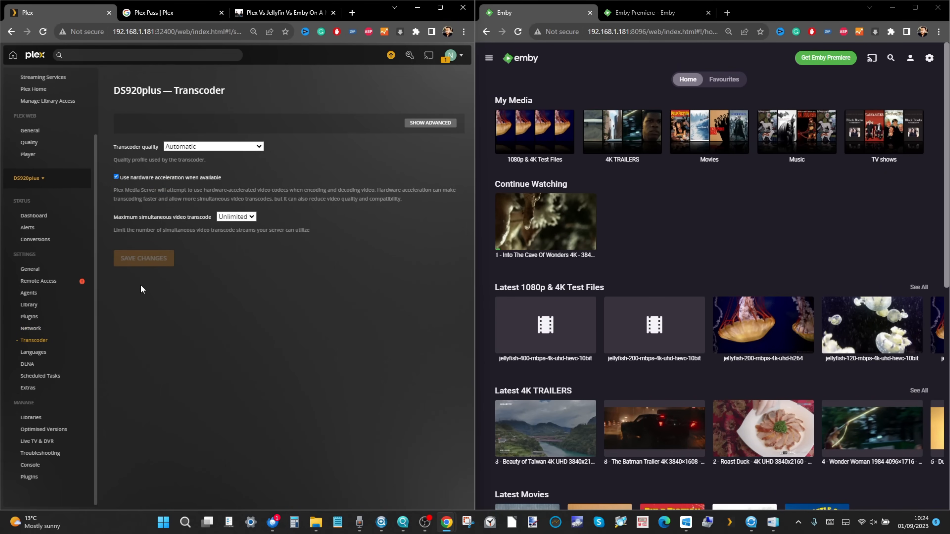
# - Set transcoder quality to 'Make my CPU hurt', view Languages and Scheduled Tasks, then return to Plex Home
pyautogui.click(213, 146)
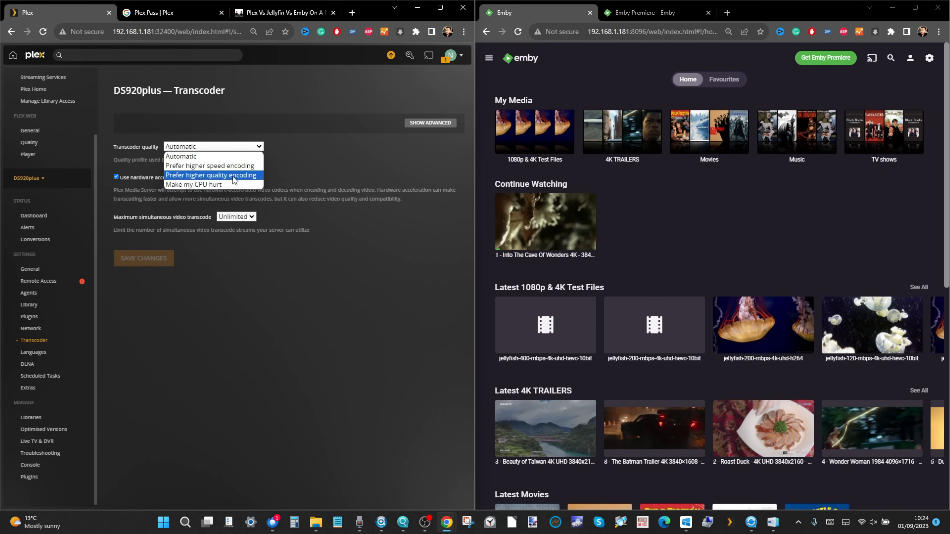
pyautogui.click(194, 184)
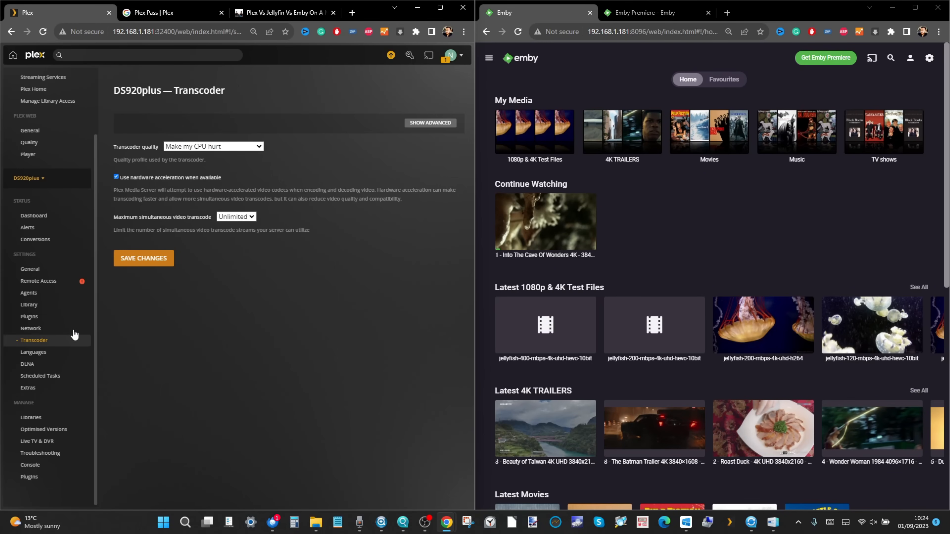
pyautogui.click(32, 352)
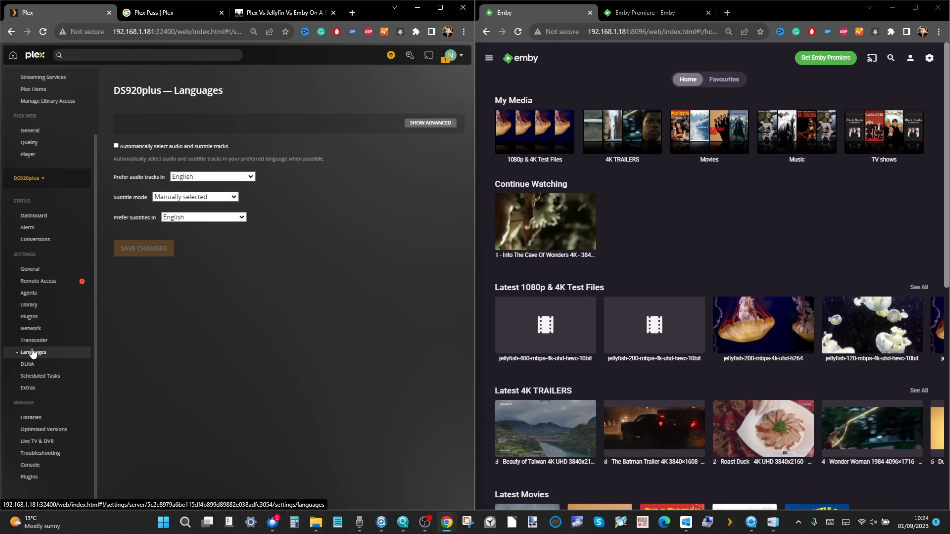
pyautogui.click(40, 376)
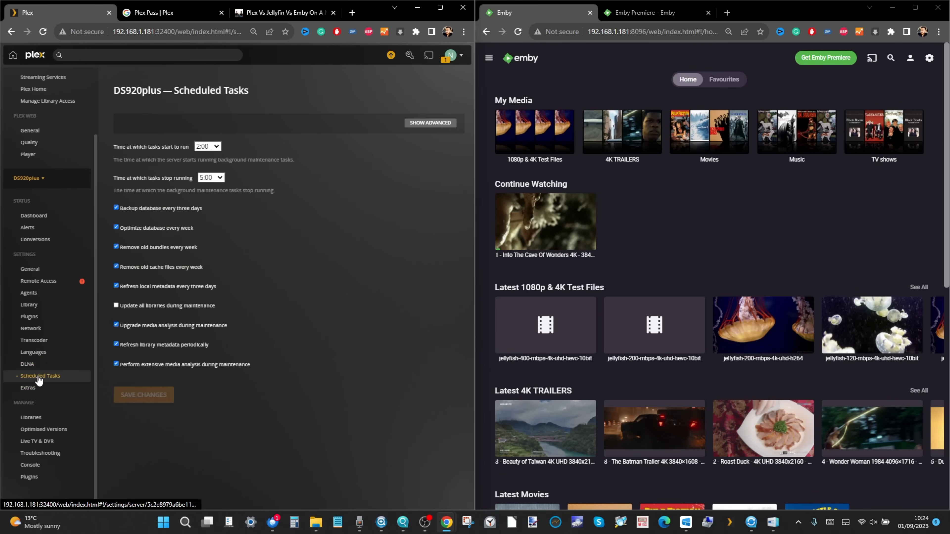
pyautogui.click(33, 216)
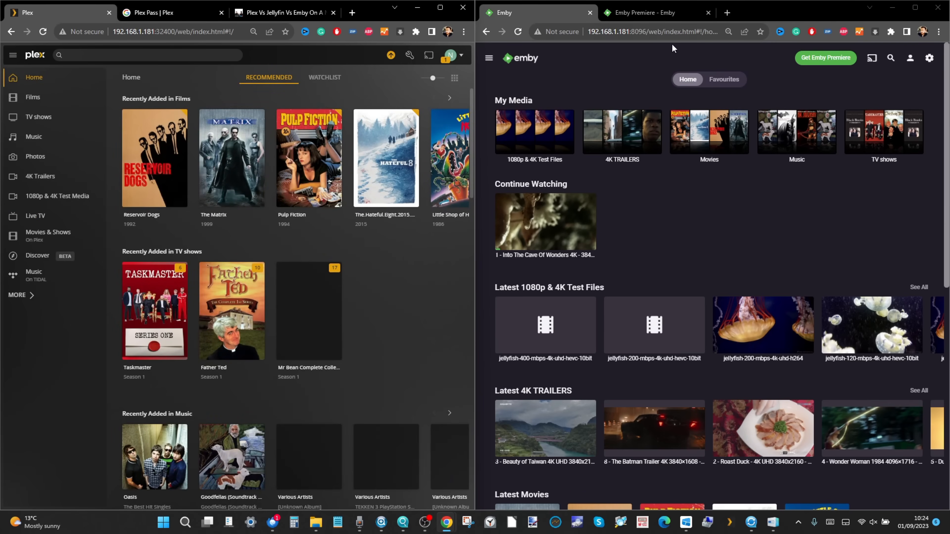
pyautogui.moveTo(648, 138)
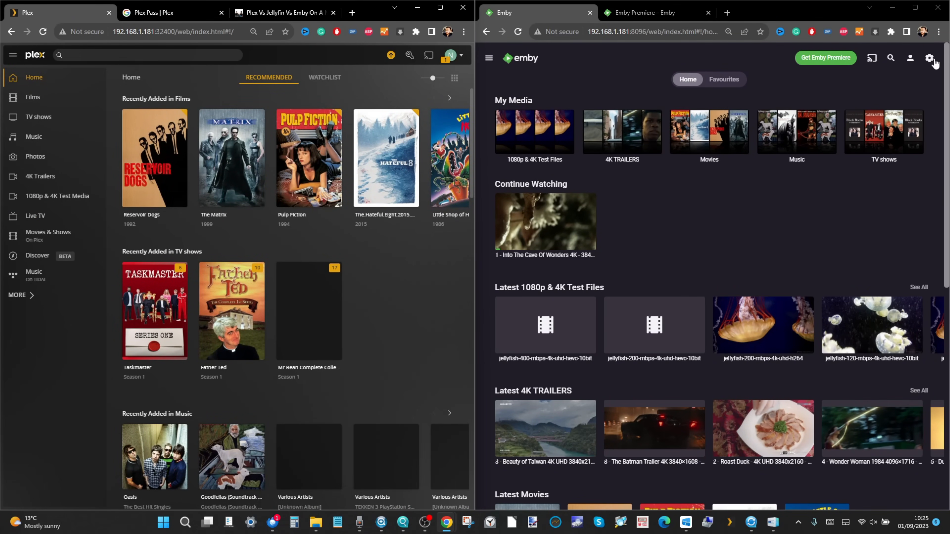
# - From the Emby dashboard, view the Emby Premiere page and the server Network settings
pyautogui.click(930, 58)
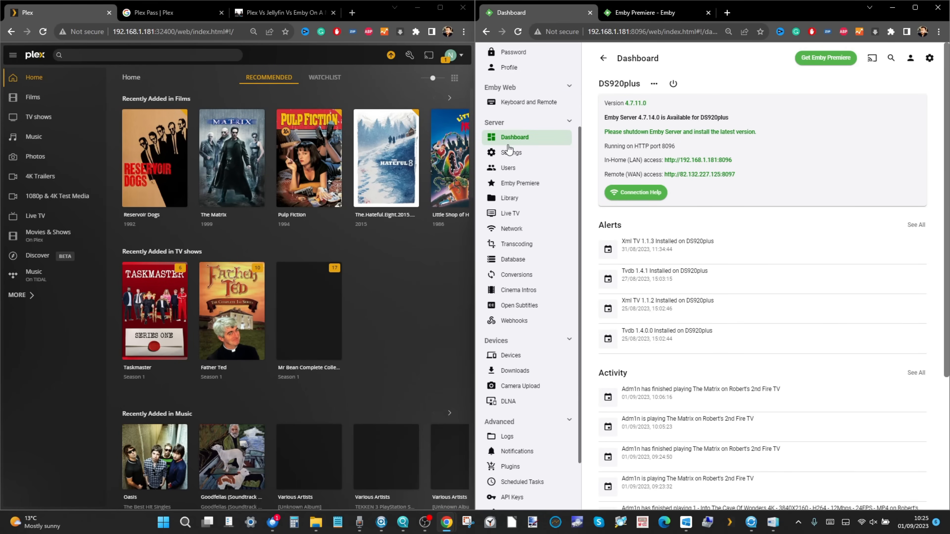
pyautogui.click(519, 183)
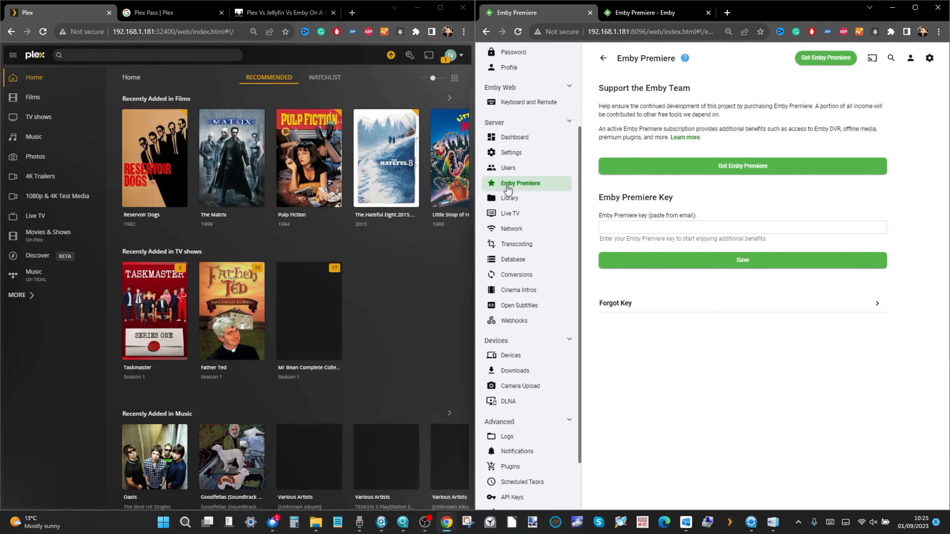
pyautogui.click(510, 228)
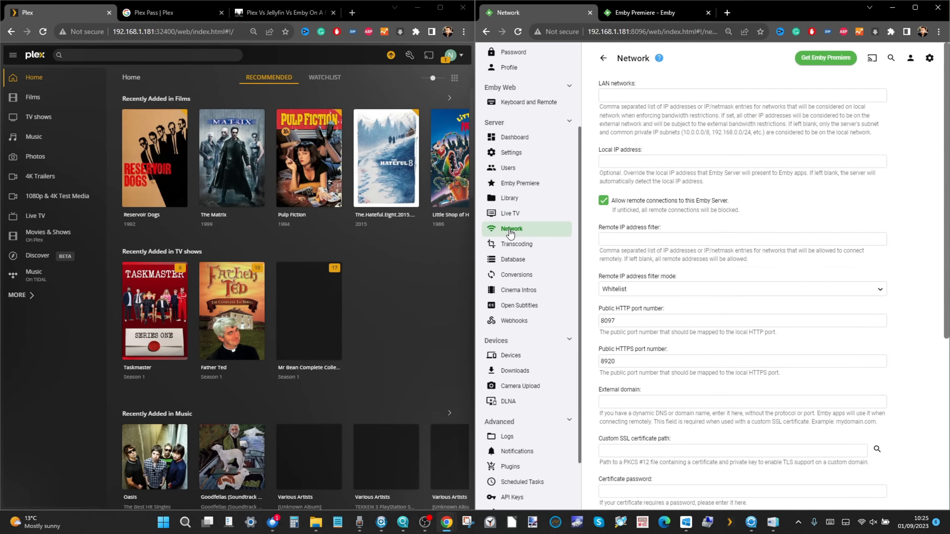
# - Review the Emby Database and Webhooks settings, then return to the Emby home screen
pyautogui.click(512, 261)
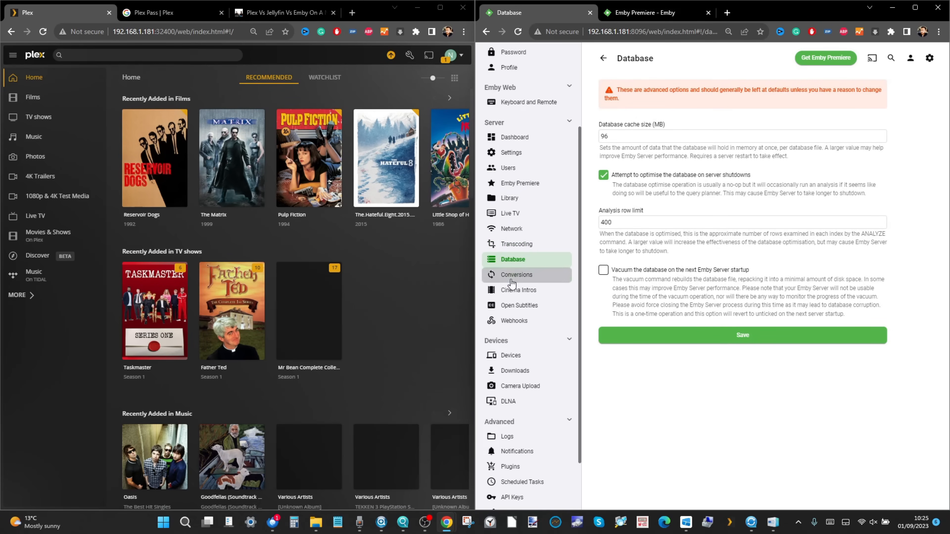
pyautogui.click(514, 256)
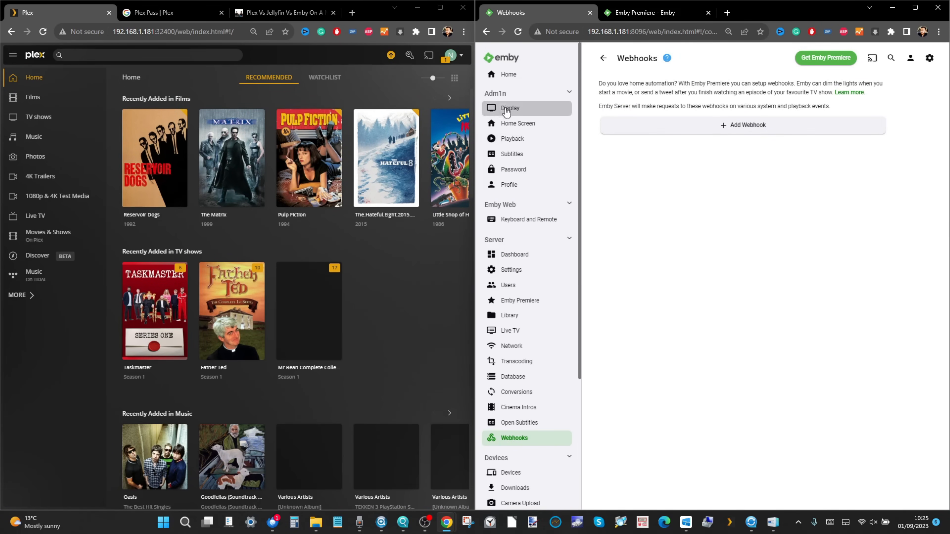
pyautogui.click(508, 73)
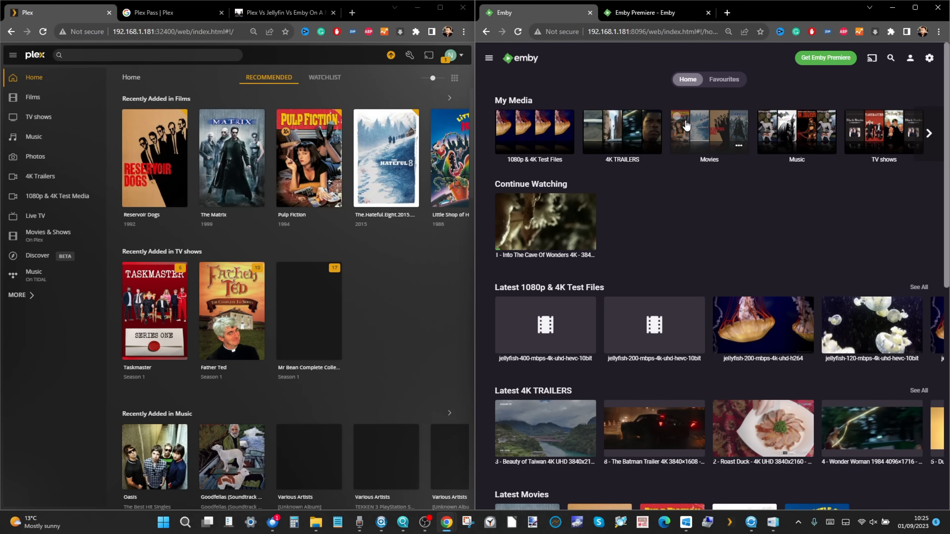
pyautogui.moveTo(685, 121)
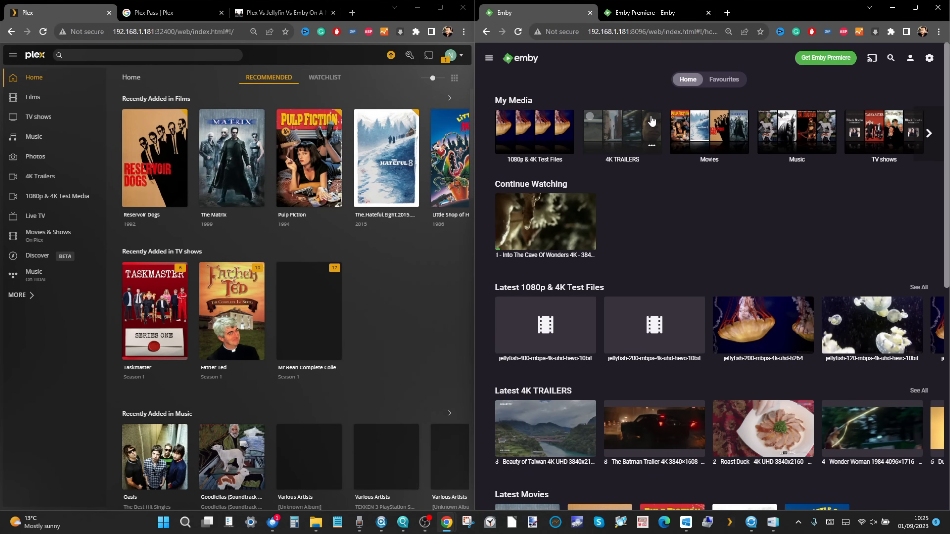
# - Show the Plex Pass monthly, annual and lifetime plans beside Emby Premiere's license options
pyautogui.click(158, 12)
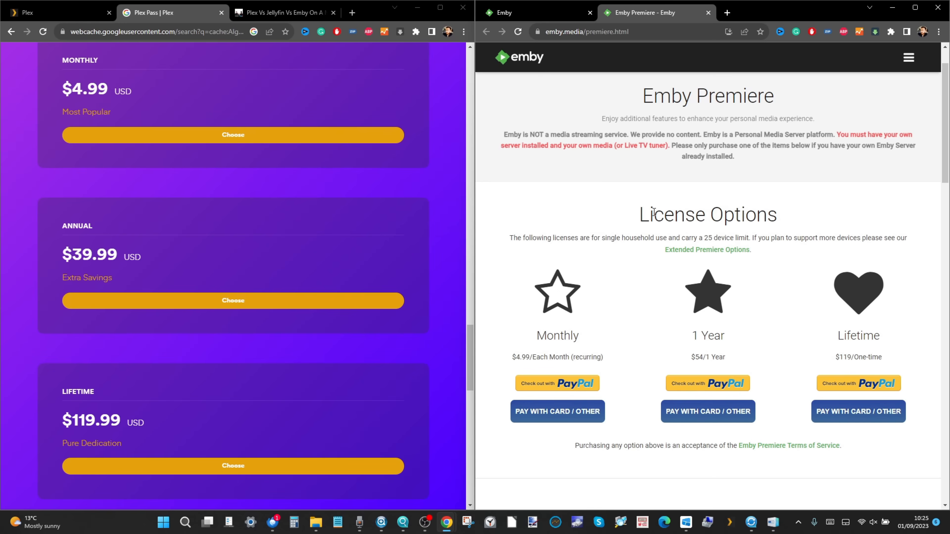
pyautogui.scroll(-3)
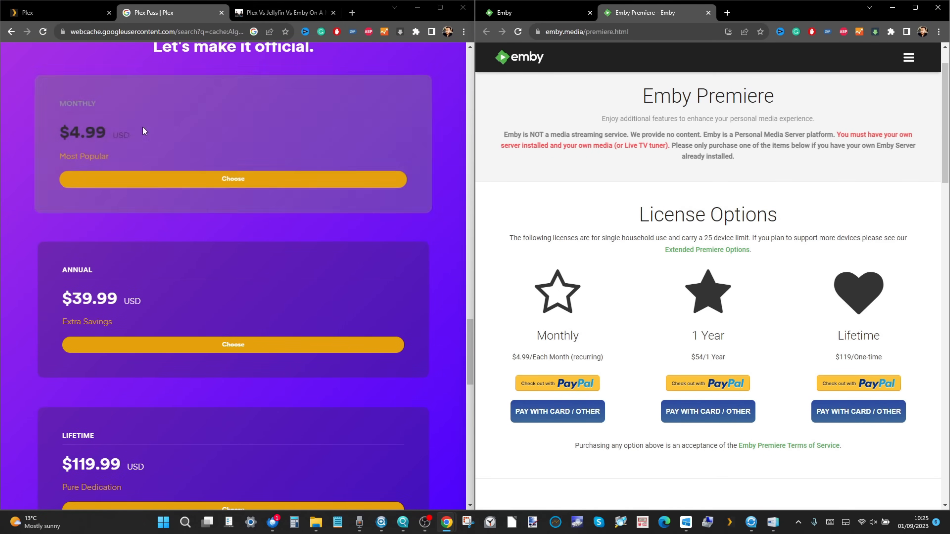
# - Scroll the NASCompares article to the client app table and highlight Plex's 'No' for Linux clients
pyautogui.click(285, 12)
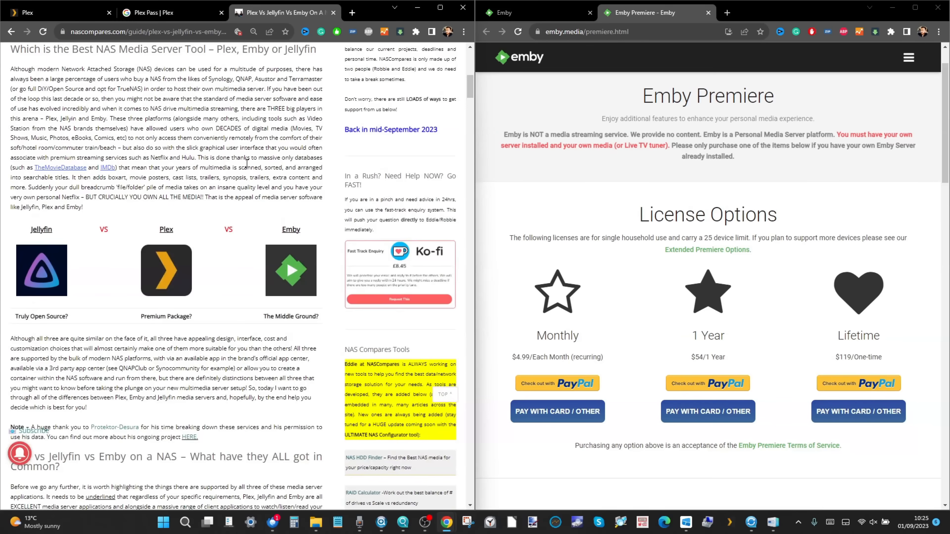
pyautogui.scroll(-3)
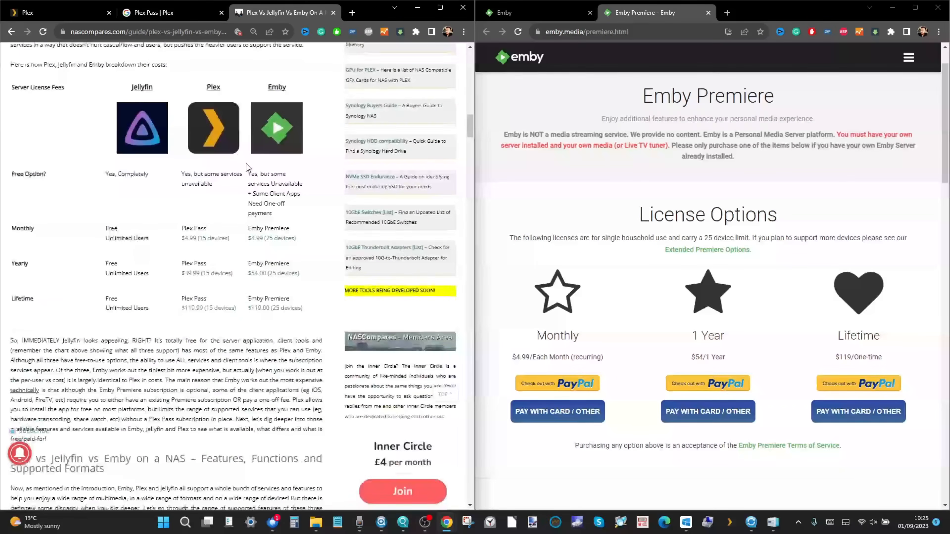
pyautogui.scroll(-3)
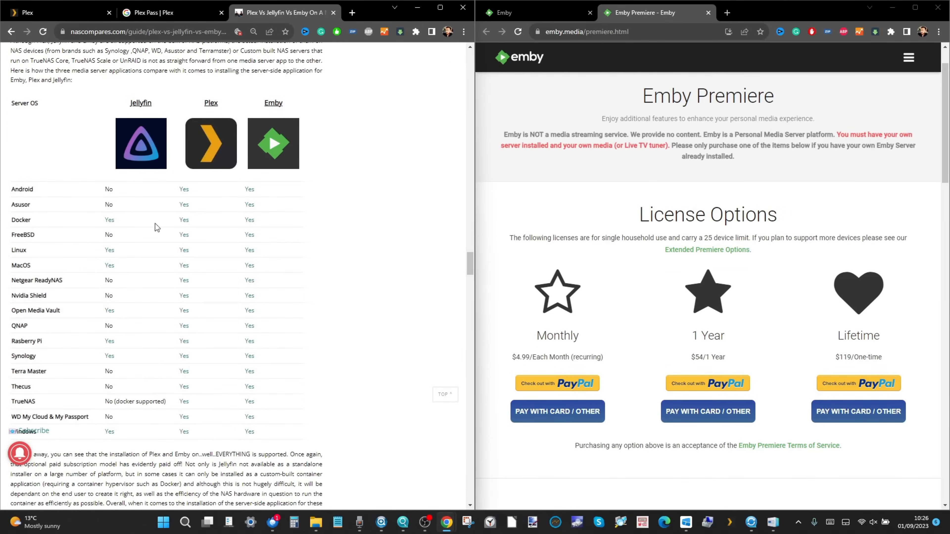
pyautogui.scroll(-3)
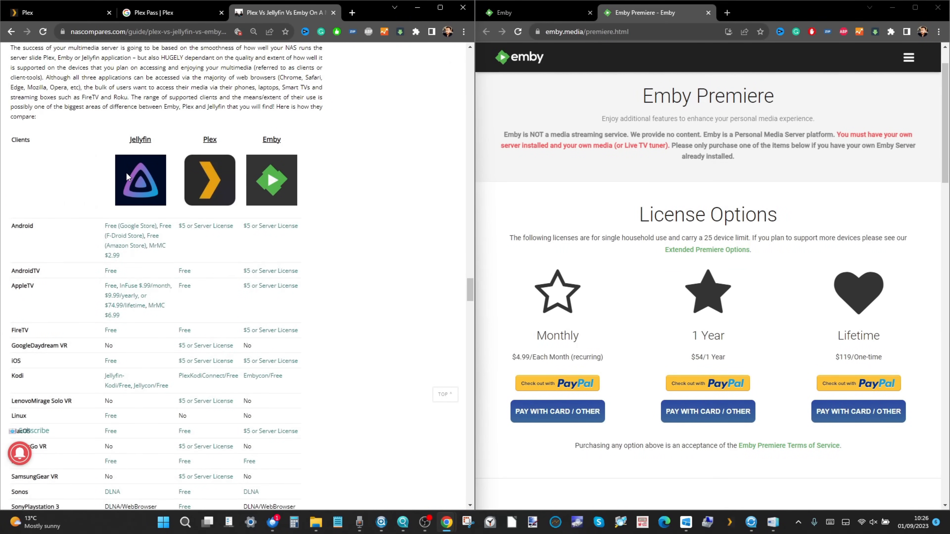
pyautogui.scroll(-3)
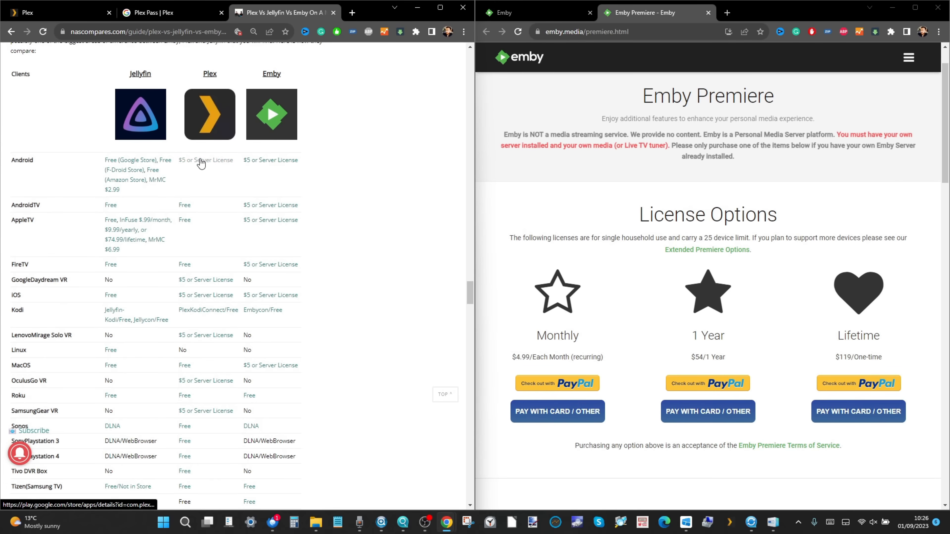
pyautogui.scroll(-3)
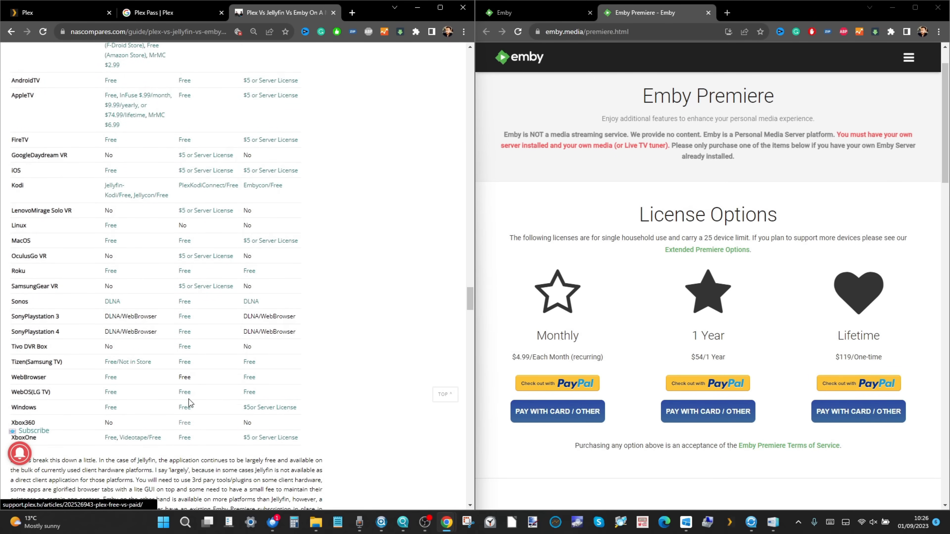
pyautogui.doubleClick(183, 225)
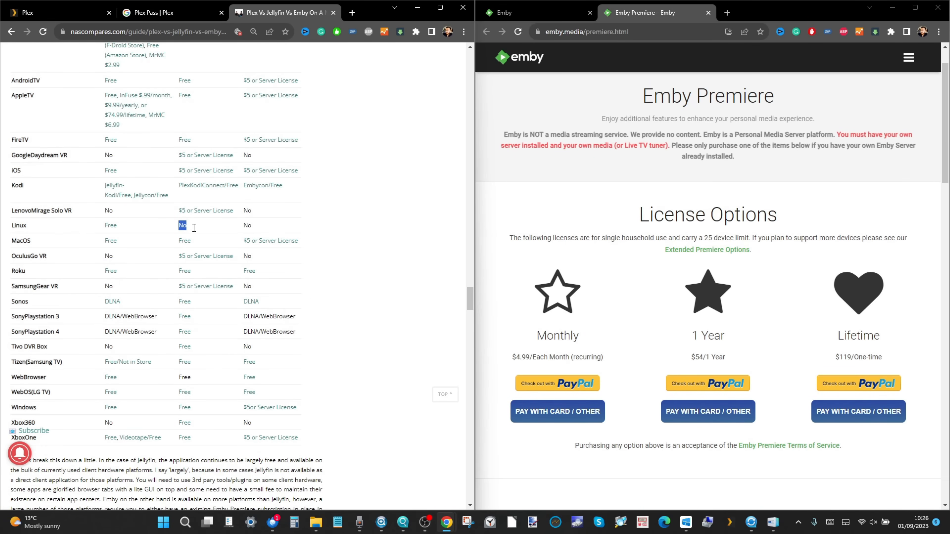
# - Continue down the client cost table, then return to the Plex Pass plans beside Emby Premiere
pyautogui.scroll(-3)
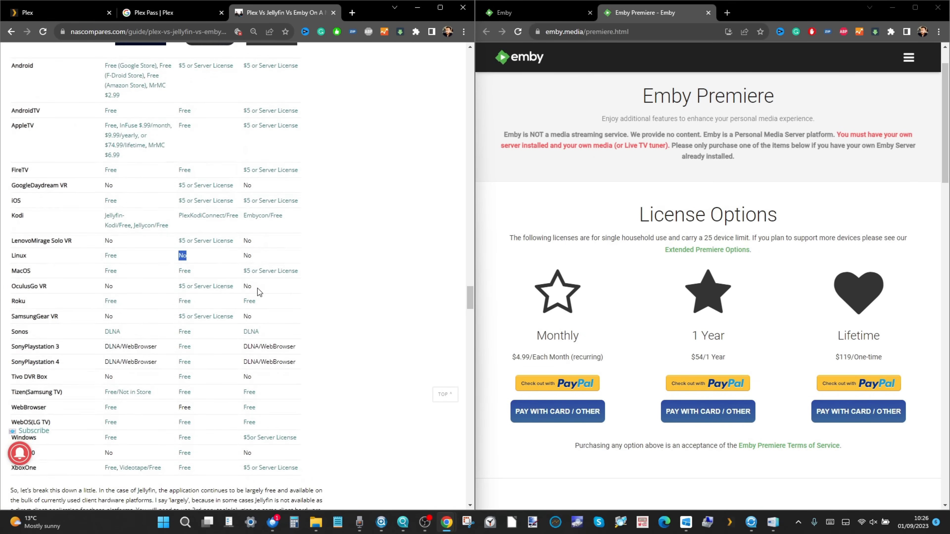
pyautogui.scroll(-3)
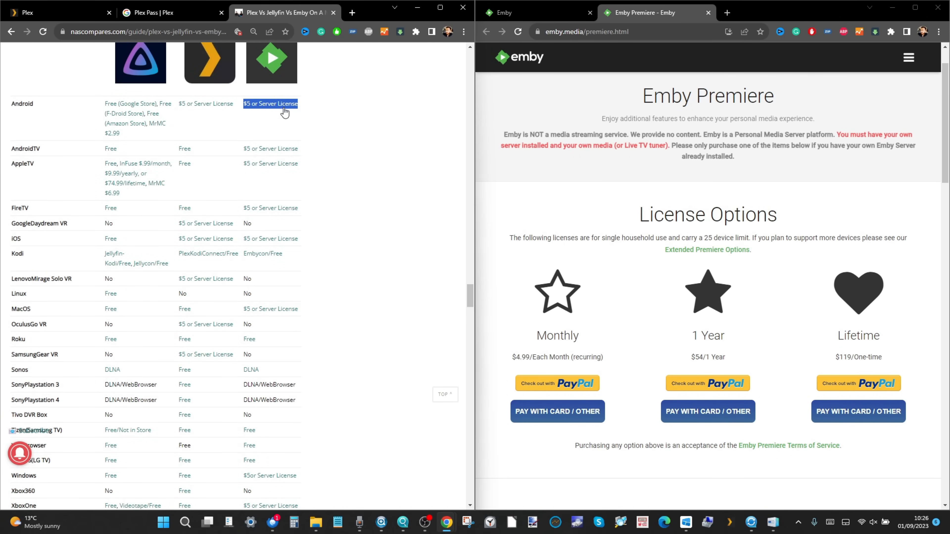
pyautogui.moveTo(290, 113)
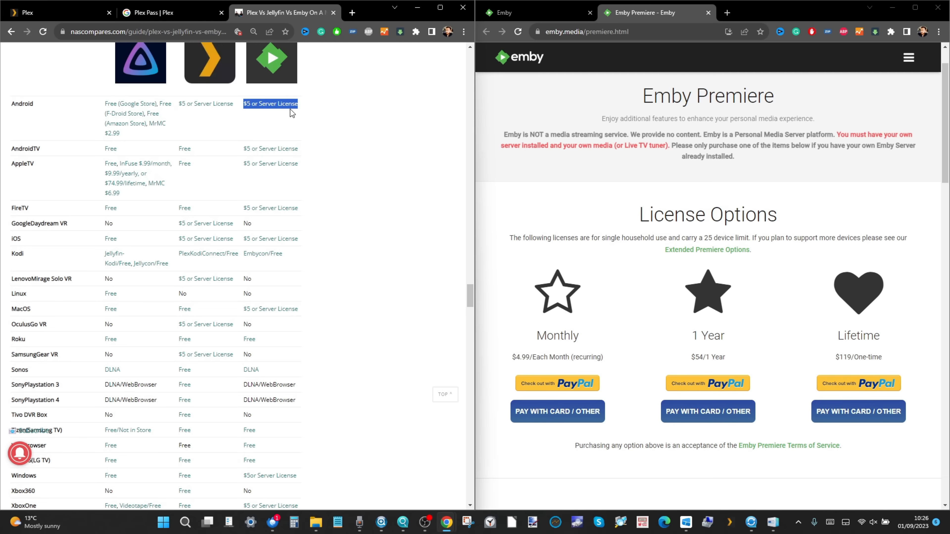
pyautogui.moveTo(256, 113)
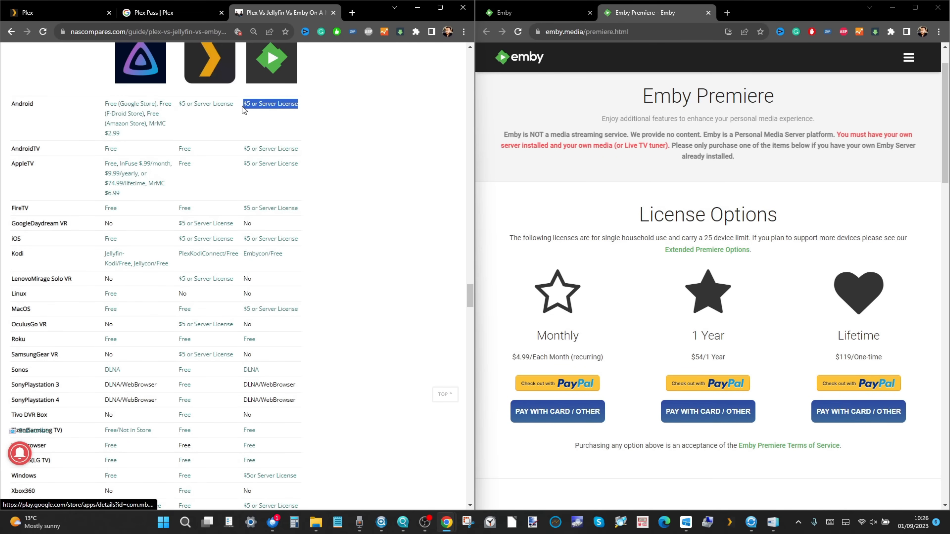
pyautogui.moveTo(255, 114)
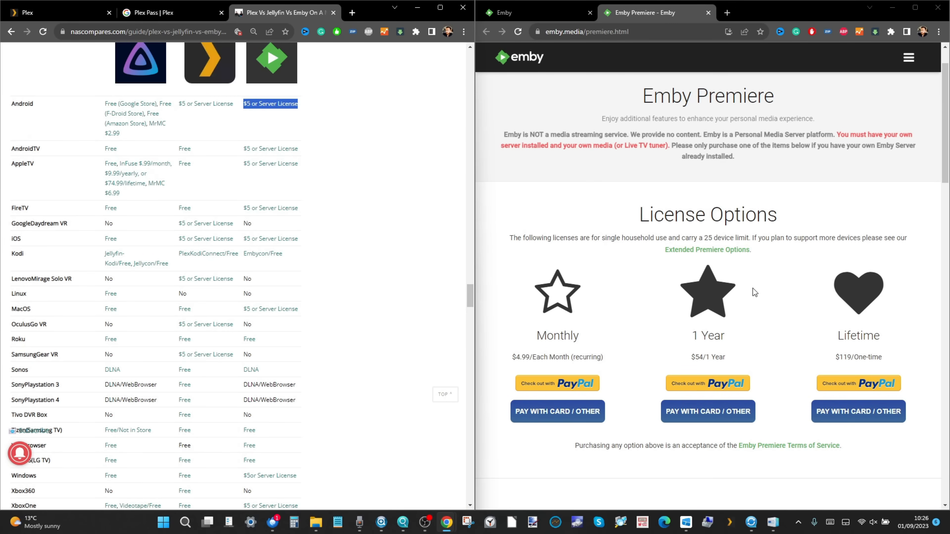
pyautogui.scroll(-3)
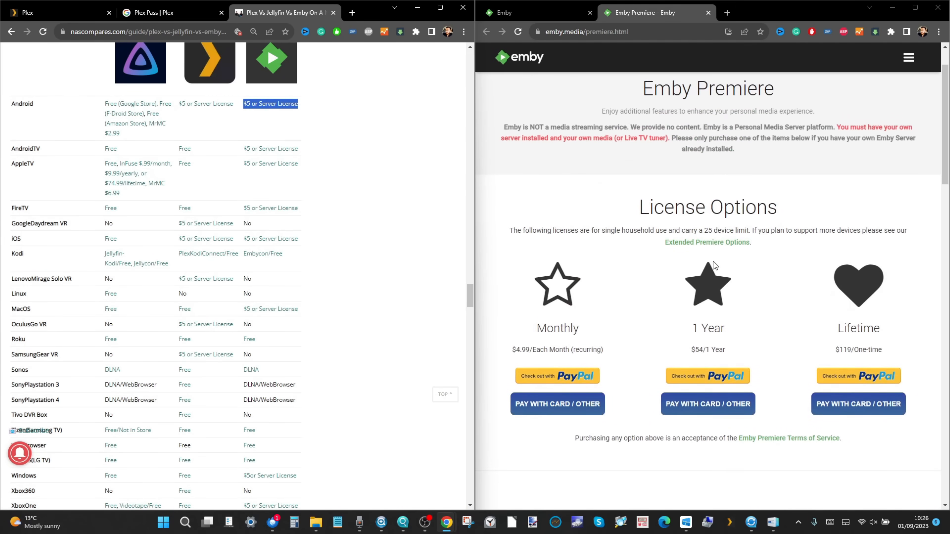
pyautogui.moveTo(235, 110)
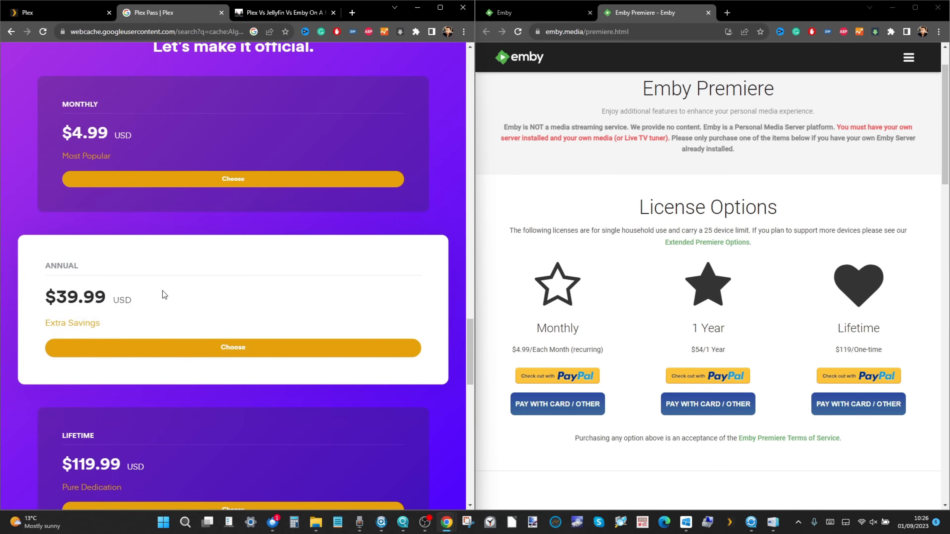
pyautogui.scroll(-3)
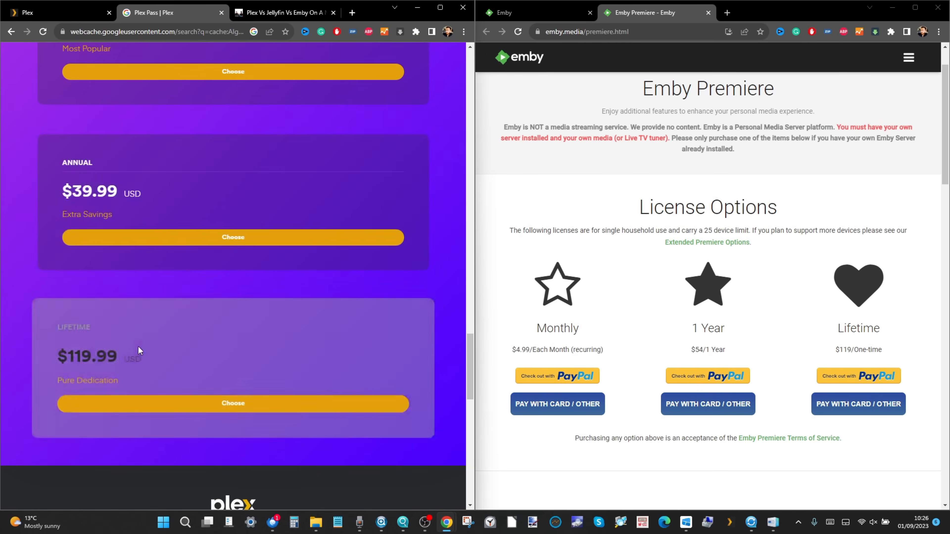
pyautogui.moveTo(139, 357)
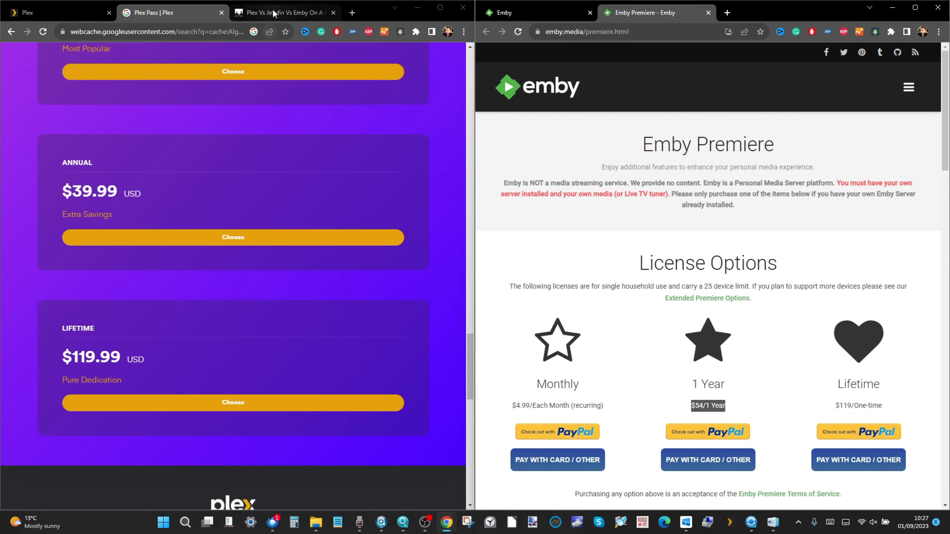
# - Return to the NASCompares article and scroll to the Jellyfin, Plex and Emby server OS support table
pyautogui.click(282, 12)
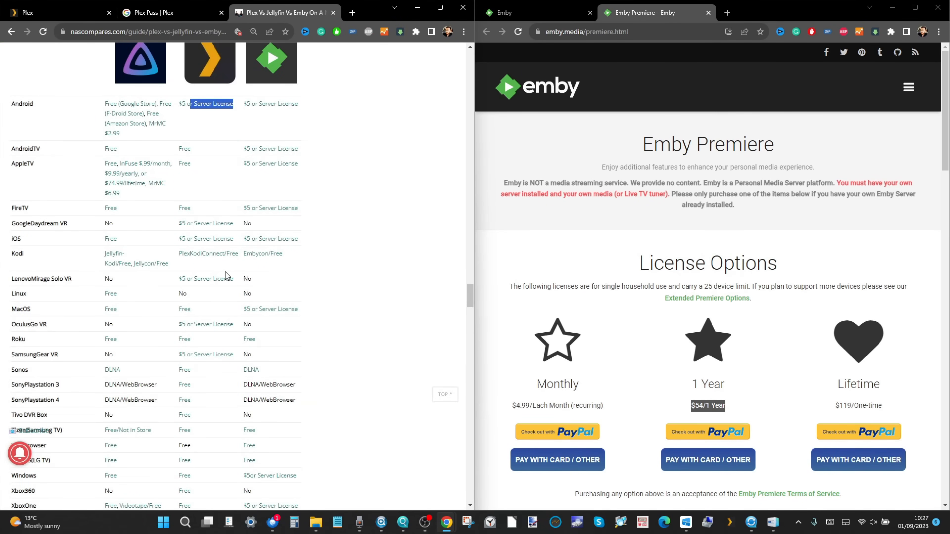
pyautogui.scroll(-3)
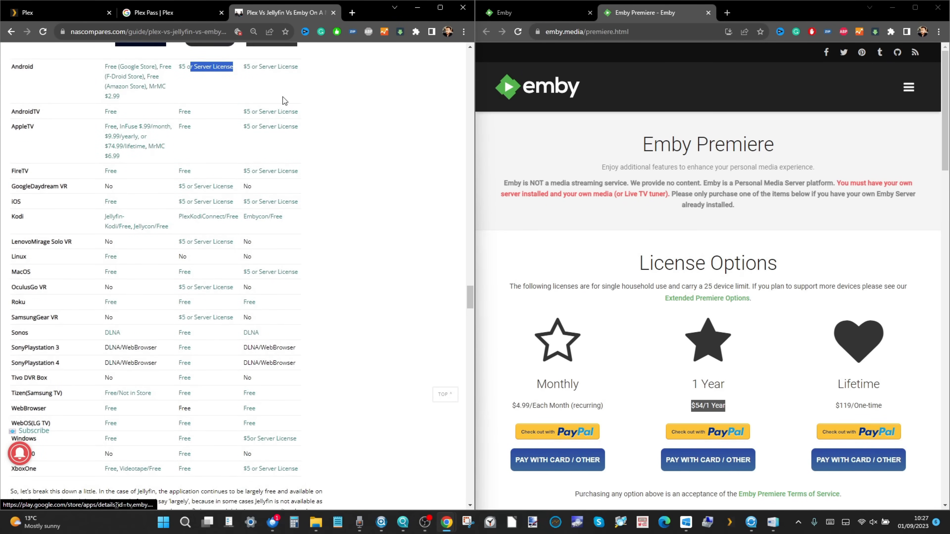
pyautogui.moveTo(193, 124)
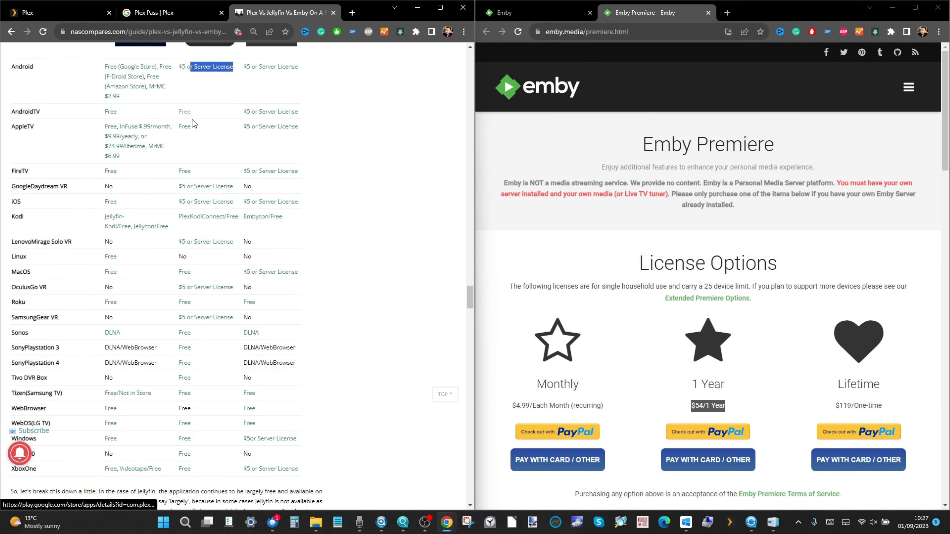
pyautogui.moveTo(189, 306)
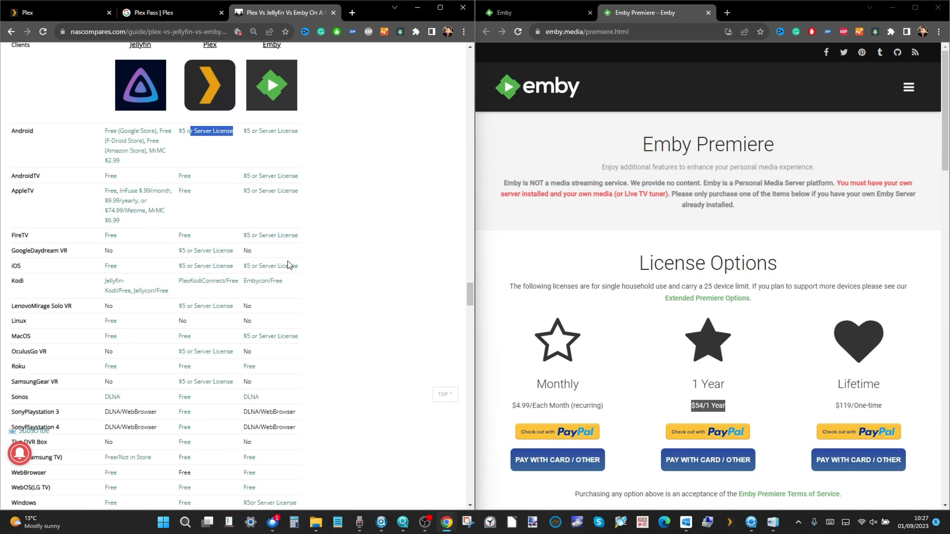
pyautogui.scroll(-3)
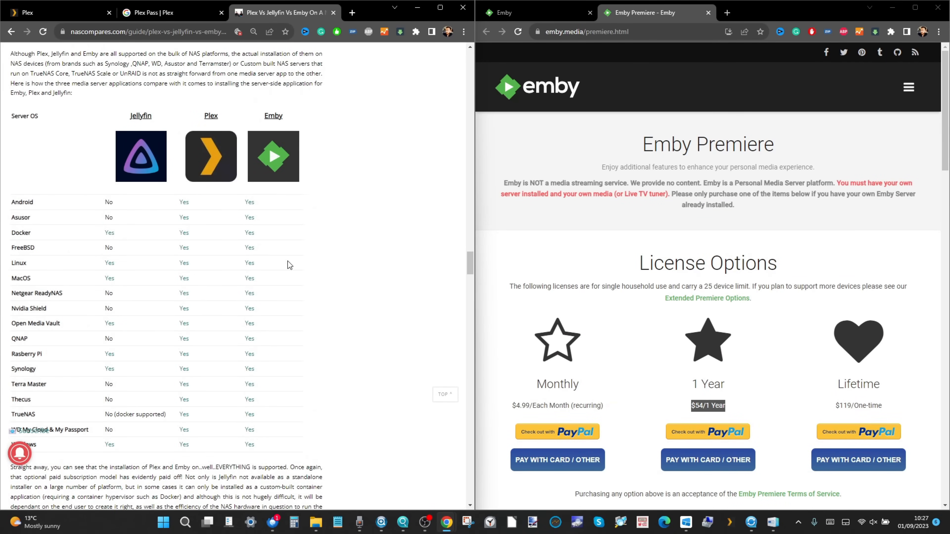
pyautogui.scroll(-3)
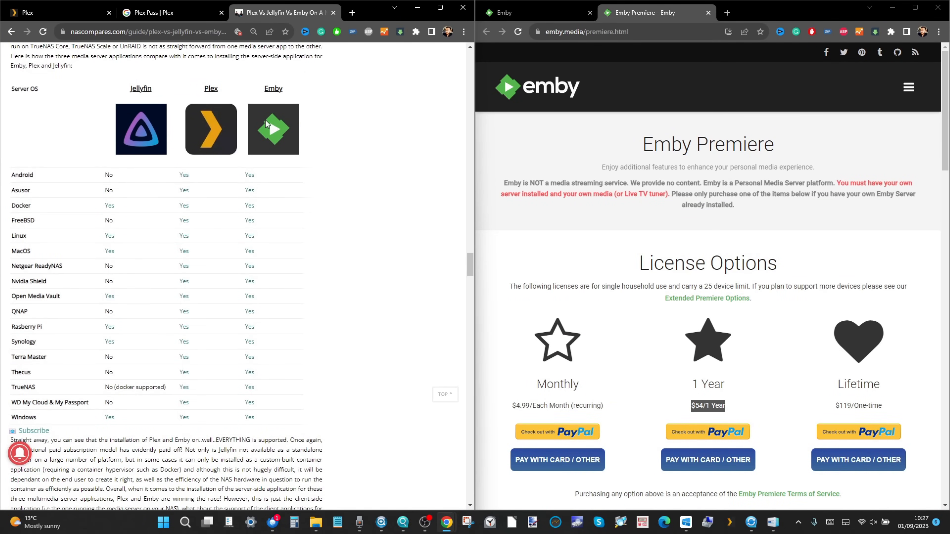
pyautogui.moveTo(253, 200)
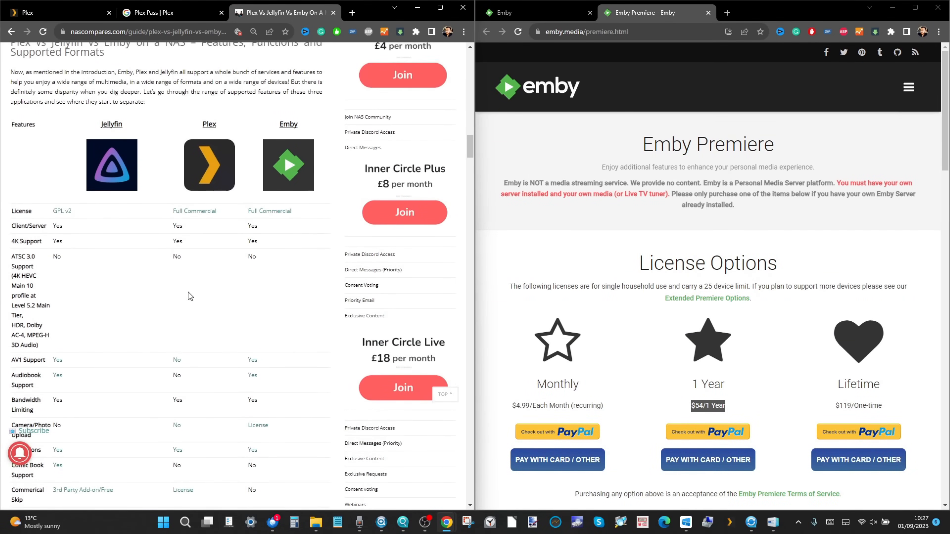
pyautogui.scroll(-3)
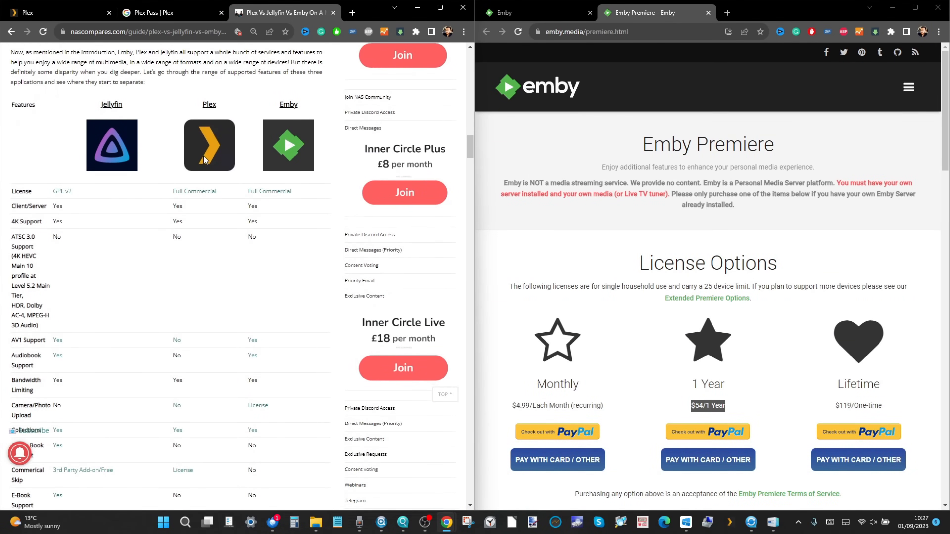
pyautogui.scroll(-3)
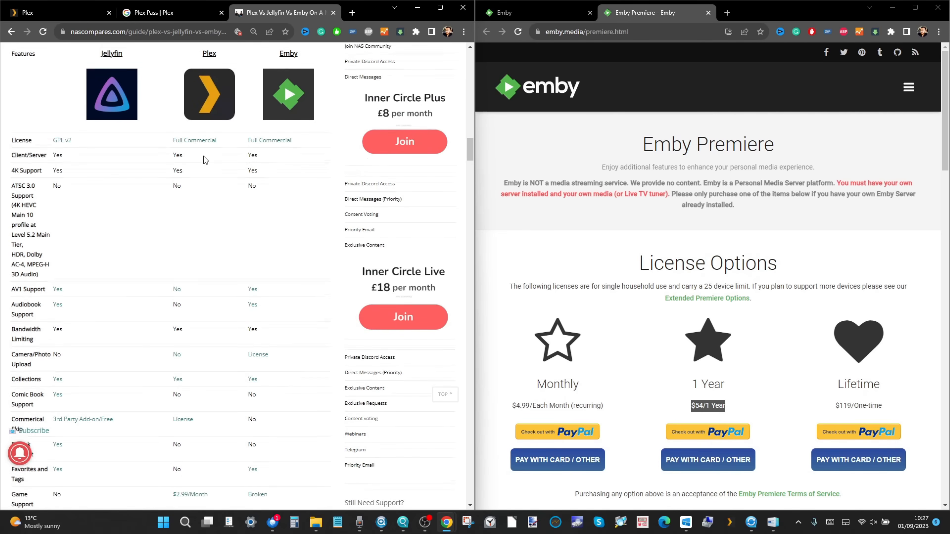
pyautogui.scroll(-3)
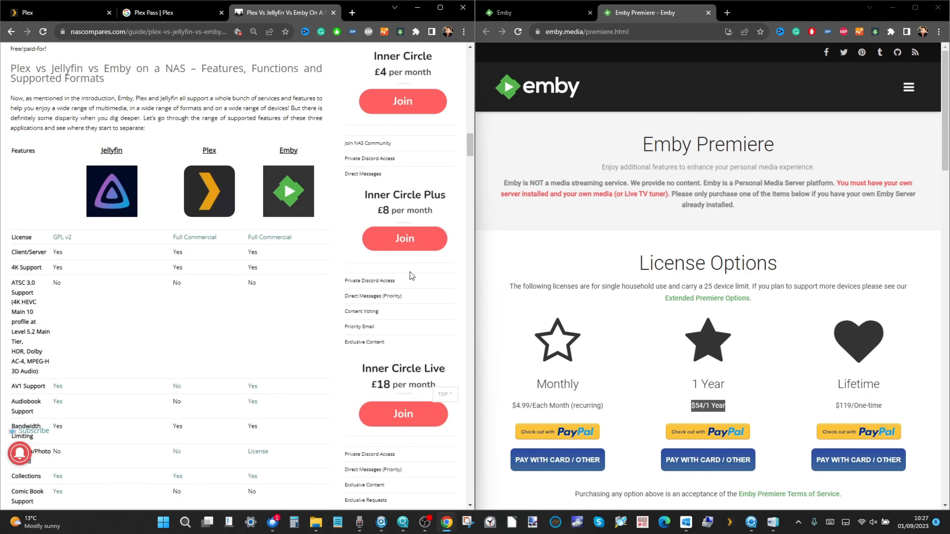
pyautogui.scroll(-3)
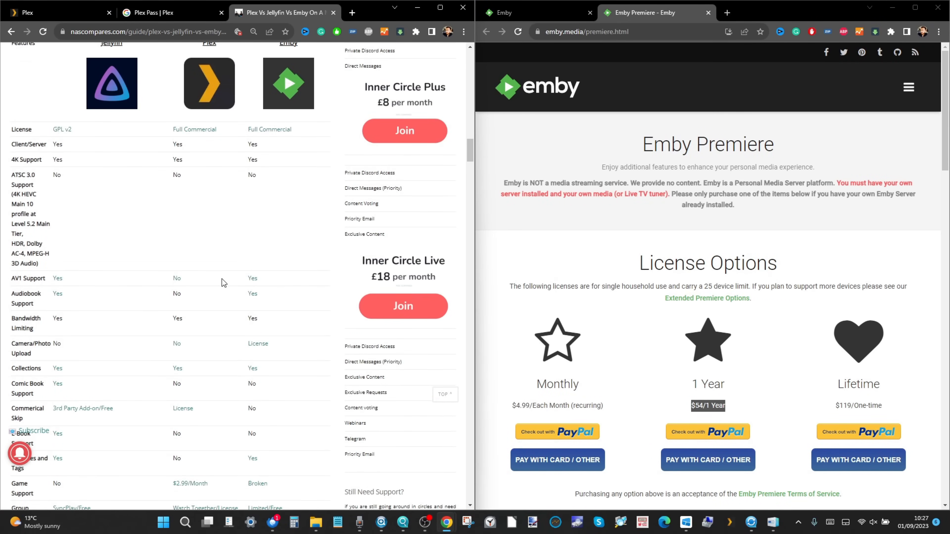
pyautogui.scroll(-3)
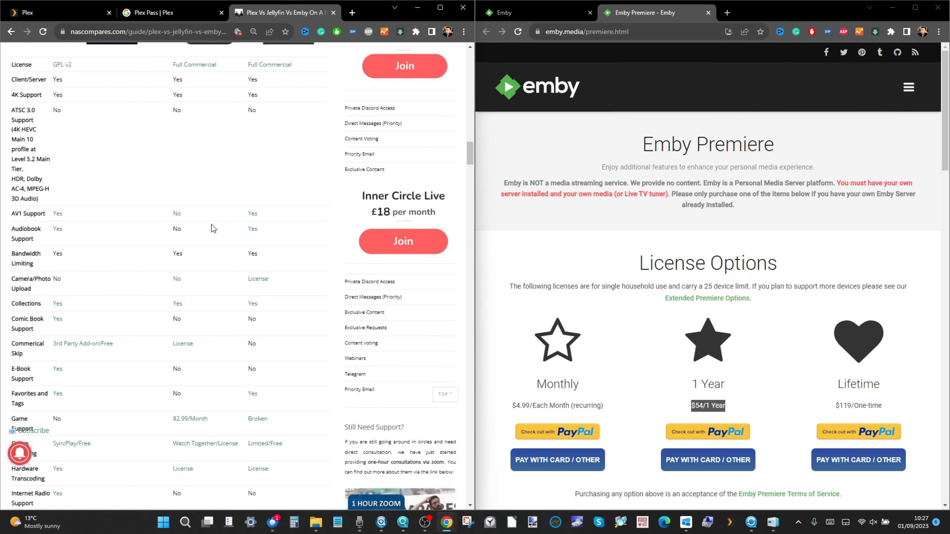
pyautogui.scroll(-3)
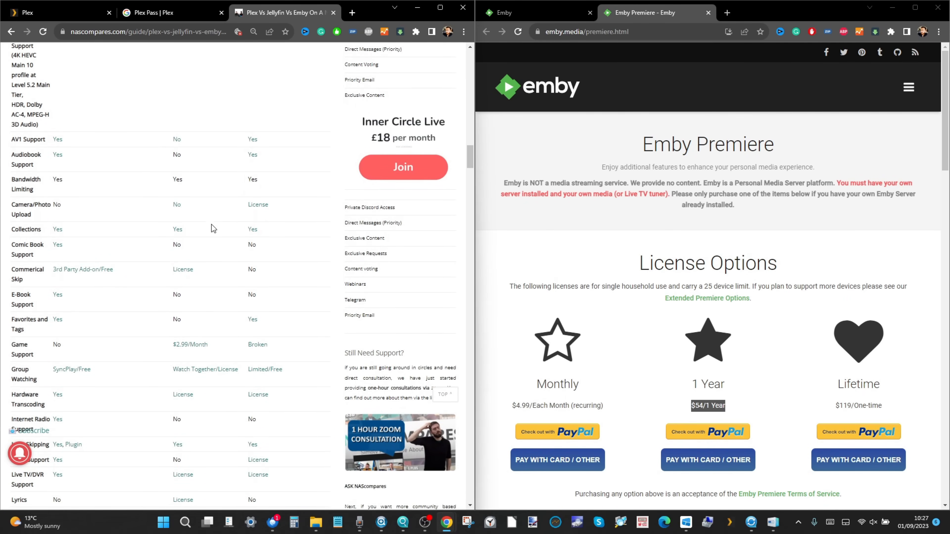
pyautogui.scroll(3)
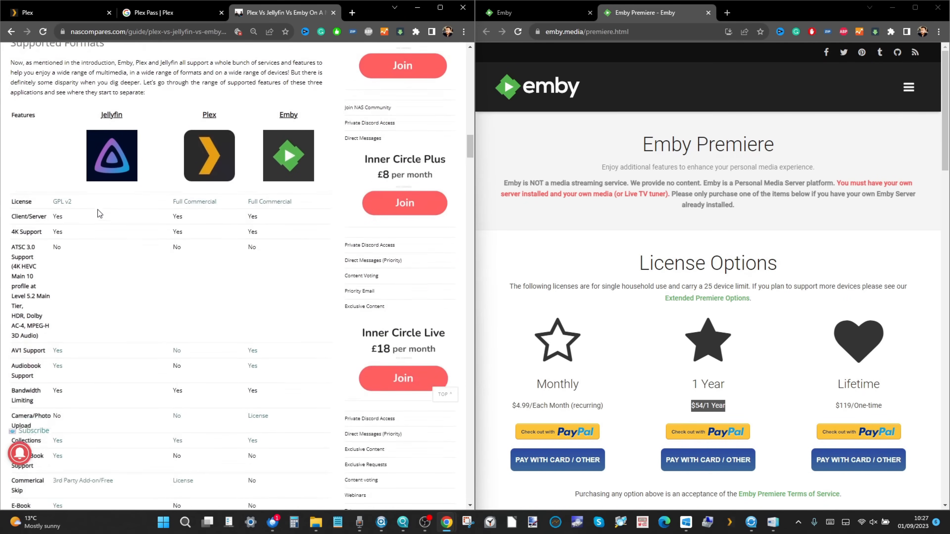
pyautogui.scroll(-3)
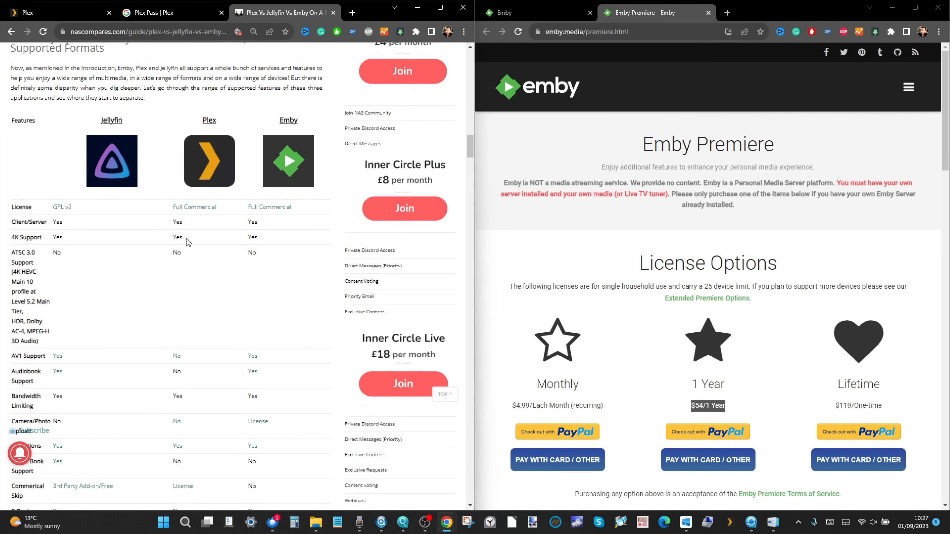
pyautogui.scroll(-3)
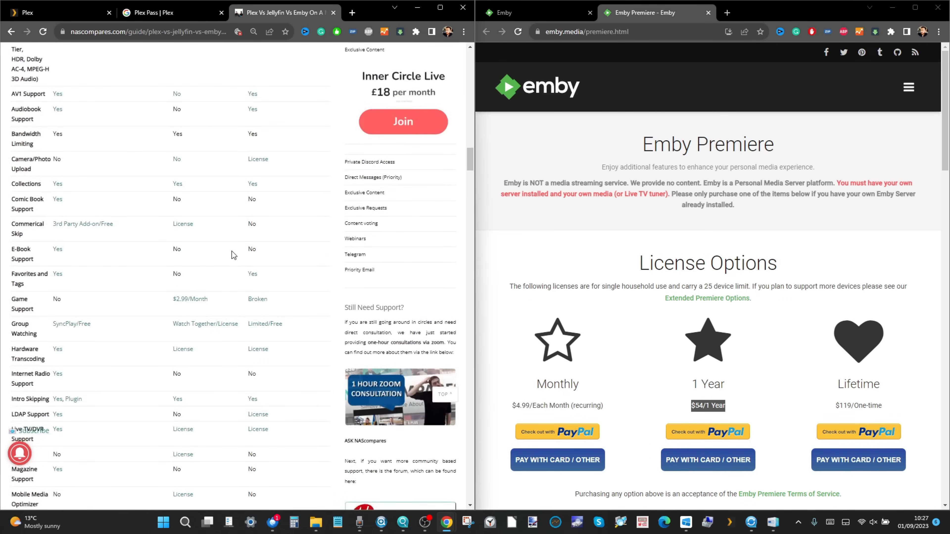
pyautogui.scroll(-3)
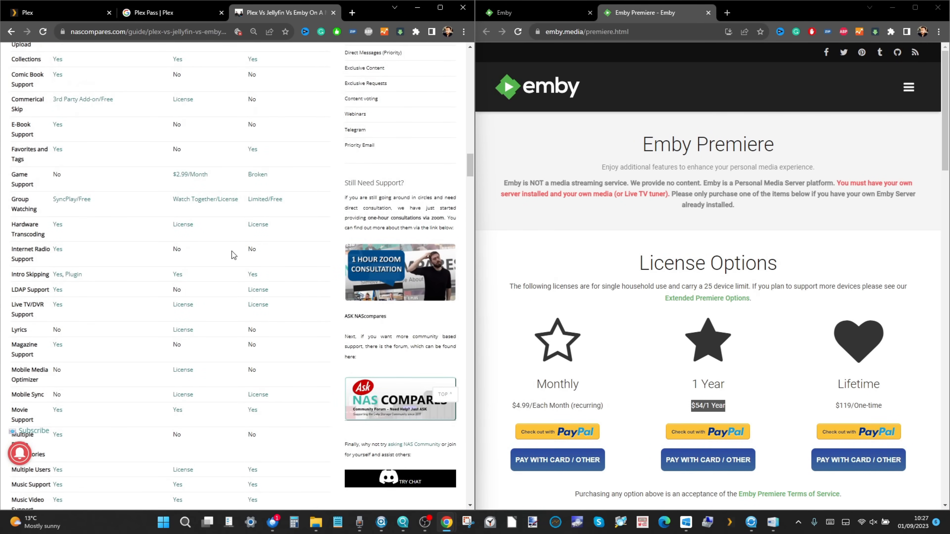
pyautogui.scroll(-3)
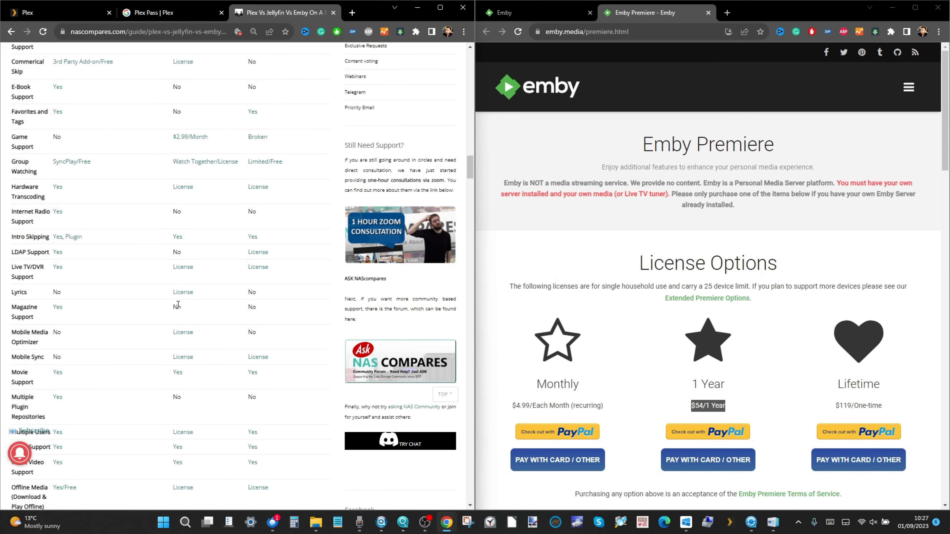
pyautogui.scroll(-3)
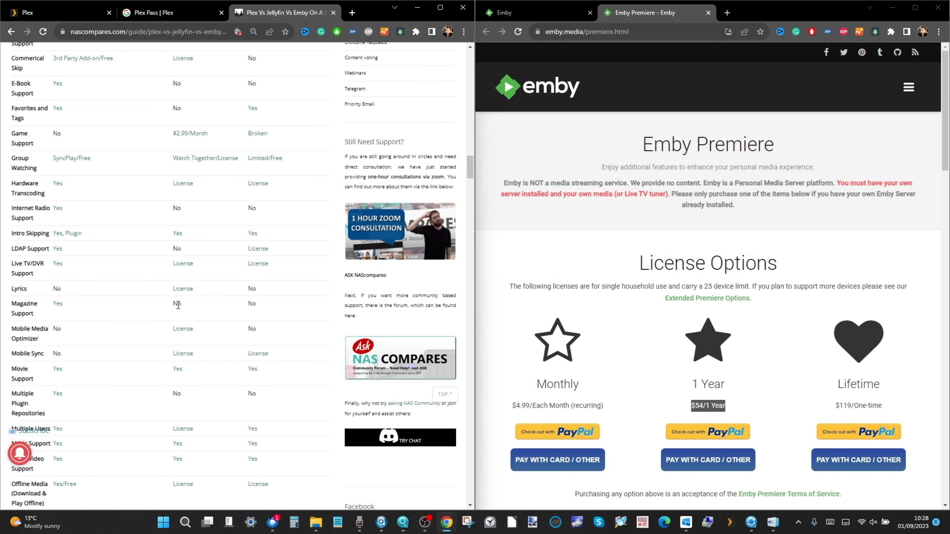
pyautogui.scroll(-3)
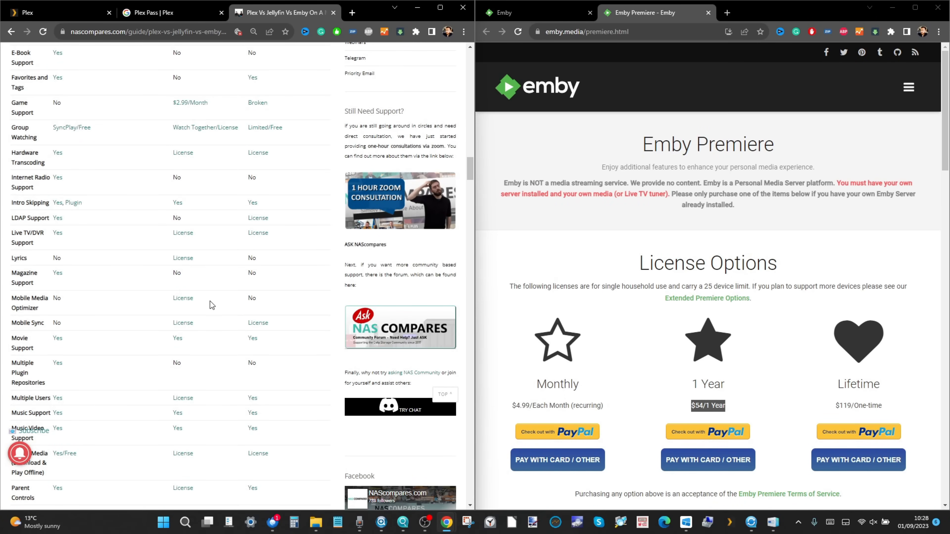
pyautogui.scroll(-3)
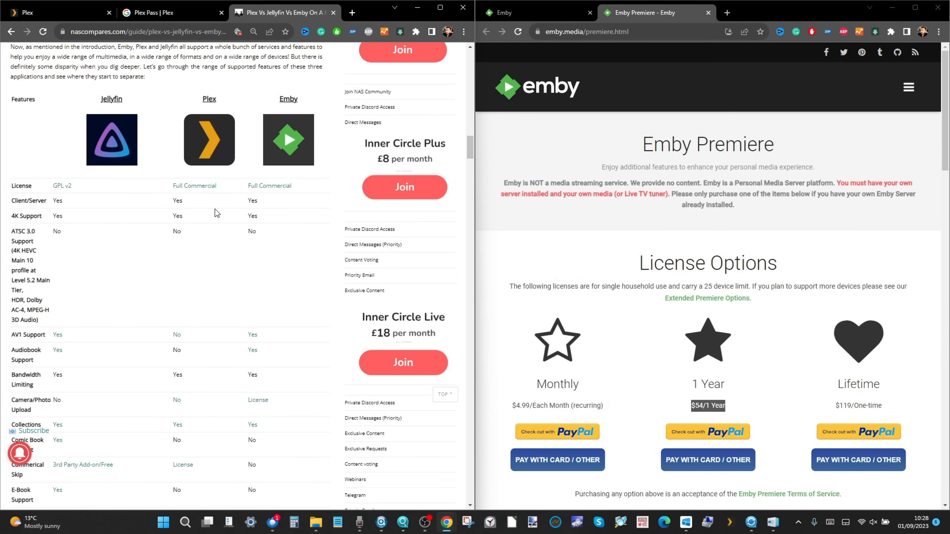
pyautogui.scroll(-3)
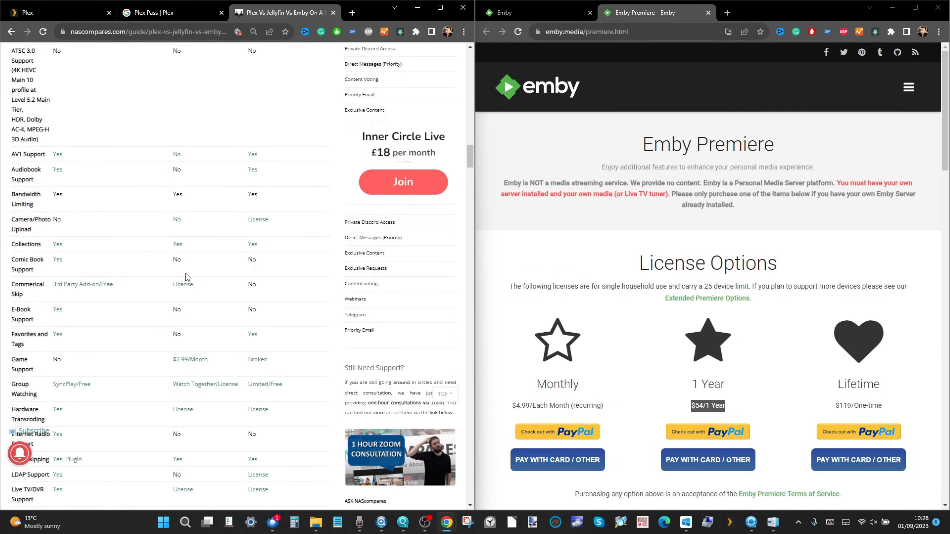
pyautogui.scroll(-3)
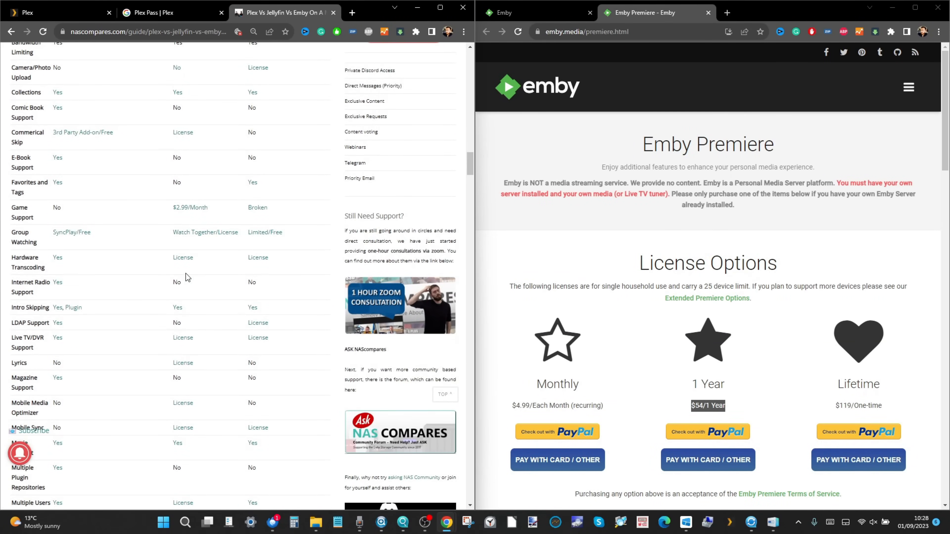
pyautogui.scroll(-3)
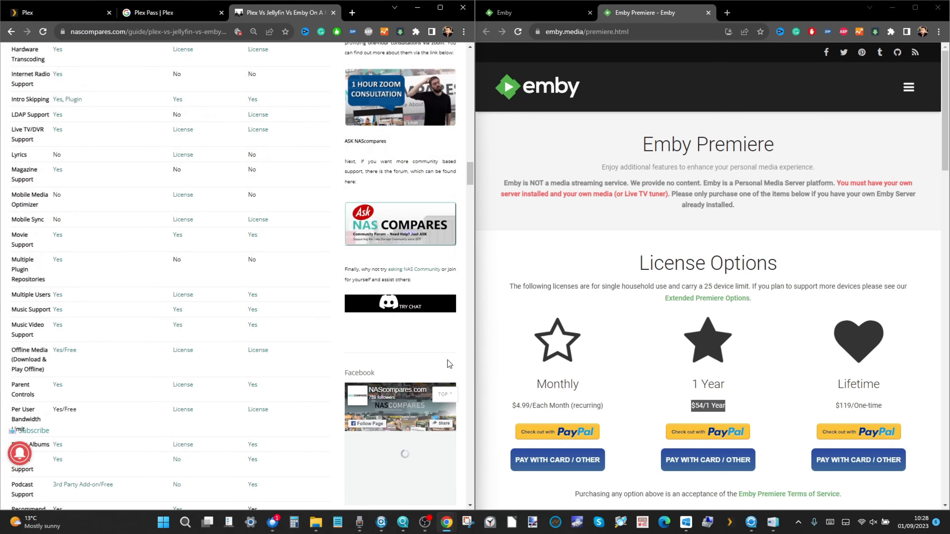
pyautogui.scroll(-3)
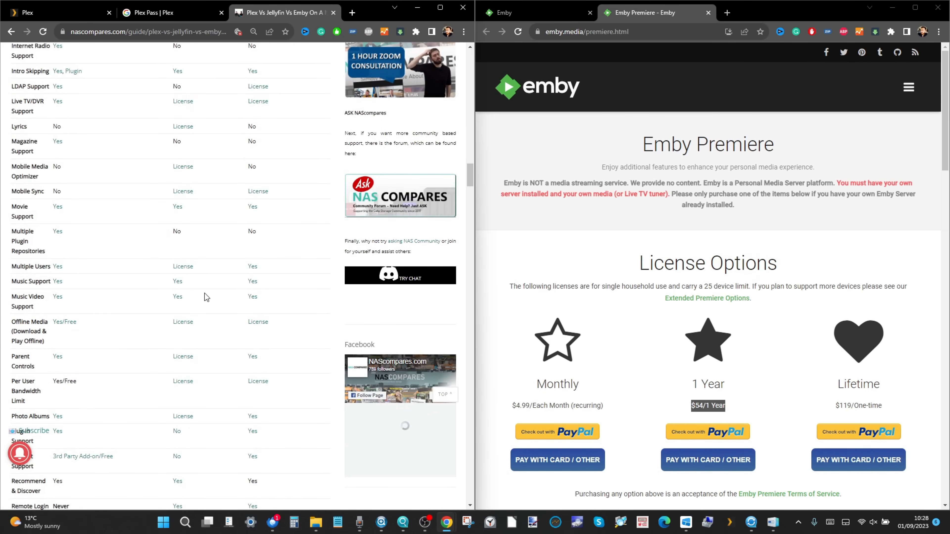
pyautogui.scroll(-3)
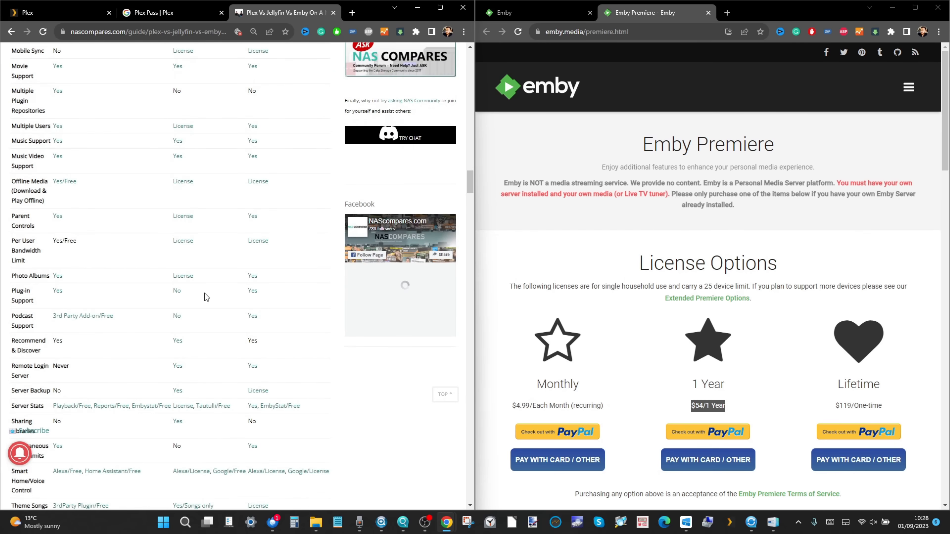
pyautogui.moveTo(247, 349)
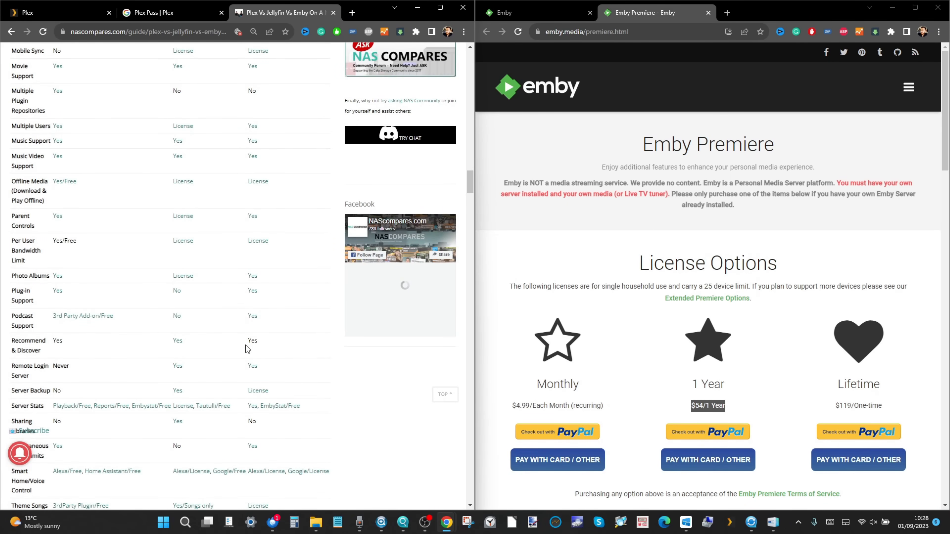
pyautogui.scroll(-3)
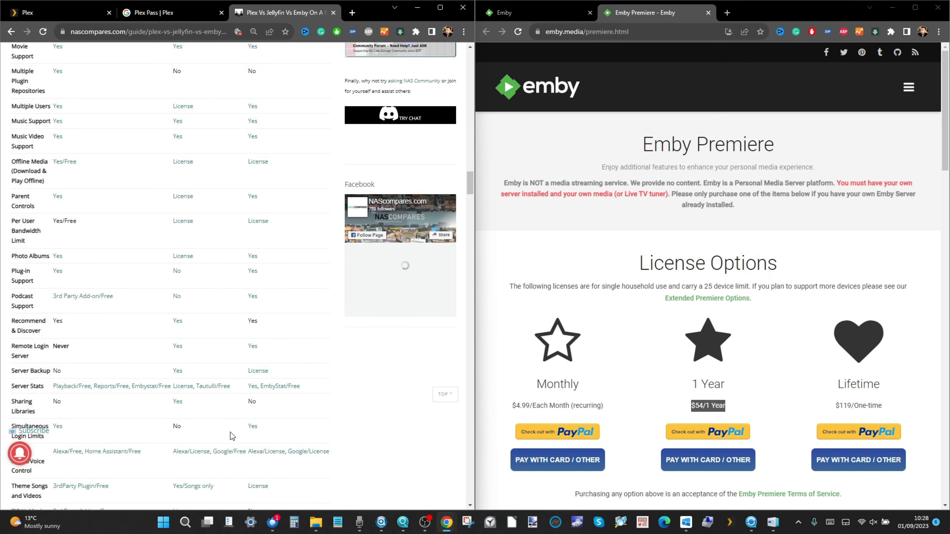
pyautogui.moveTo(171, 399)
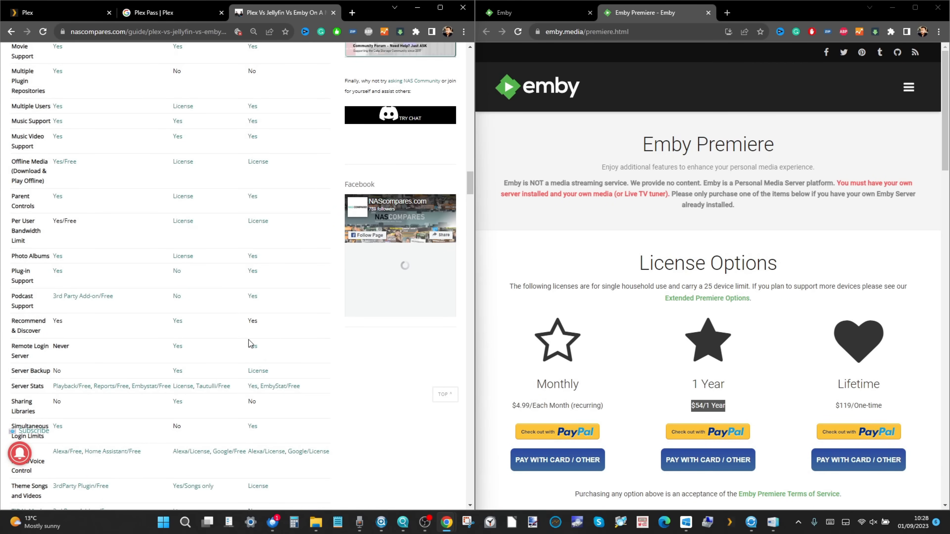
pyautogui.scroll(-3)
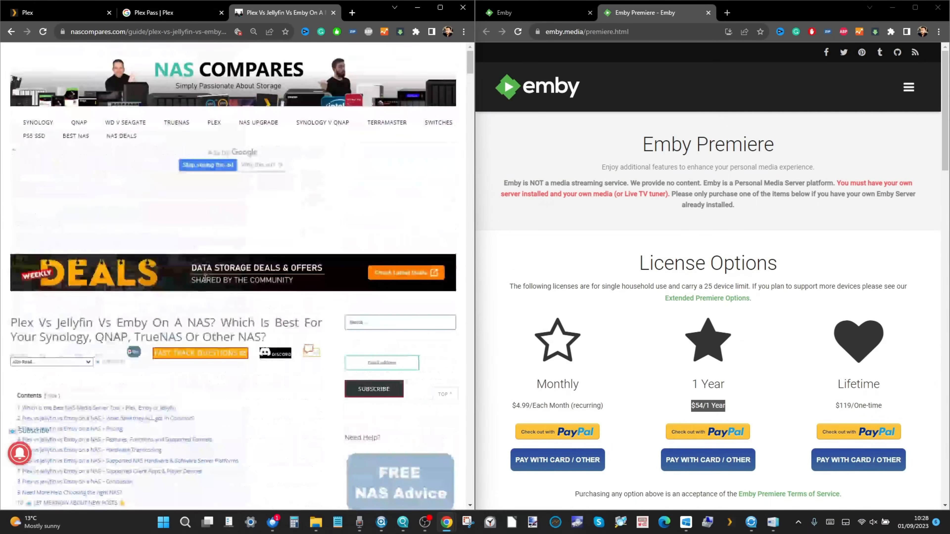
# - Launch Emby from the Fire TV Recently Used Apps row to its Continue Watching home screen
pyautogui.click(54, 11)
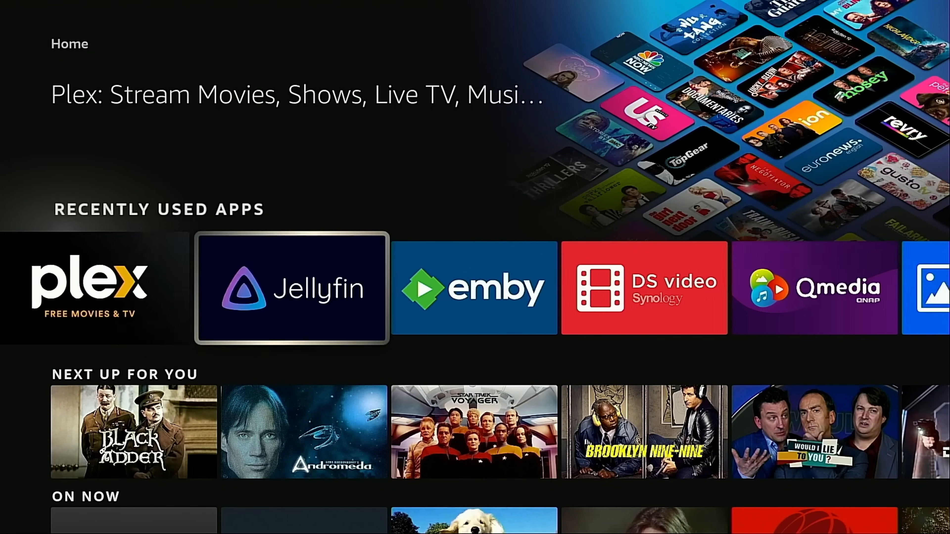
pyautogui.click(474, 287)
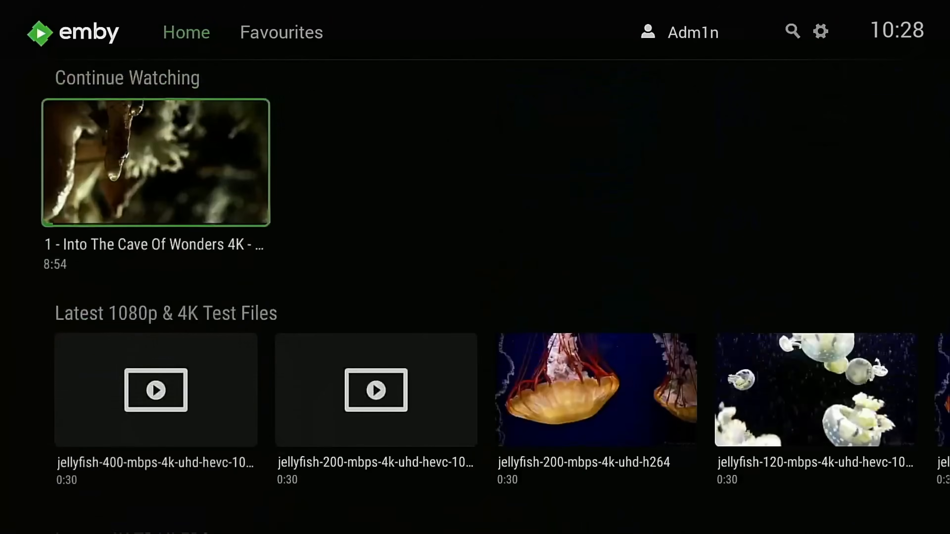
# - Go via Favourites to Emby's Settings and highlight the General Display category
pyautogui.click(281, 32)
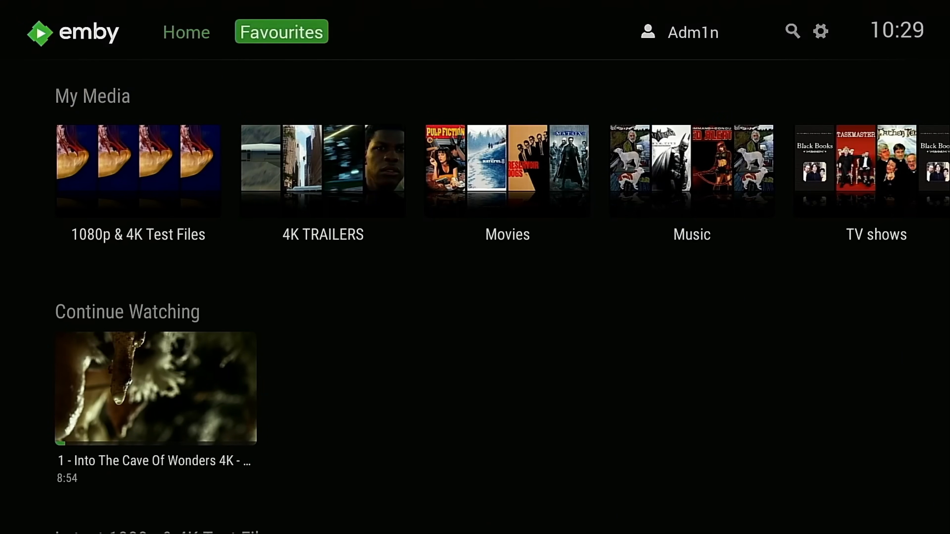
pyautogui.click(820, 31)
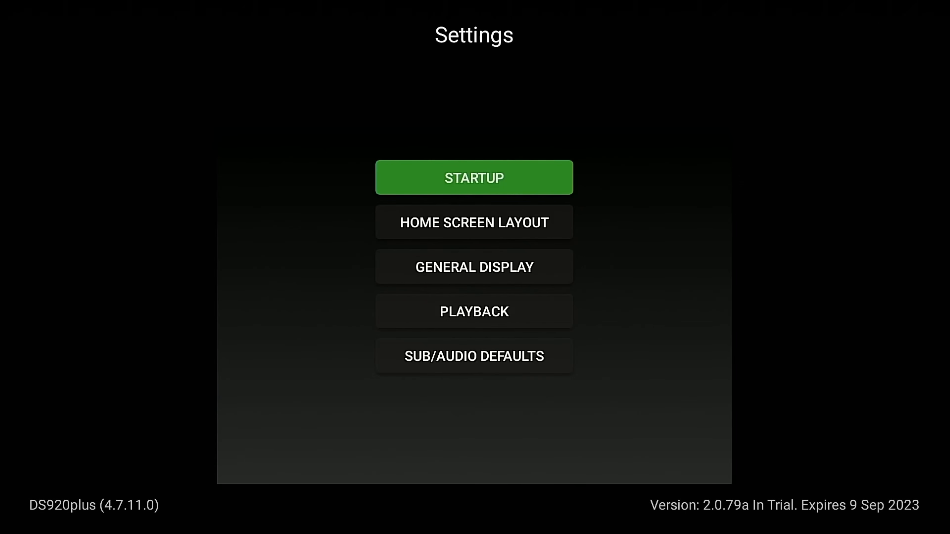
pyautogui.click(474, 222)
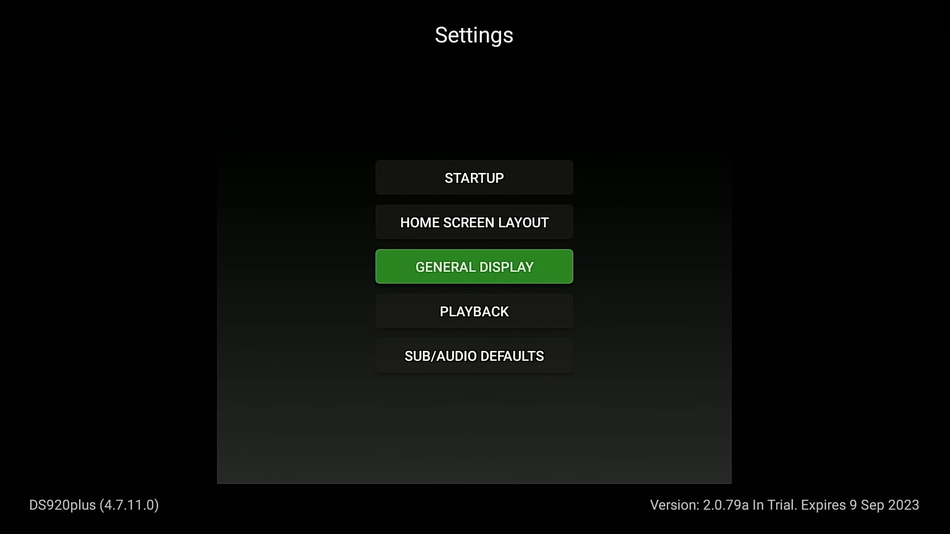
# - In General Display, switch the theme to Teal, then browse the home screen's Latest 4K Trailers and Movies rows
pyautogui.click(475, 267)
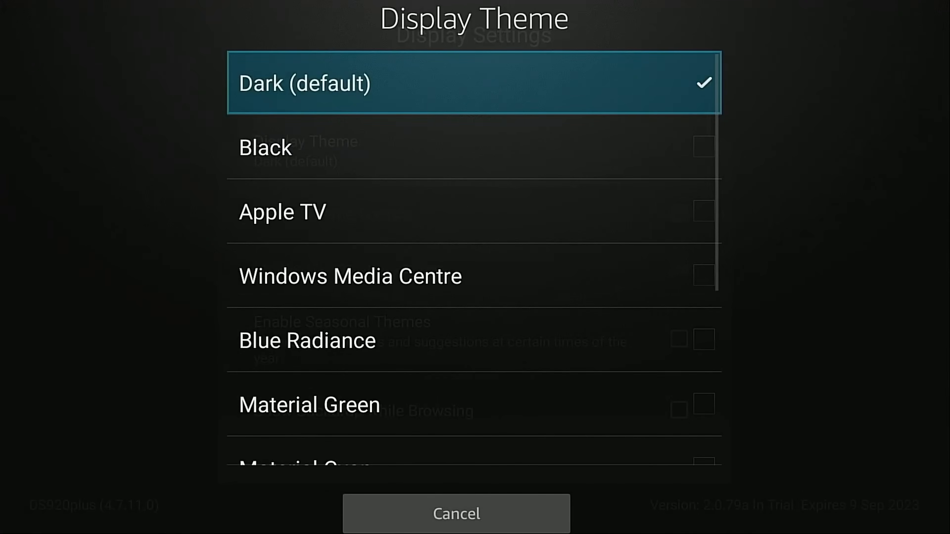
pyautogui.scroll(-3)
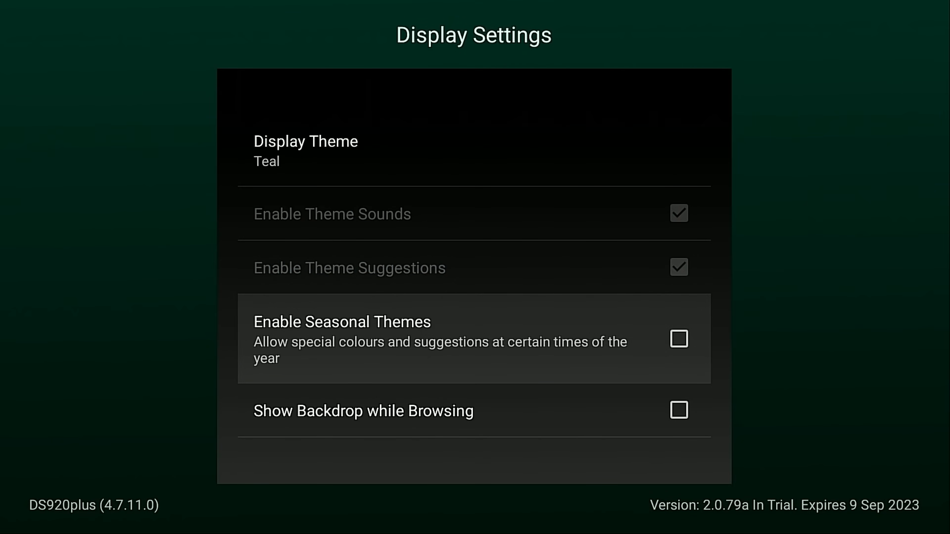
pyautogui.scroll(-3)
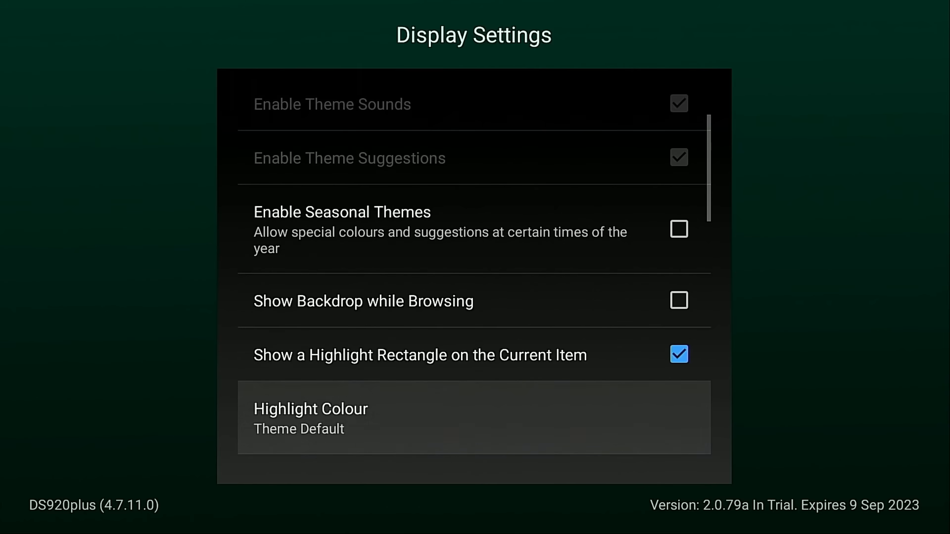
pyautogui.click(678, 301)
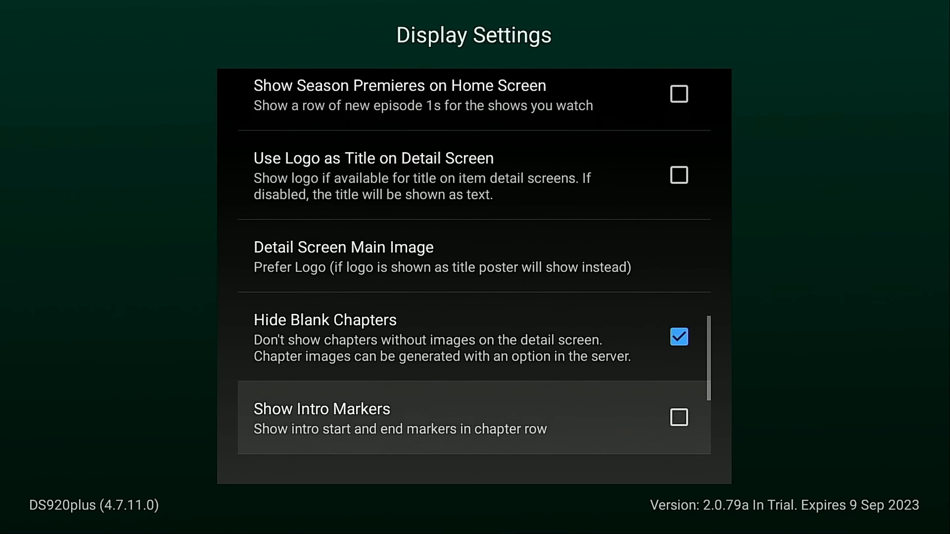
pyautogui.scroll(-3)
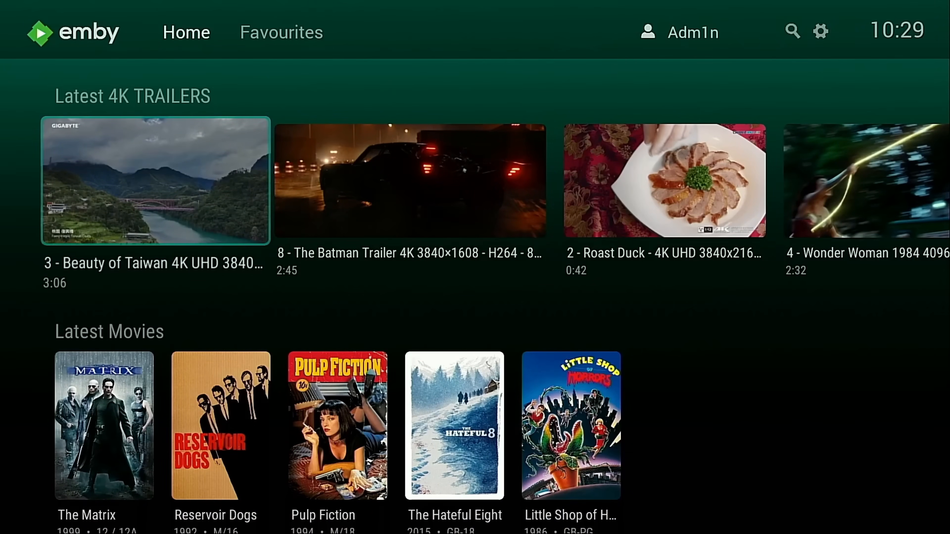
# - View The Matrix detail page with its Cast/Crew row, then the Reservoir Dogs page
pyautogui.scroll(-3)
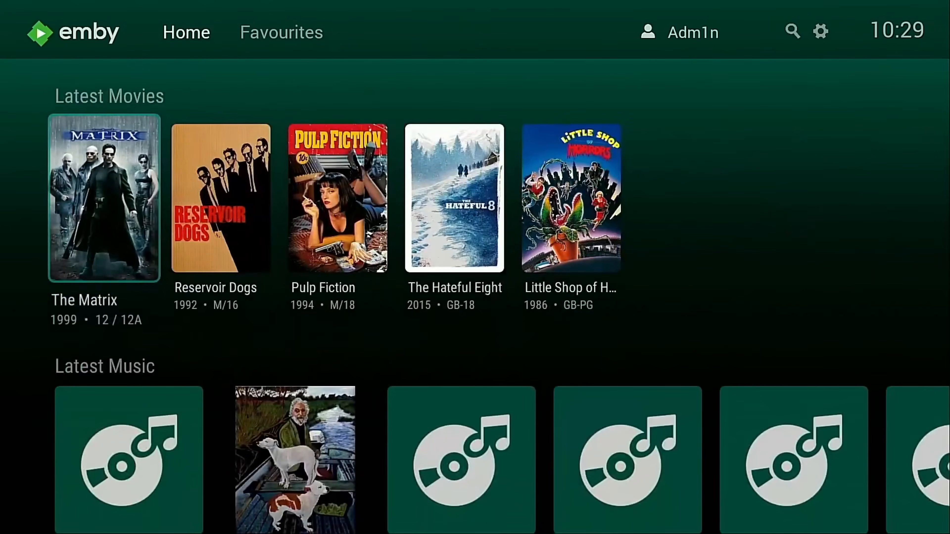
pyautogui.click(103, 198)
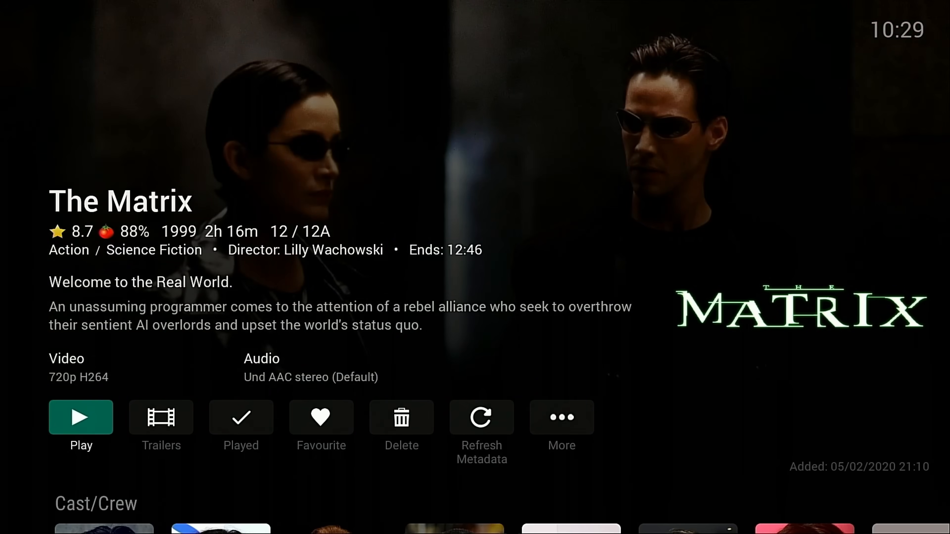
pyautogui.scroll(-3)
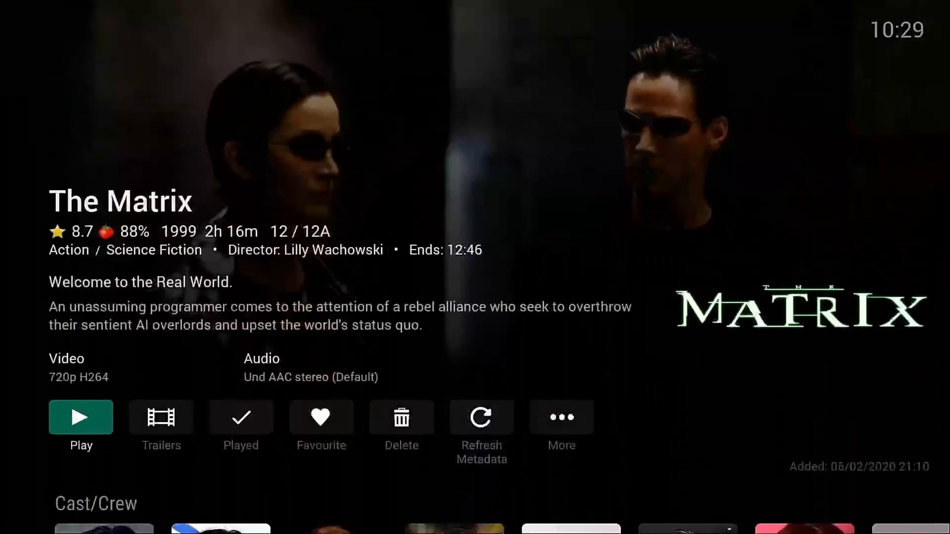
pyautogui.scroll(-3)
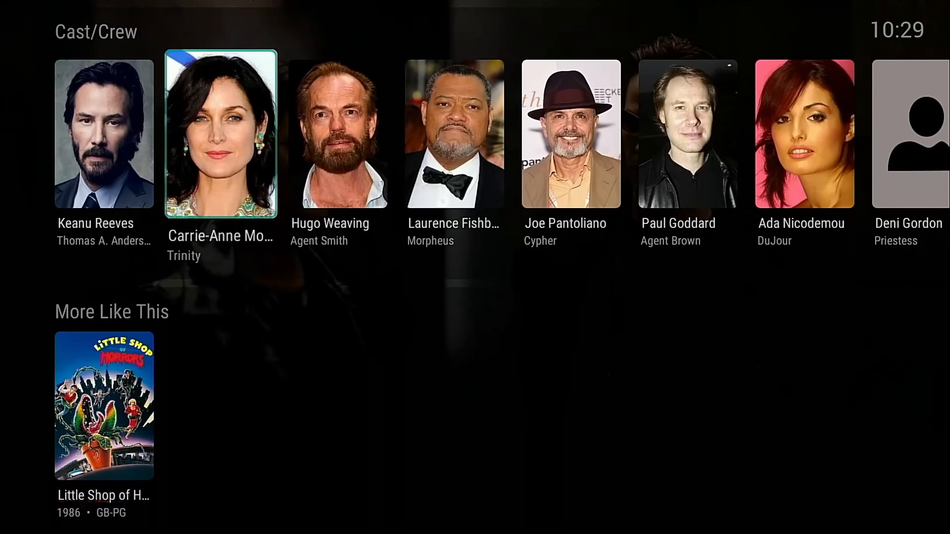
pyautogui.click(103, 133)
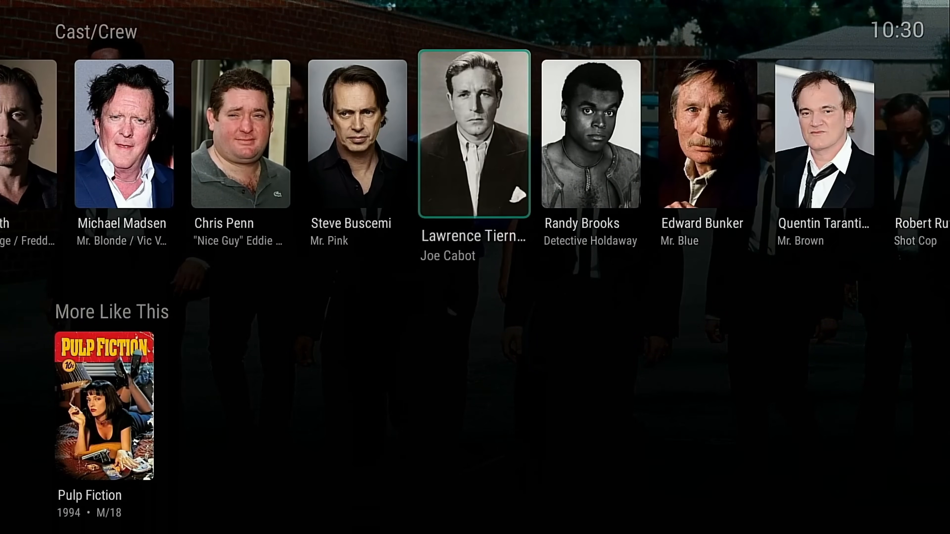
pyautogui.hscroll(3)
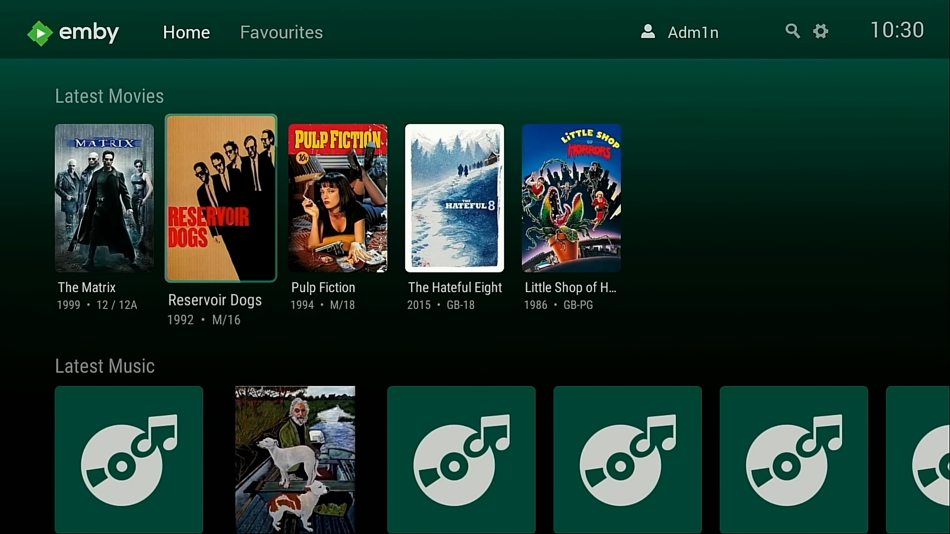
# - View the Taskmaster show details, then leave Emby for the Fire TV home screen
pyautogui.scroll(-3)
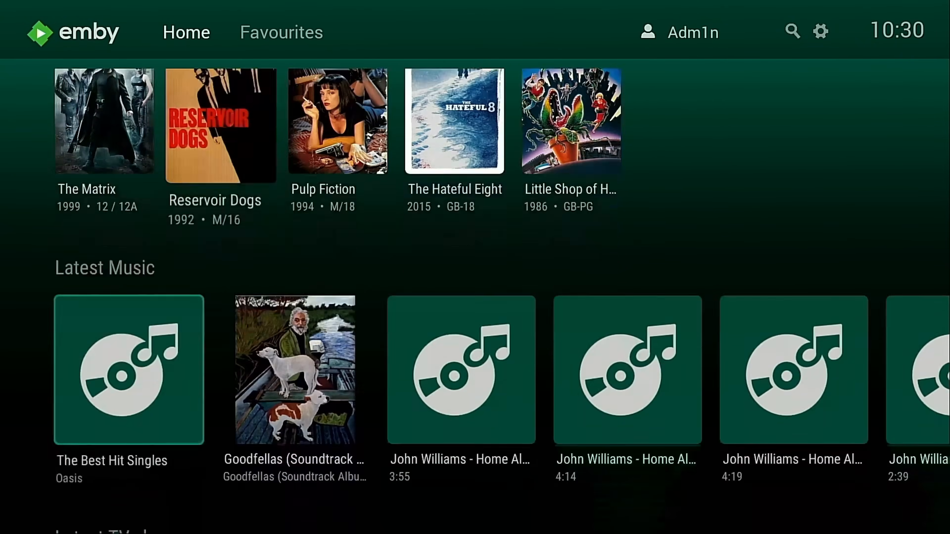
pyautogui.scroll(-3)
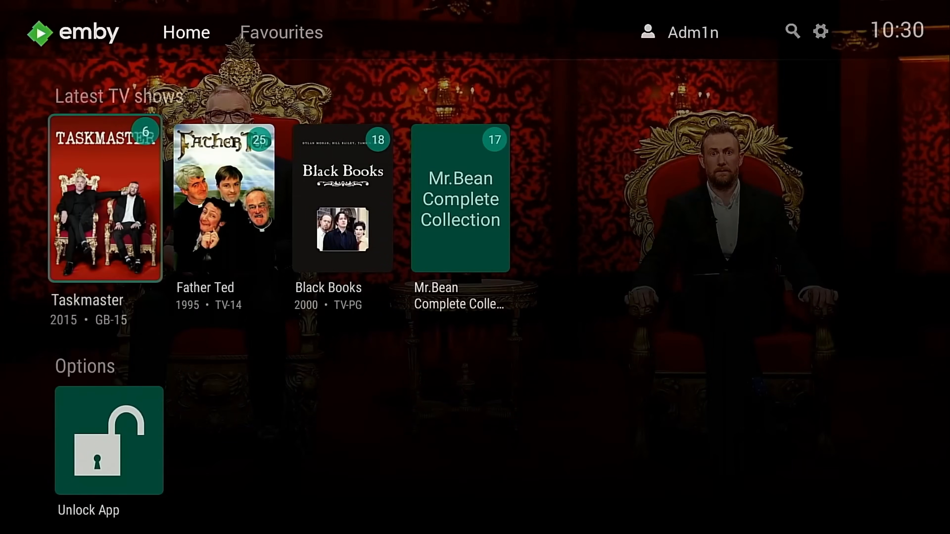
pyautogui.click(105, 200)
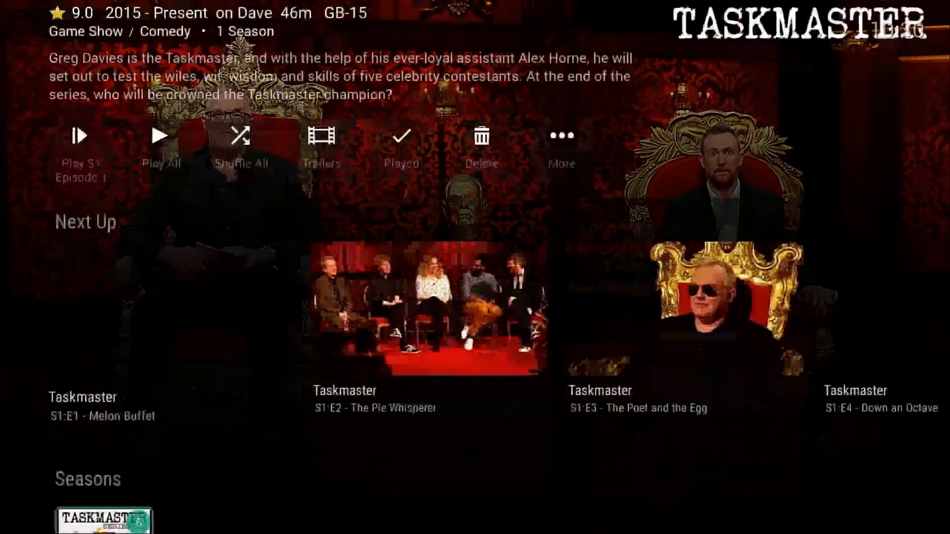
pyautogui.scroll(-3)
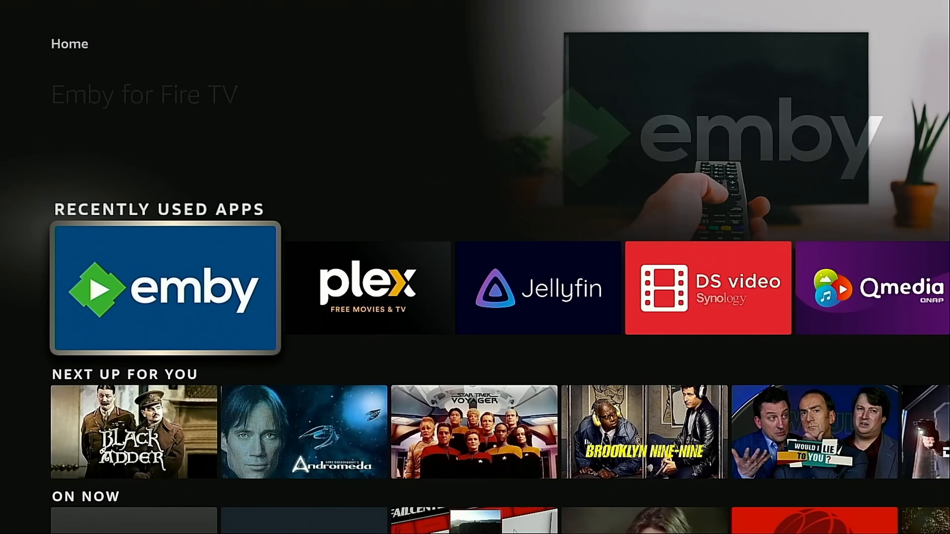
# - Launch Plex and land on its home page of recently added films, with the side navigation shown
pyautogui.click(165, 289)
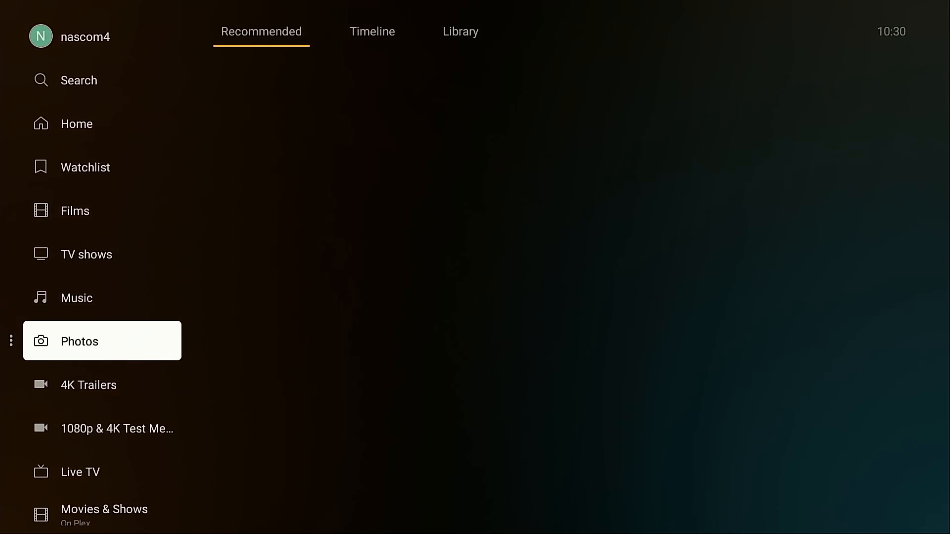
pyautogui.click(102, 340)
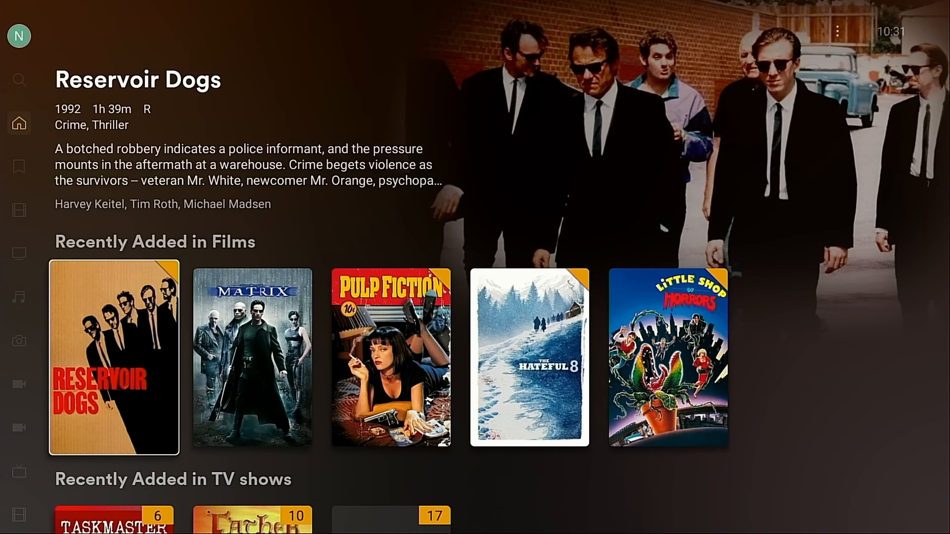
pyautogui.click(19, 124)
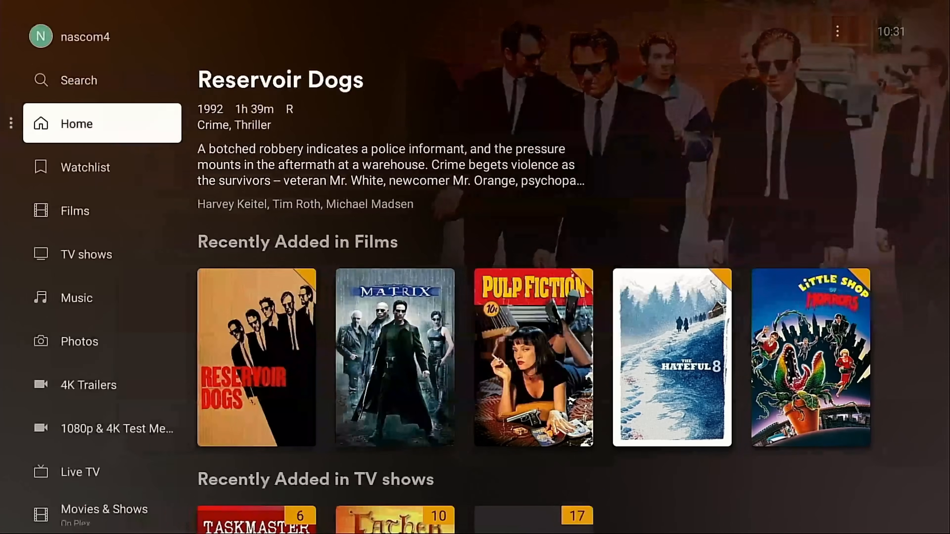
pyautogui.scroll(-3)
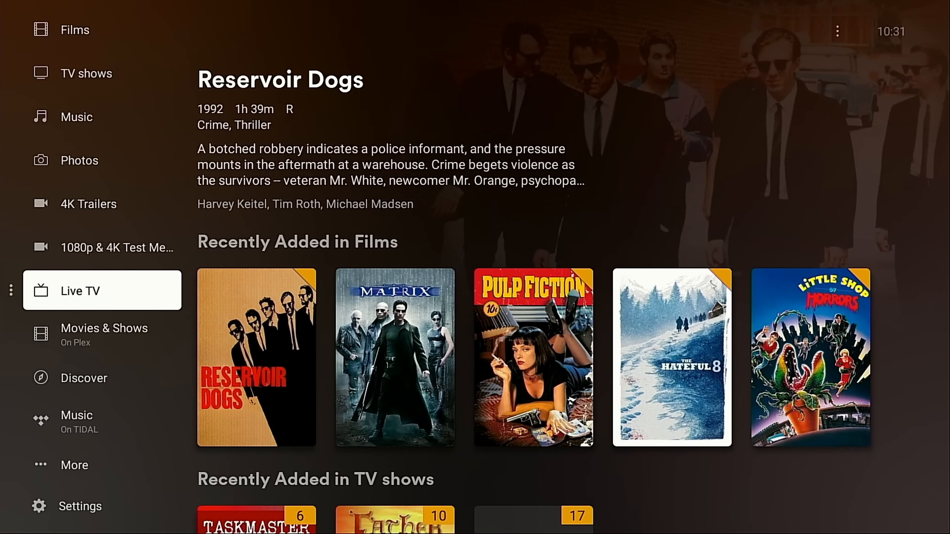
# - Browse the Music on TIDAL section and return to the Plex home page
pyautogui.click(102, 421)
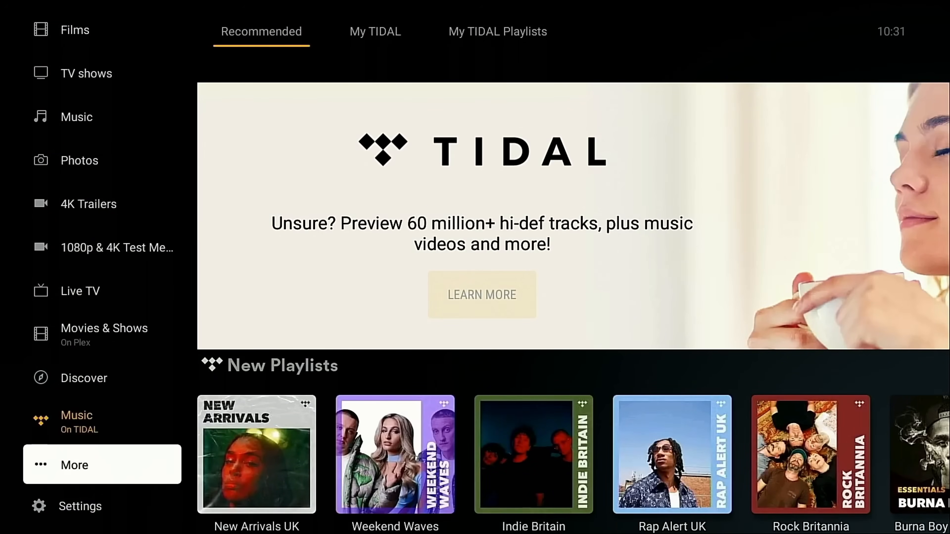
pyautogui.click(74, 464)
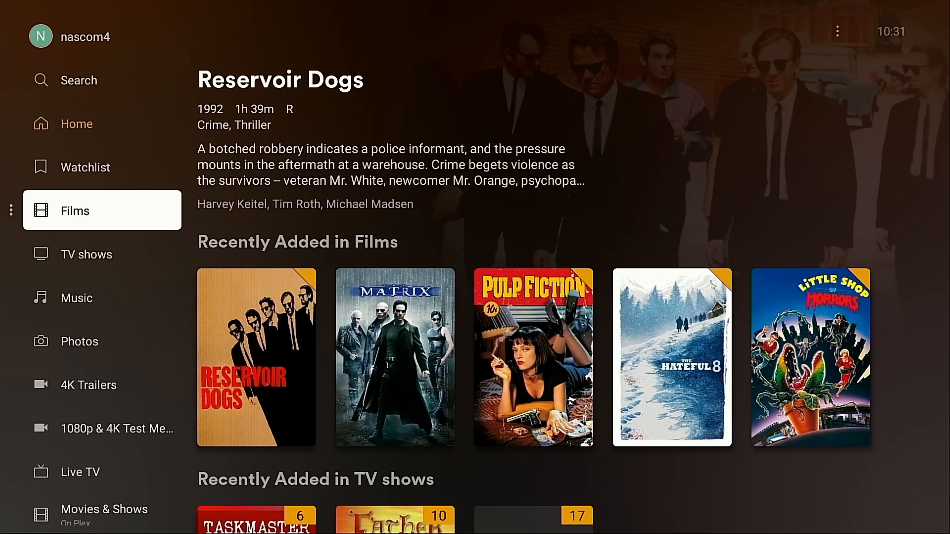
pyautogui.scroll(-3)
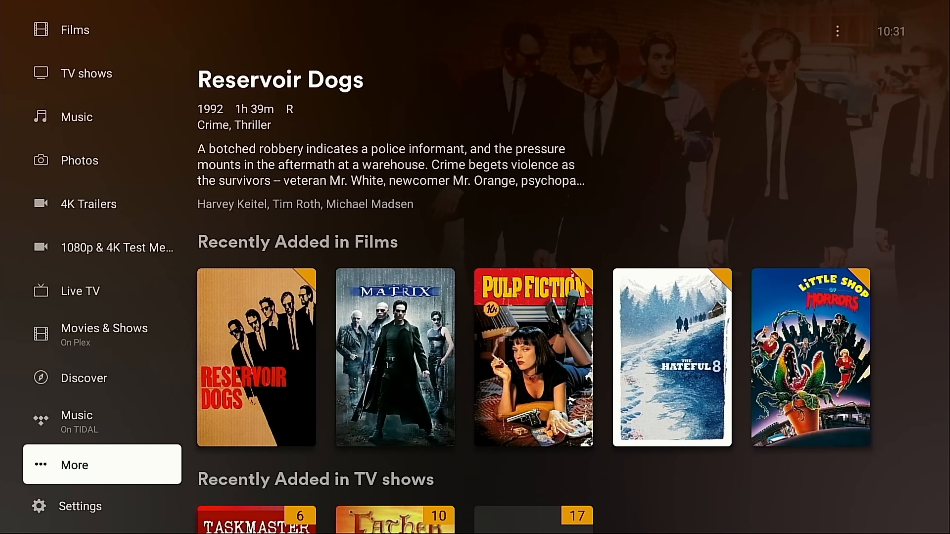
# - Review Plex settings down to the Experience section (streaming services, theme music, clock)
pyautogui.click(79, 505)
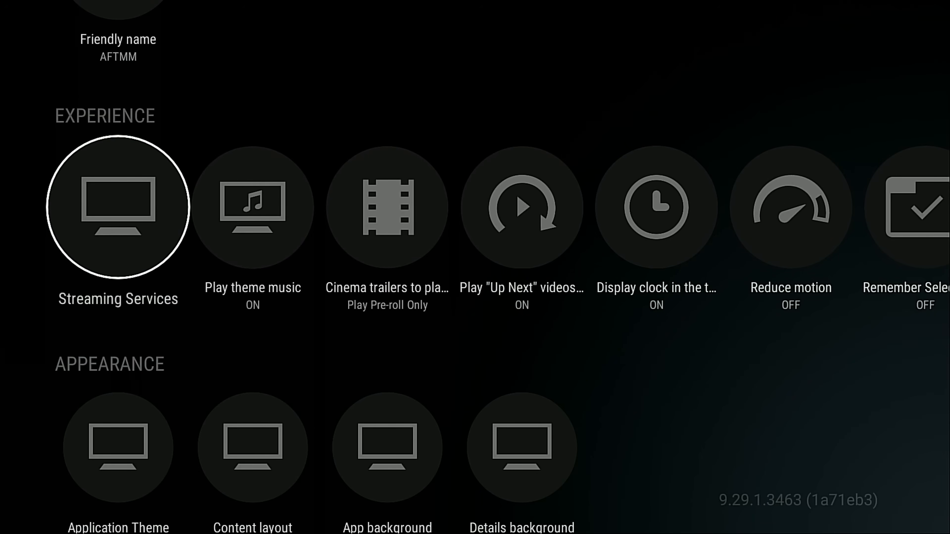
pyautogui.scroll(-3)
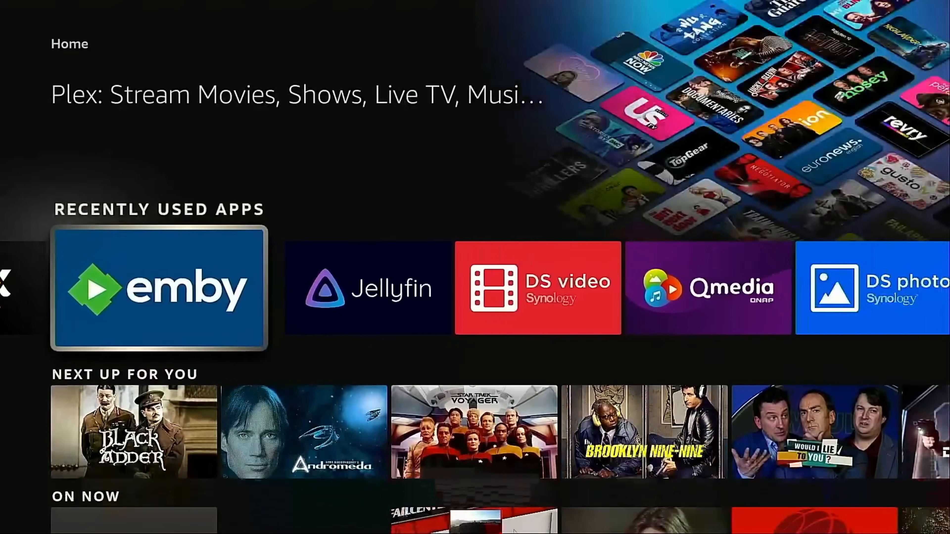
# - Launch Emby and reach its app settings from the gear icon
pyautogui.click(159, 289)
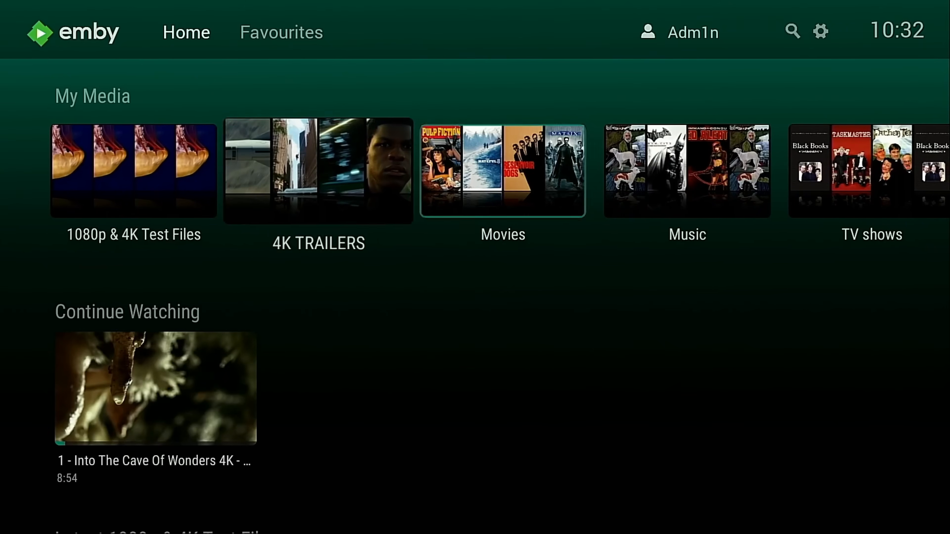
pyautogui.click(792, 30)
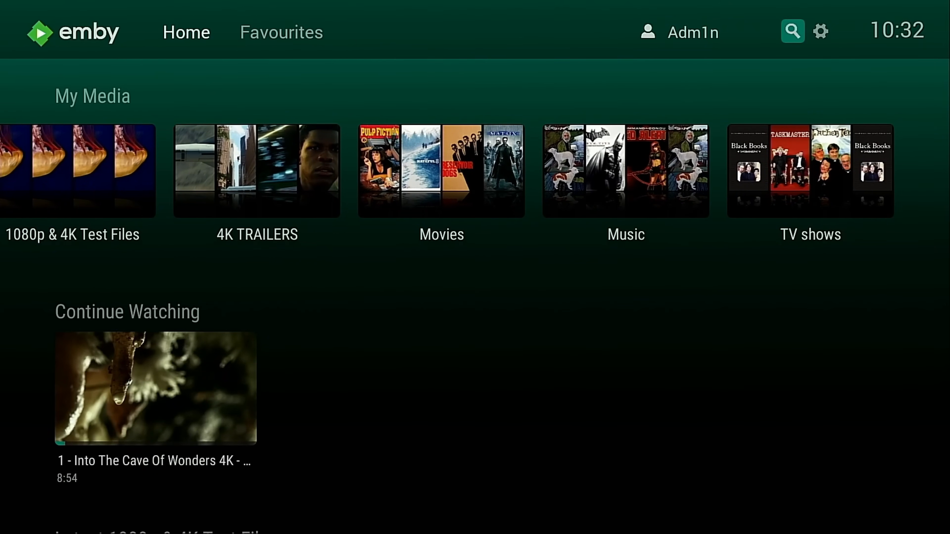
pyautogui.click(820, 31)
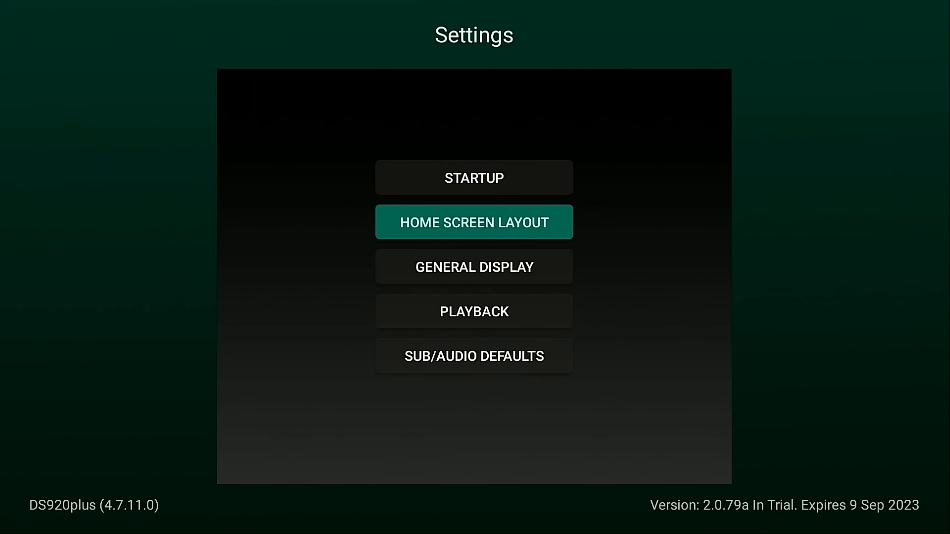
pyautogui.click(474, 266)
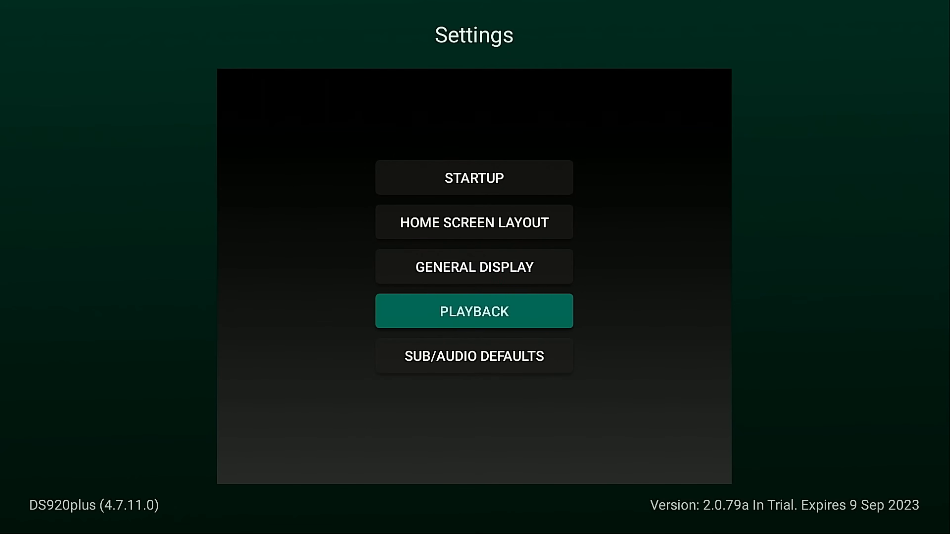
# - Review Emby's Playback Settings list, including deinterlacing and untrusted SSL options
pyautogui.click(474, 310)
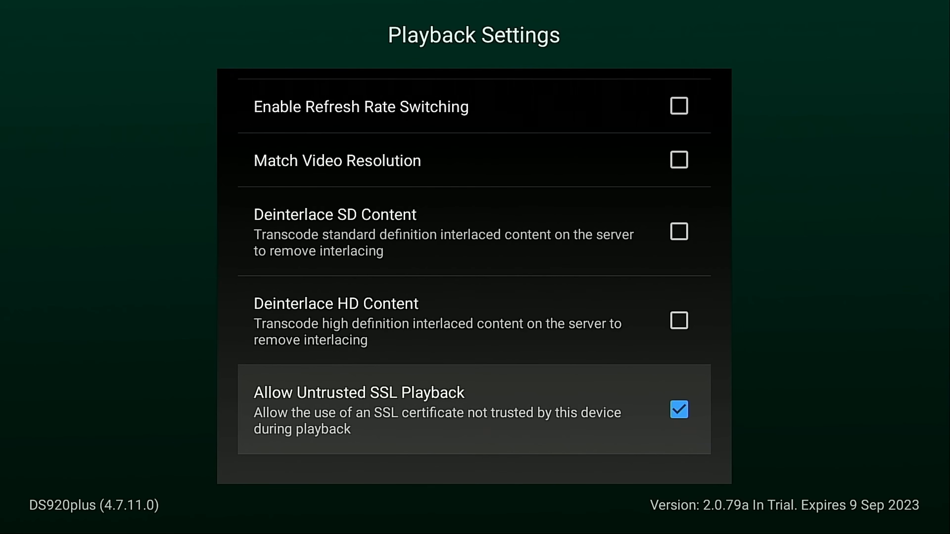
pyautogui.scroll(-3)
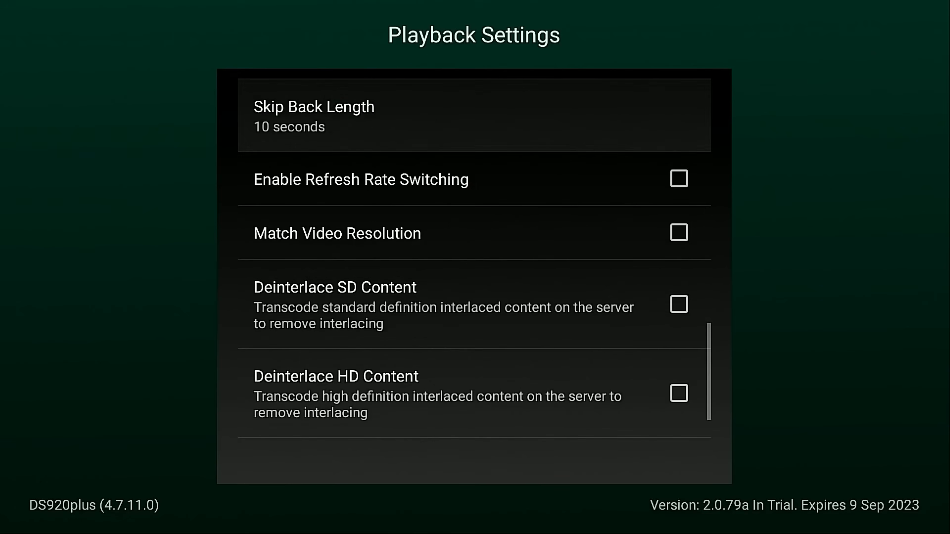
pyautogui.scroll(3)
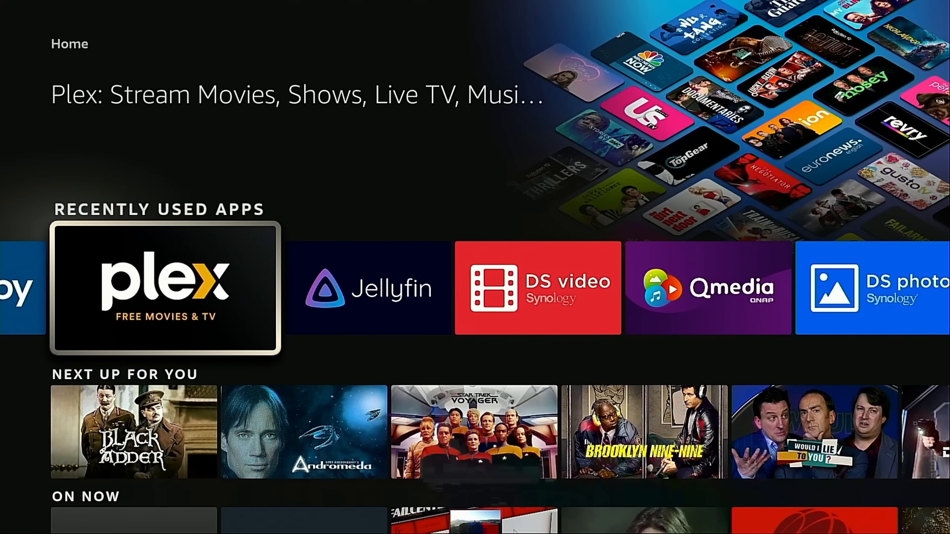
pyautogui.click(164, 289)
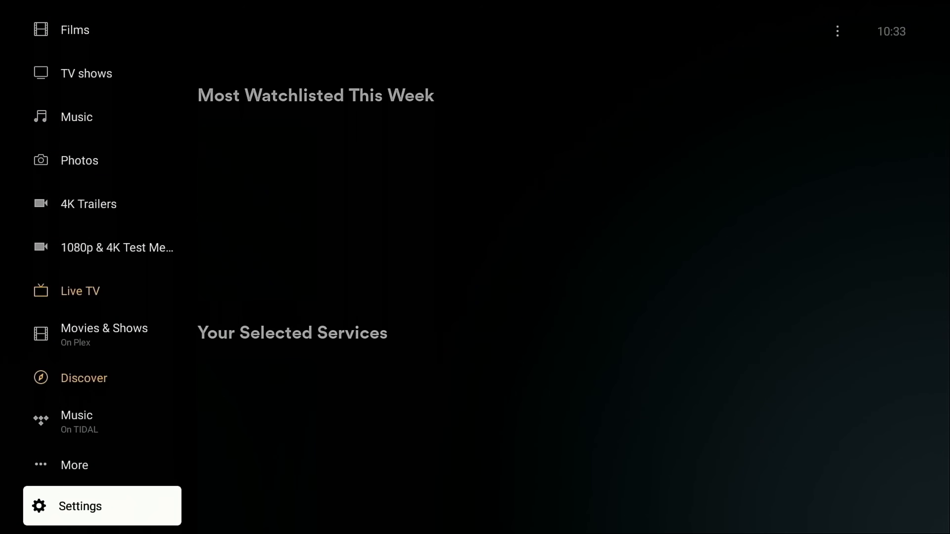
pyautogui.click(102, 506)
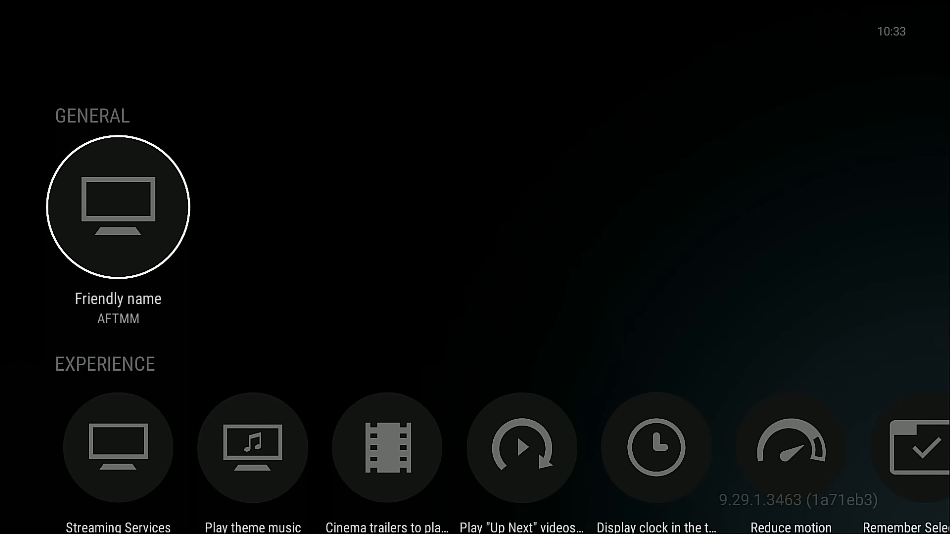
pyautogui.scroll(-3)
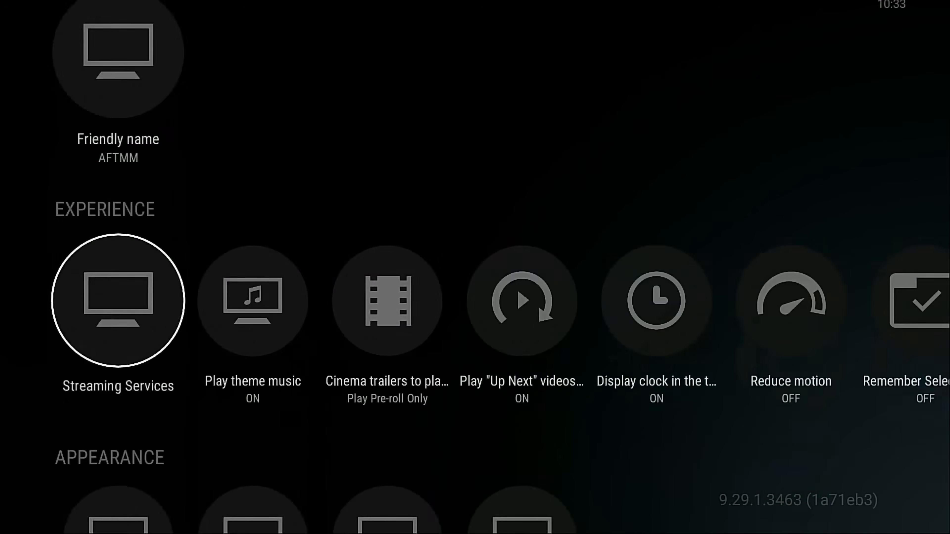
pyautogui.scroll(-3)
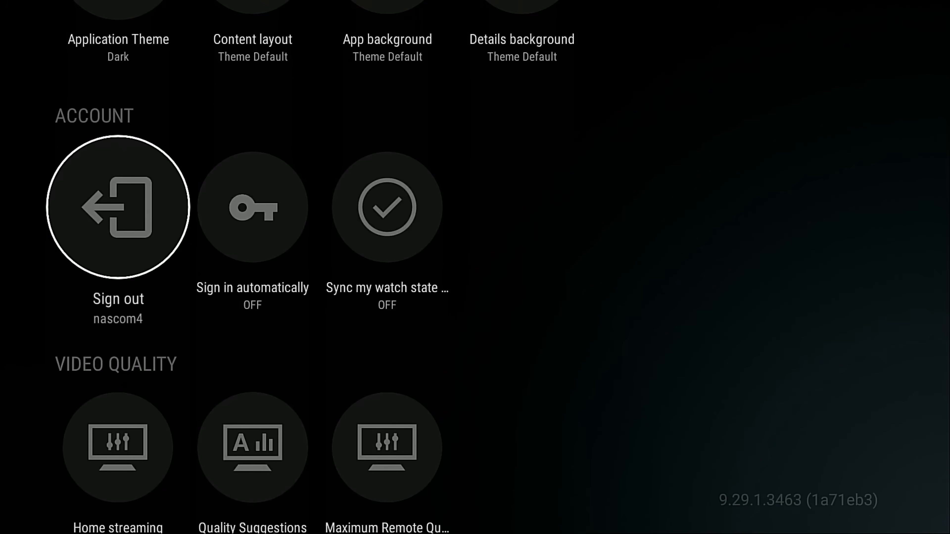
pyautogui.scroll(-3)
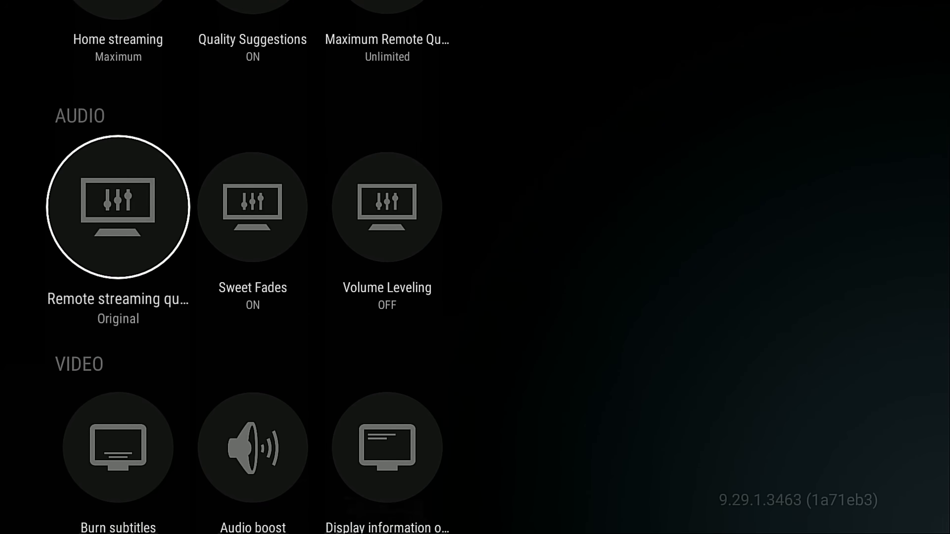
pyautogui.scroll(-3)
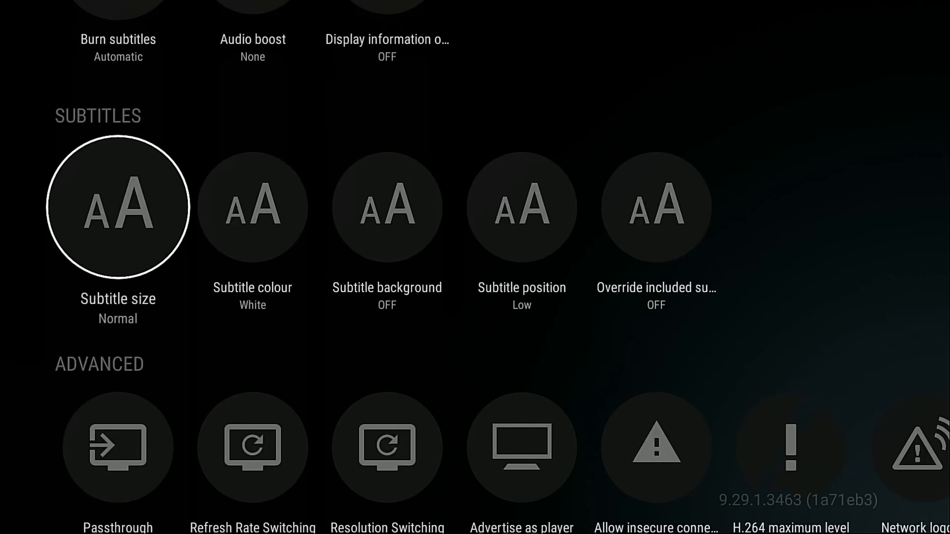
pyautogui.scroll(-3)
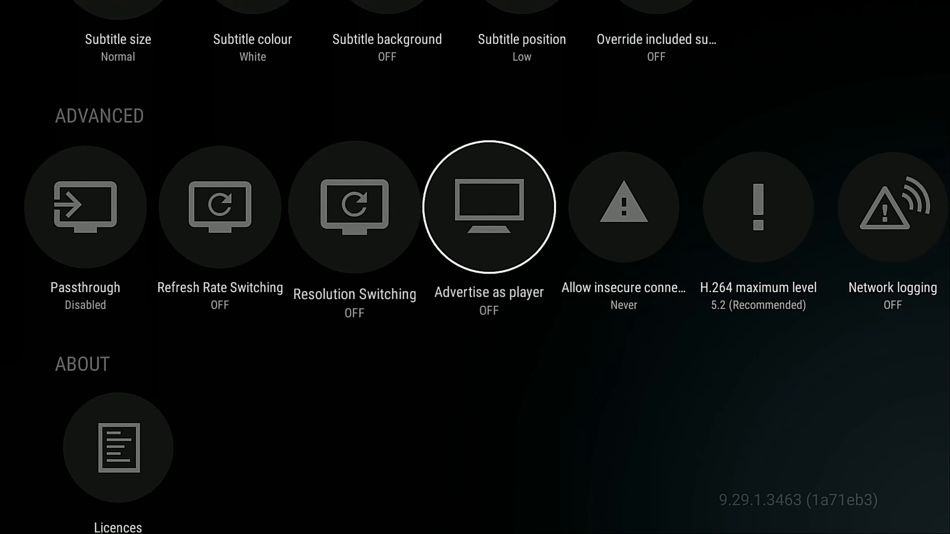
pyautogui.hscroll(3)
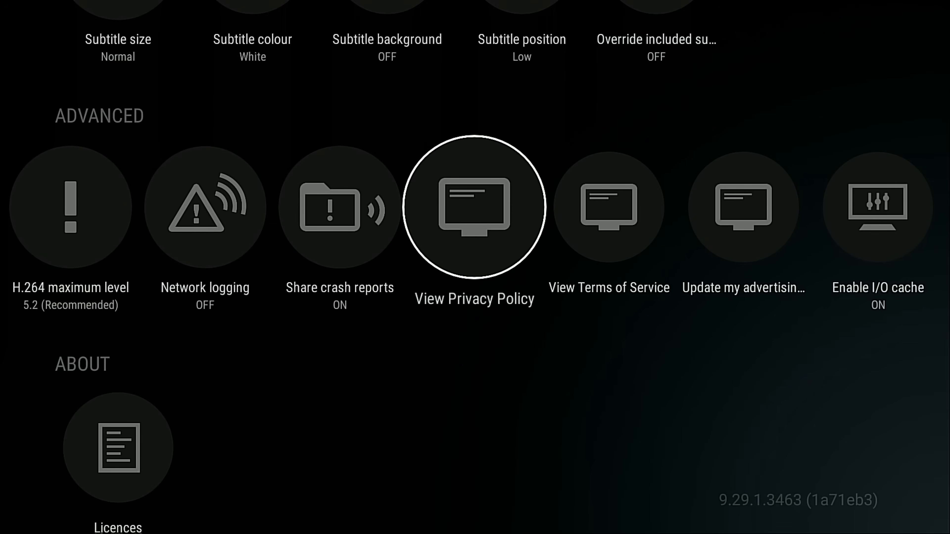
pyautogui.hscroll(-3)
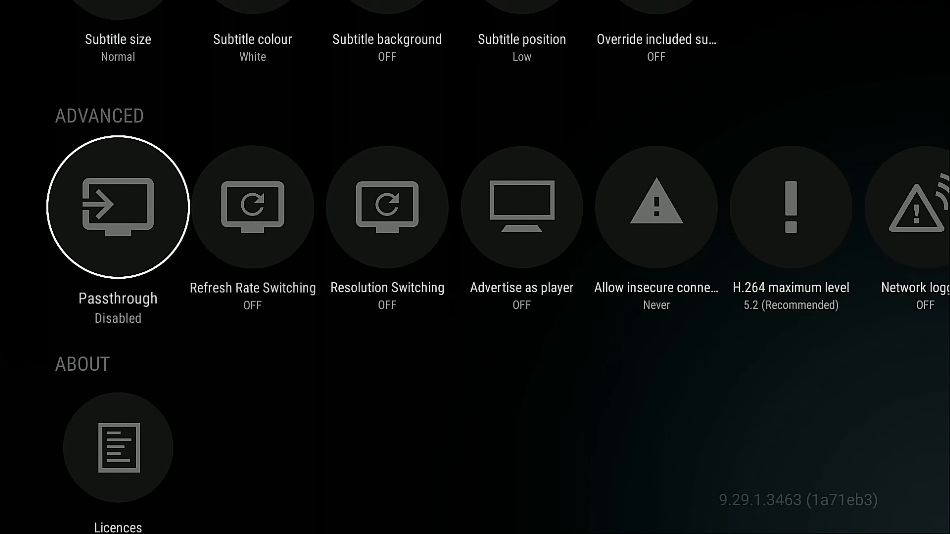
pyautogui.scroll(-3)
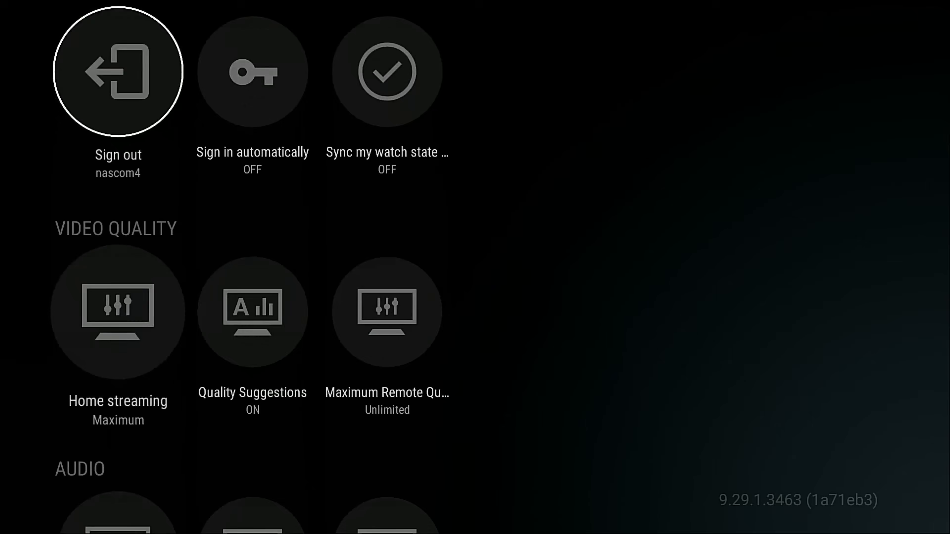
pyautogui.scroll(-3)
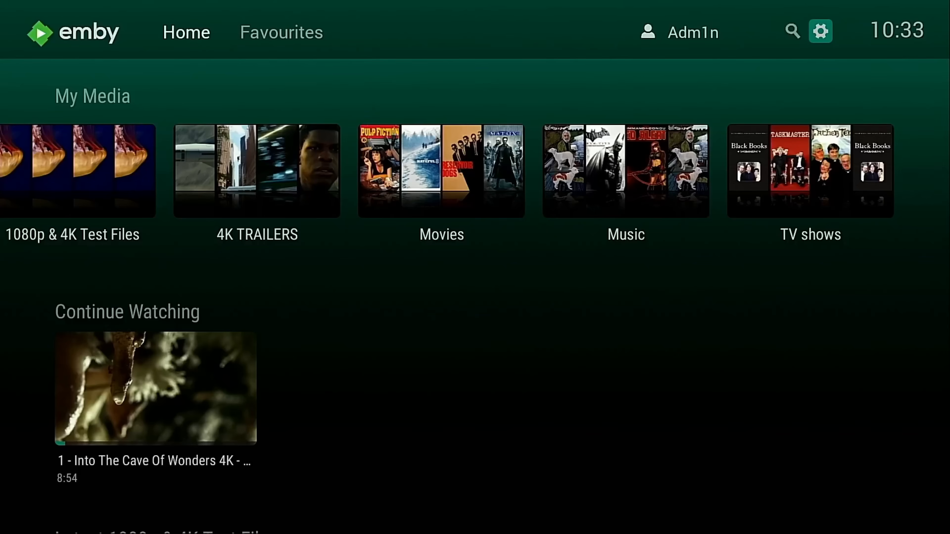
pyautogui.moveTo(792, 30)
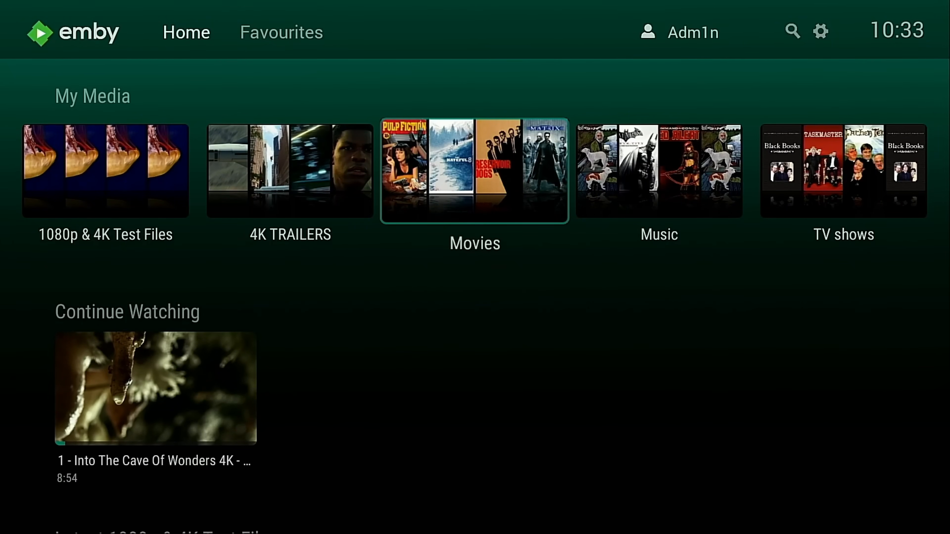
# - Start playing Father Ted from the Emby TV shows library via Play Next Up
pyautogui.click(843, 171)
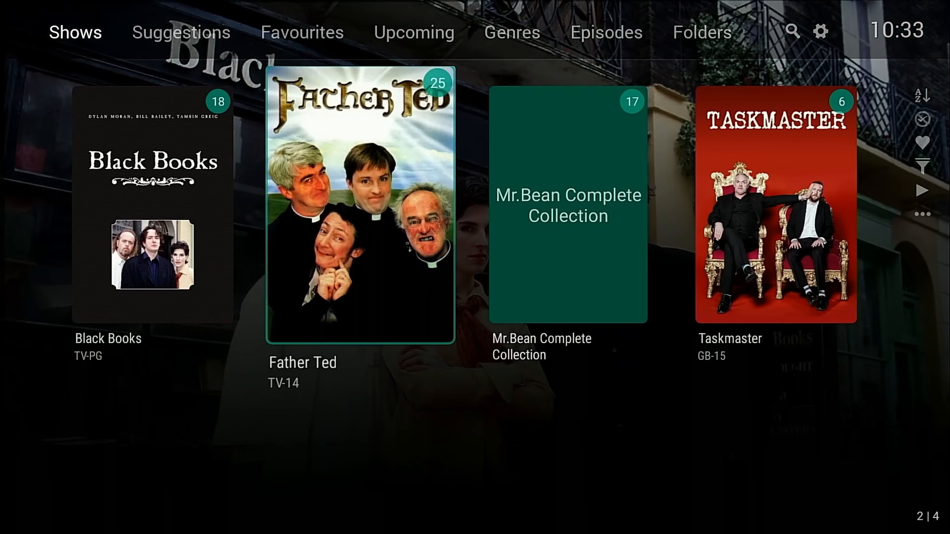
pyautogui.click(360, 208)
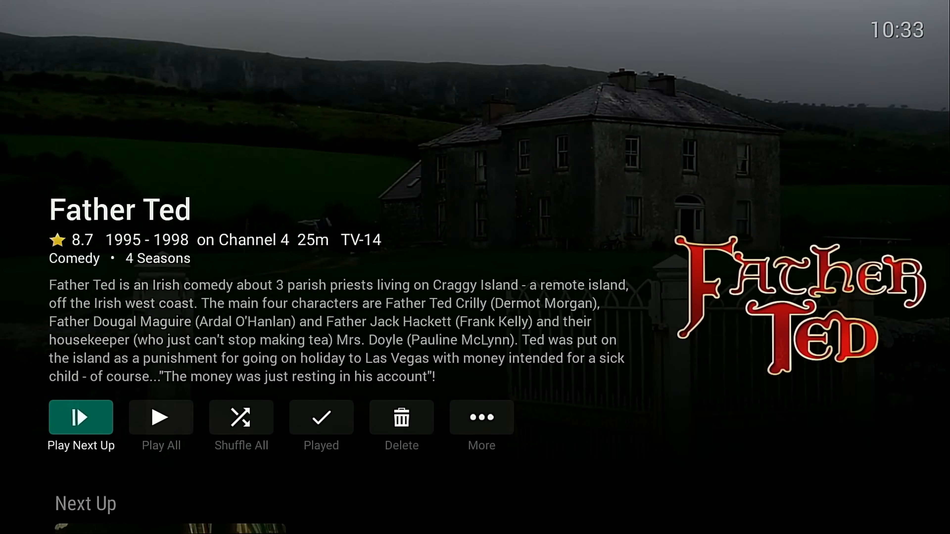
pyautogui.click(81, 417)
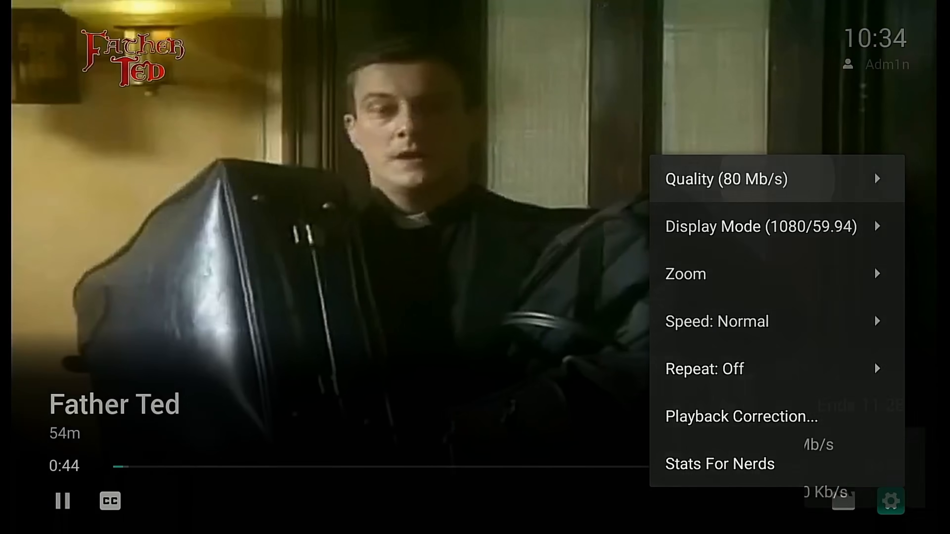
# - Close Emby's playback options, then bring the player controls and options back up
pyautogui.click(725, 179)
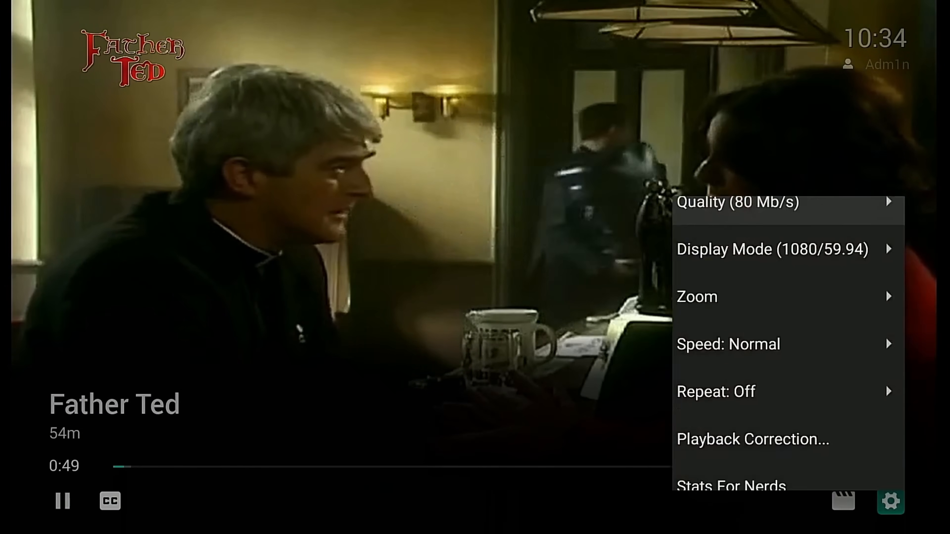
pyautogui.click(772, 249)
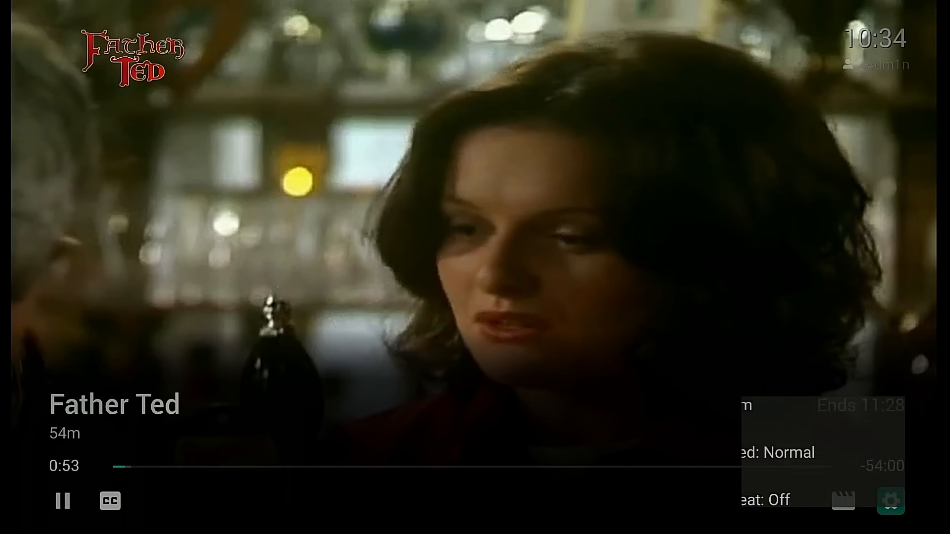
pyautogui.click(890, 501)
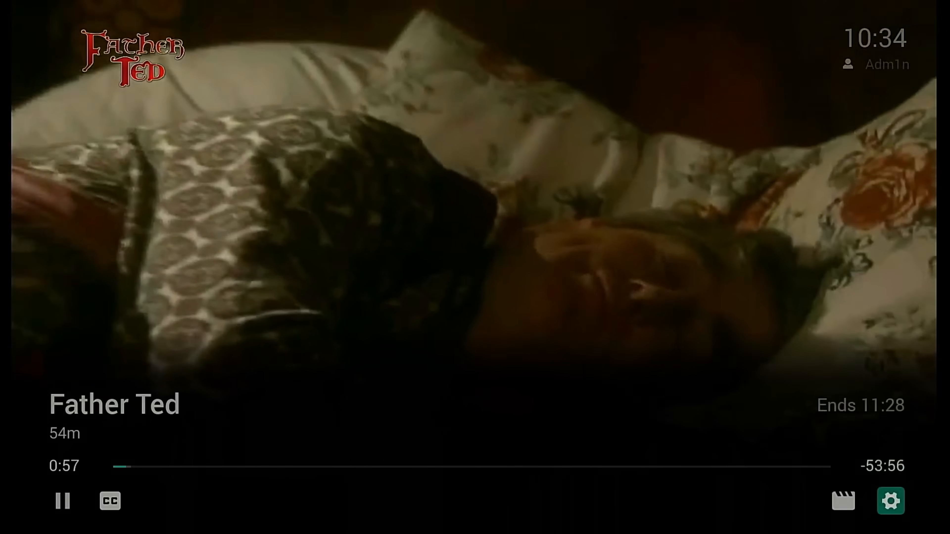
pyautogui.click(891, 501)
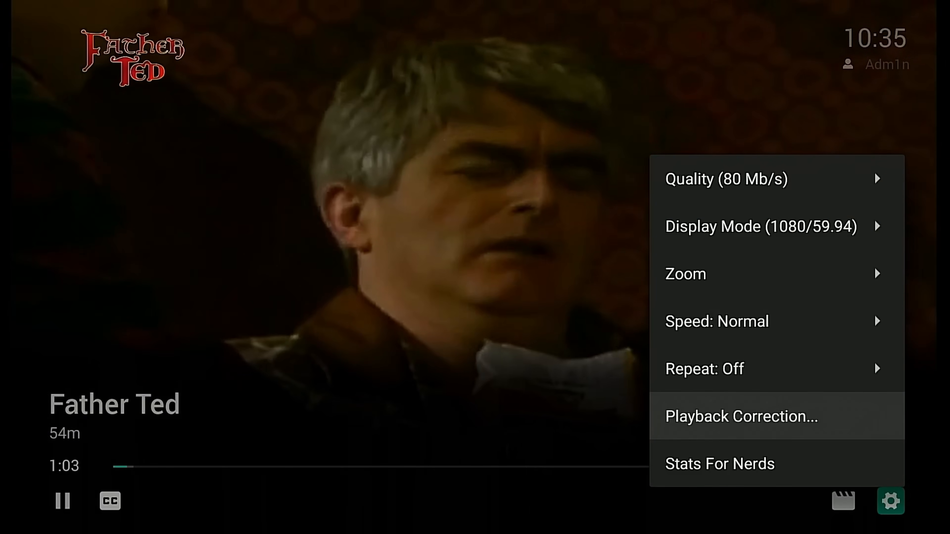
# - Run Playback Correction, answer No to the Playback Error? prompt and close the options
pyautogui.click(740, 417)
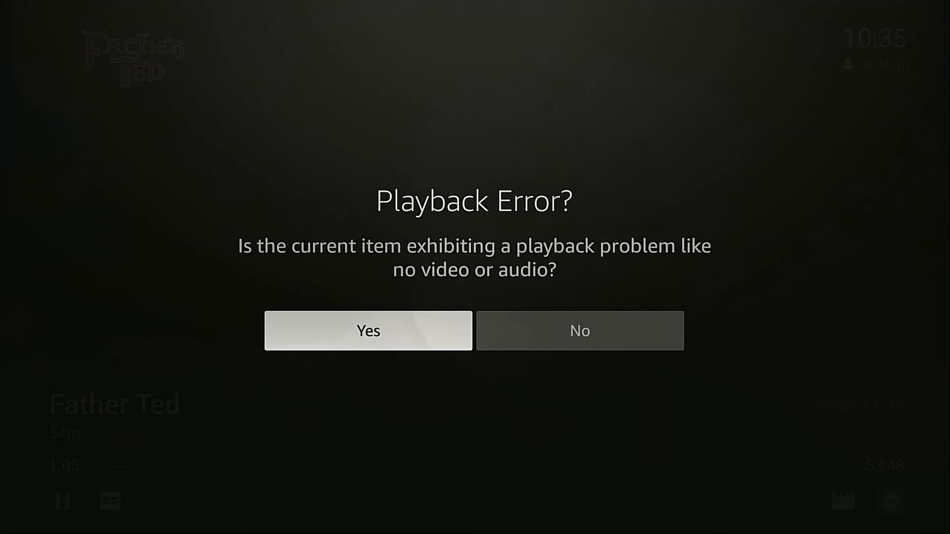
pyautogui.click(580, 332)
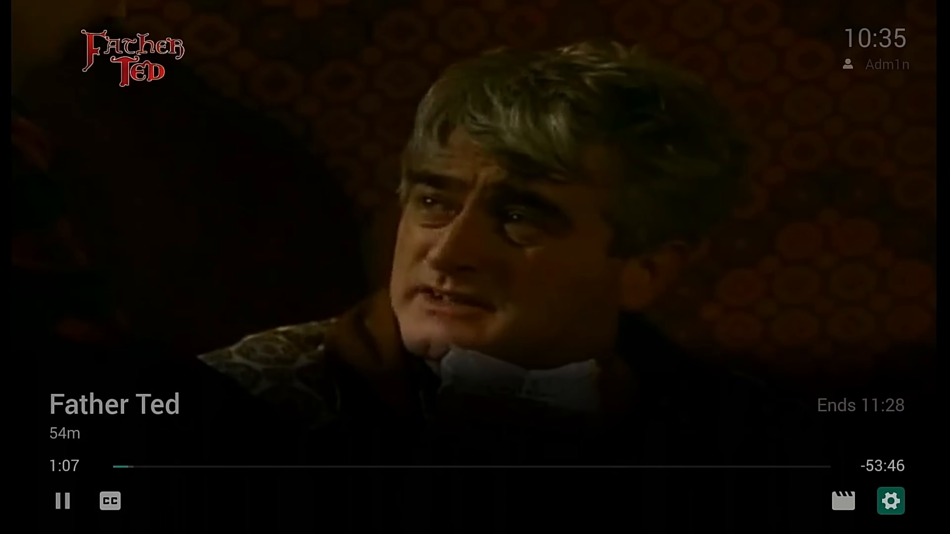
pyautogui.click(890, 502)
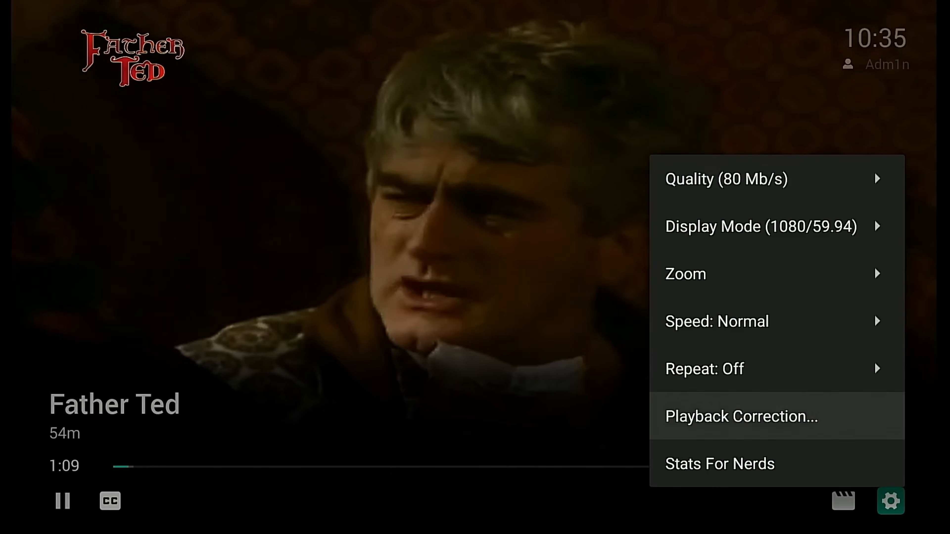
pyautogui.click(720, 464)
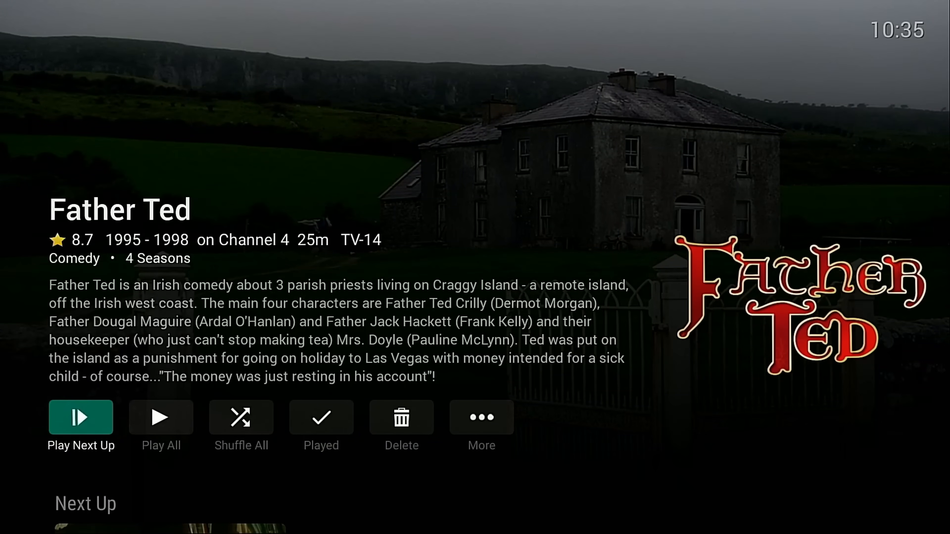
# - Leave Emby and switch to the Plex home screen of Most Watchlisted This Week titles
pyautogui.scroll(-3)
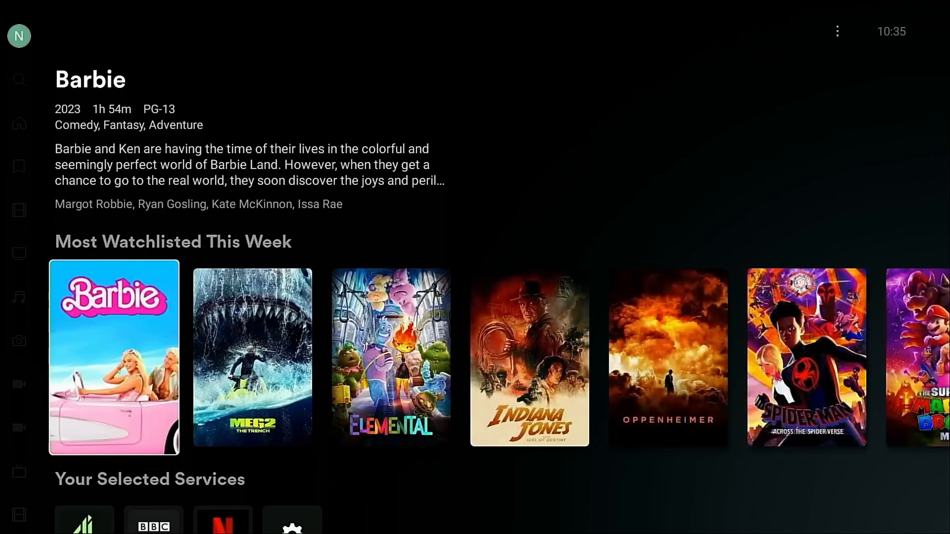
# - Reach Father Ted in the Plex TV shows library from the sidebar
pyautogui.scroll(-3)
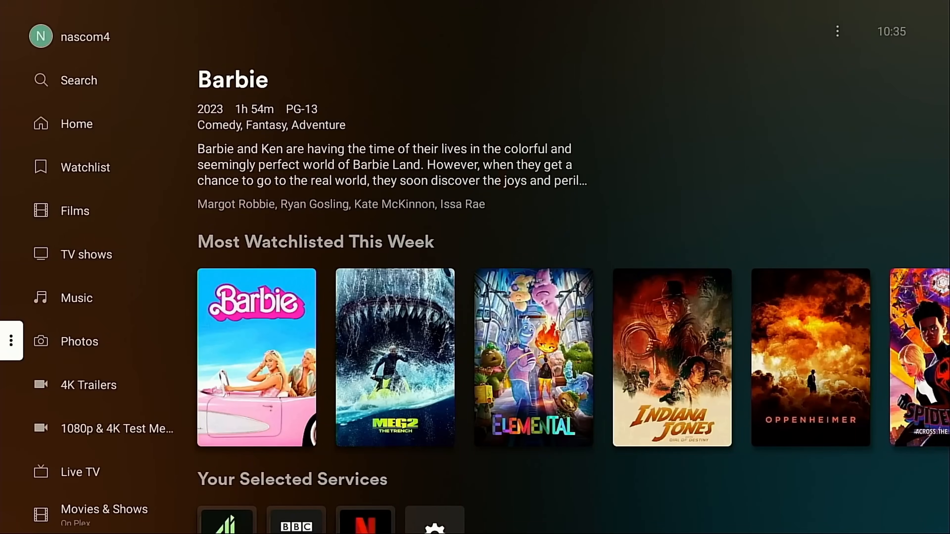
pyautogui.click(79, 341)
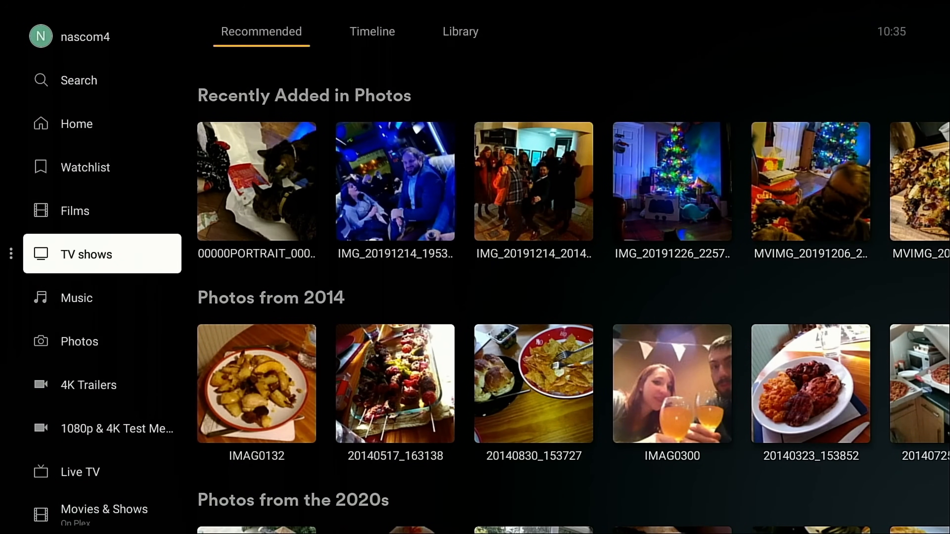
pyautogui.click(86, 254)
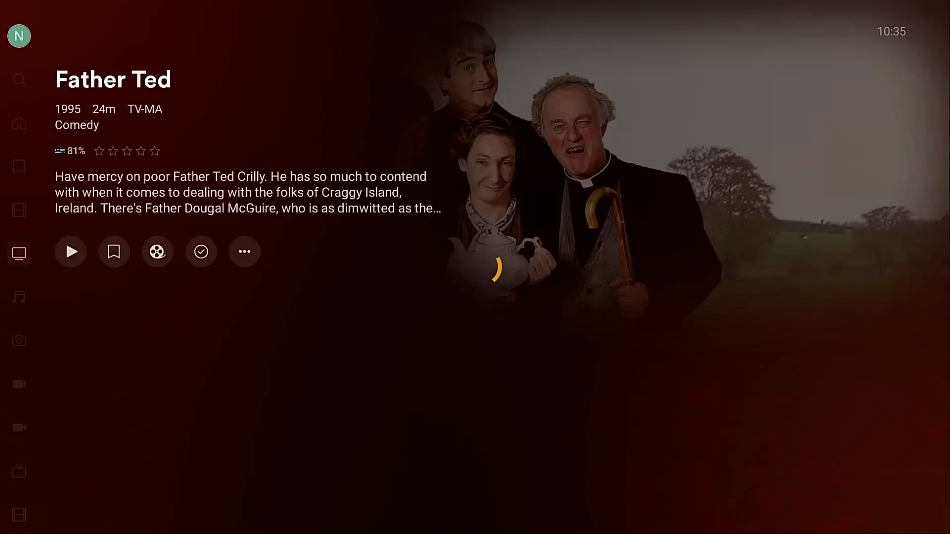
# - Play Father Ted S1 E1 'Good Luck, Father Ted' from the episode list
pyautogui.scroll(-3)
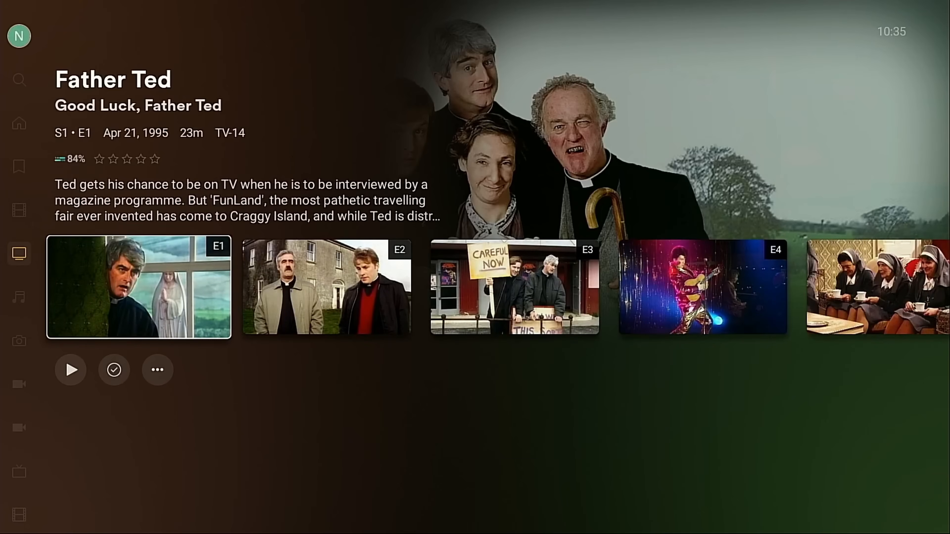
pyautogui.scroll(-3)
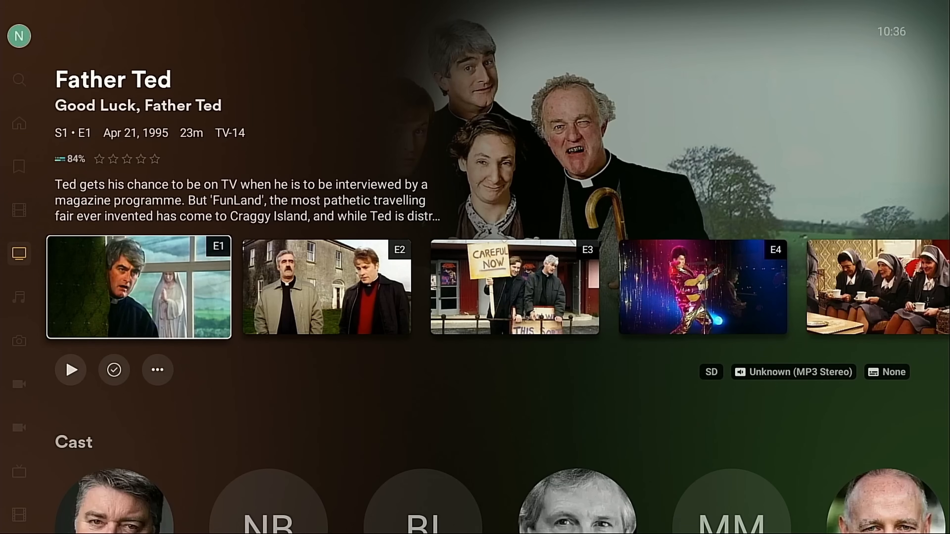
pyautogui.click(70, 370)
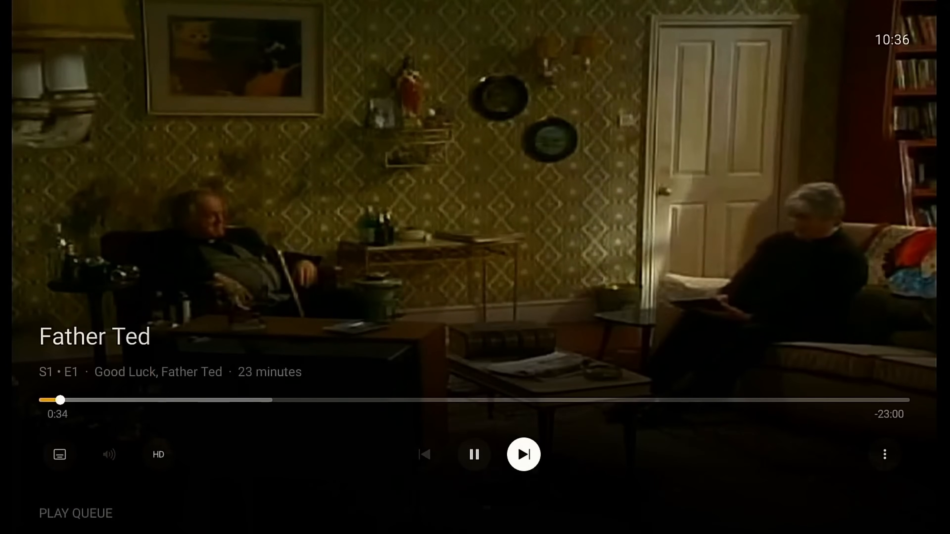
# - Pause the episode and view its player options, including Playback Info
pyautogui.click(158, 454)
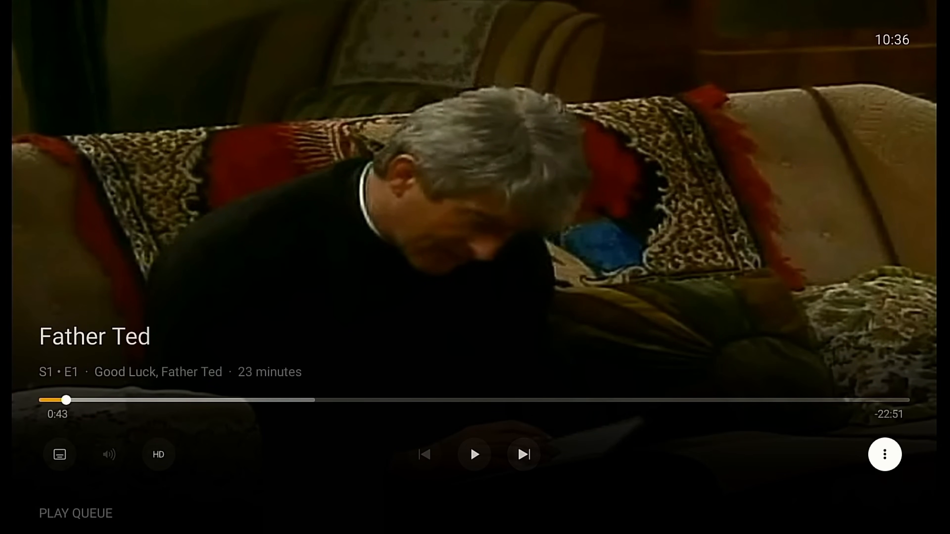
pyautogui.click(884, 455)
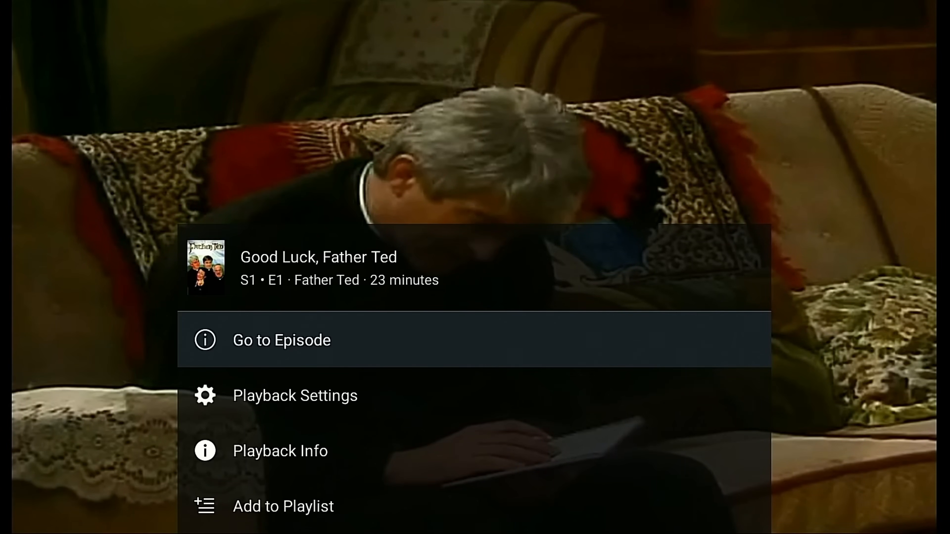
pyautogui.click(295, 395)
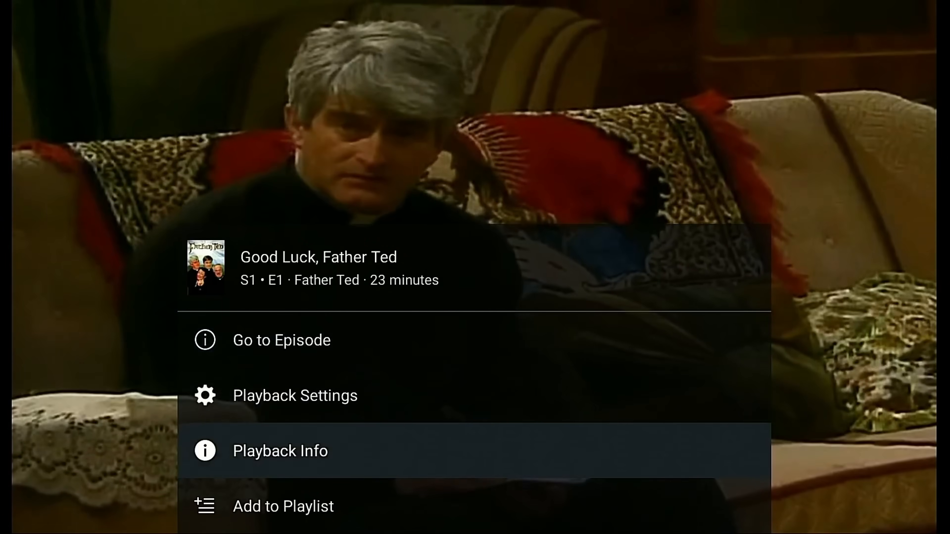
pyautogui.click(281, 451)
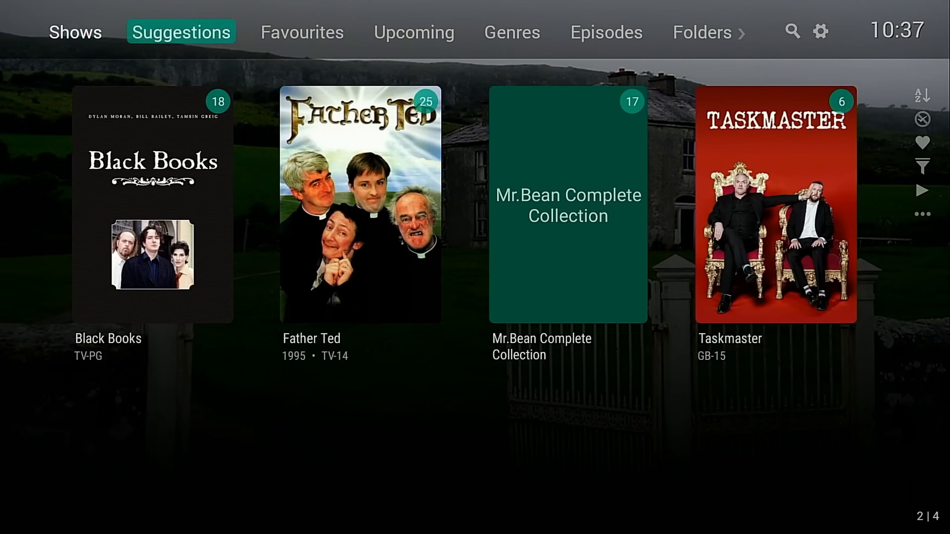
# - Choose a view in Emby's TV shows library settings, leading to the Exit Emby? prompt
pyautogui.click(820, 31)
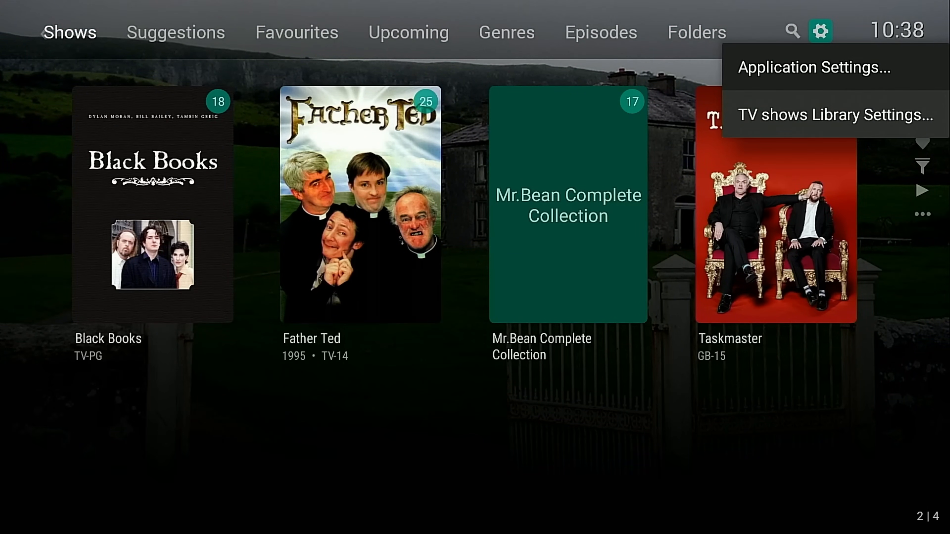
pyautogui.click(835, 114)
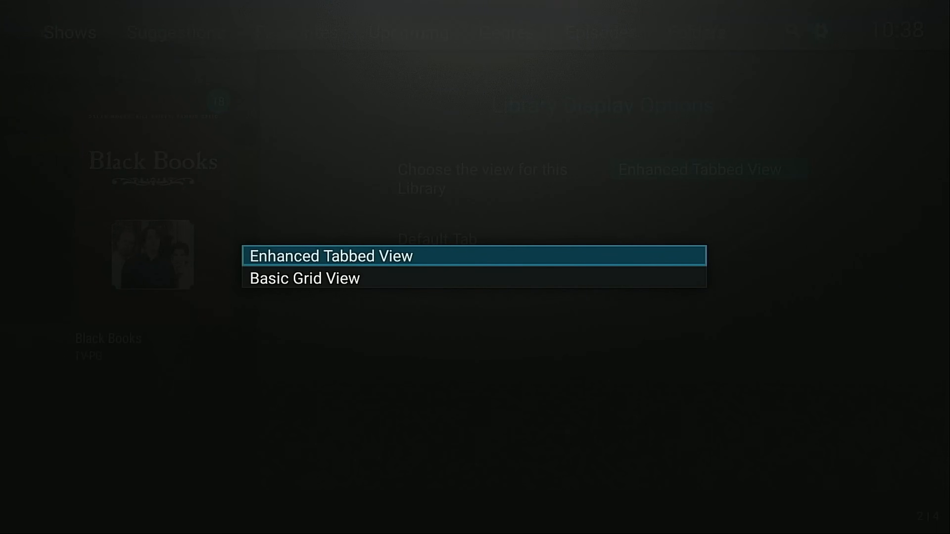
pyautogui.click(305, 278)
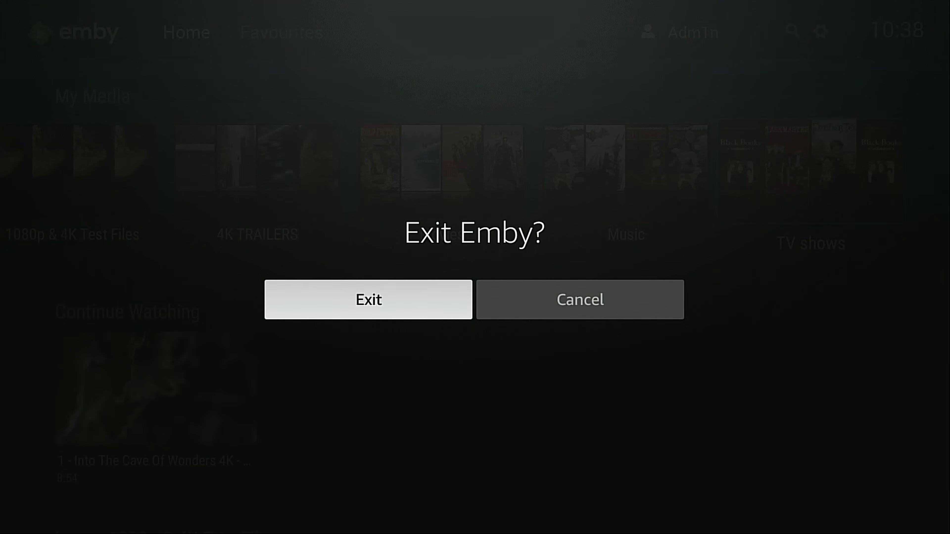
# - Cancel exiting Emby and move along the My Media library row on the home screen
pyautogui.click(578, 299)
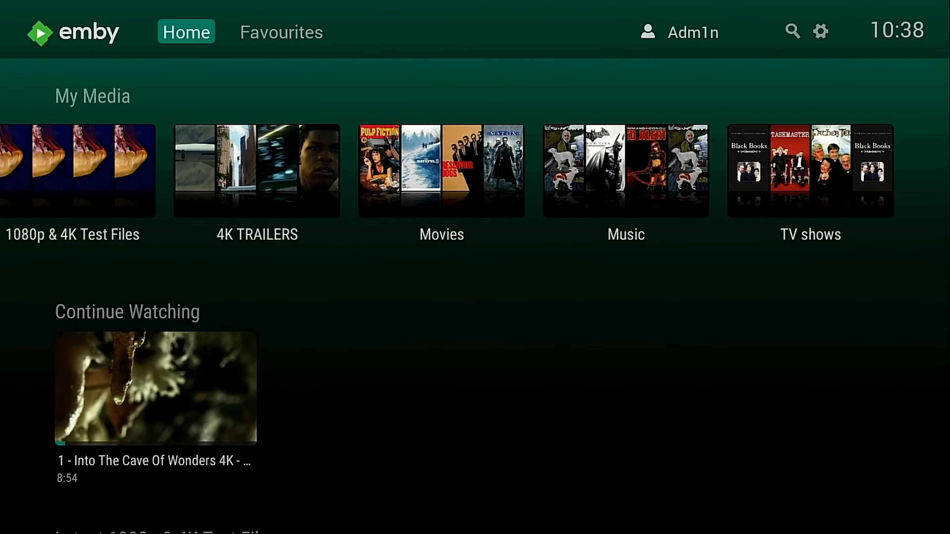
pyautogui.scroll(-3)
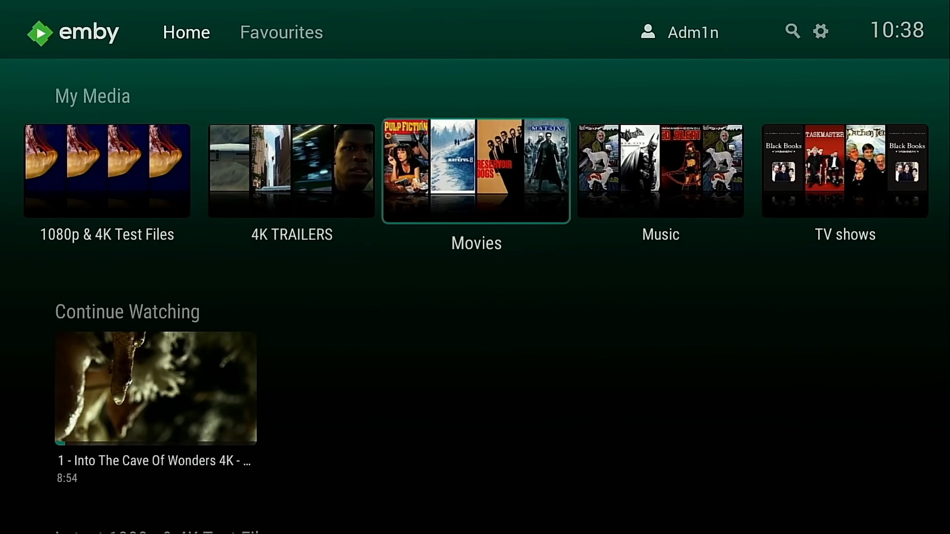
pyautogui.click(475, 170)
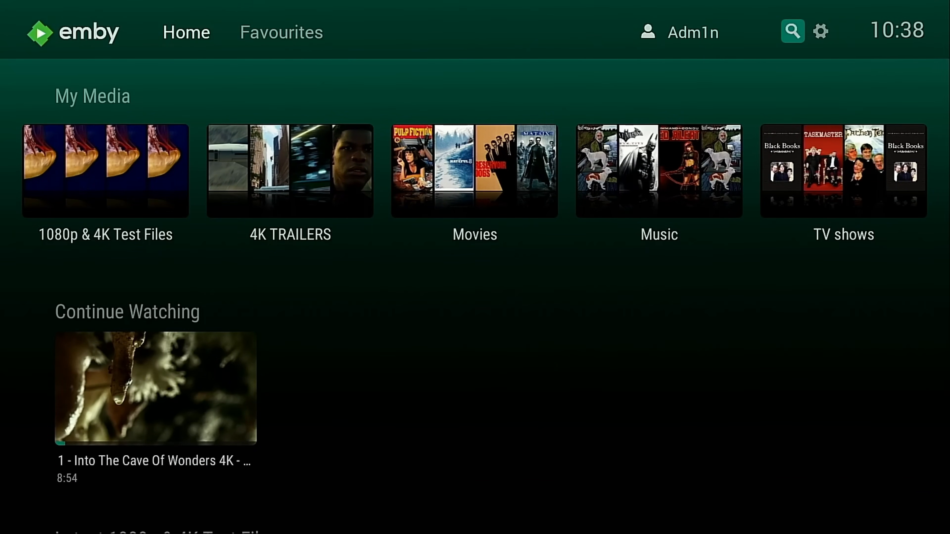
# - Show Emby's Playback Settings with streaming bitrate and next-episode options via the settings gear
pyautogui.click(820, 30)
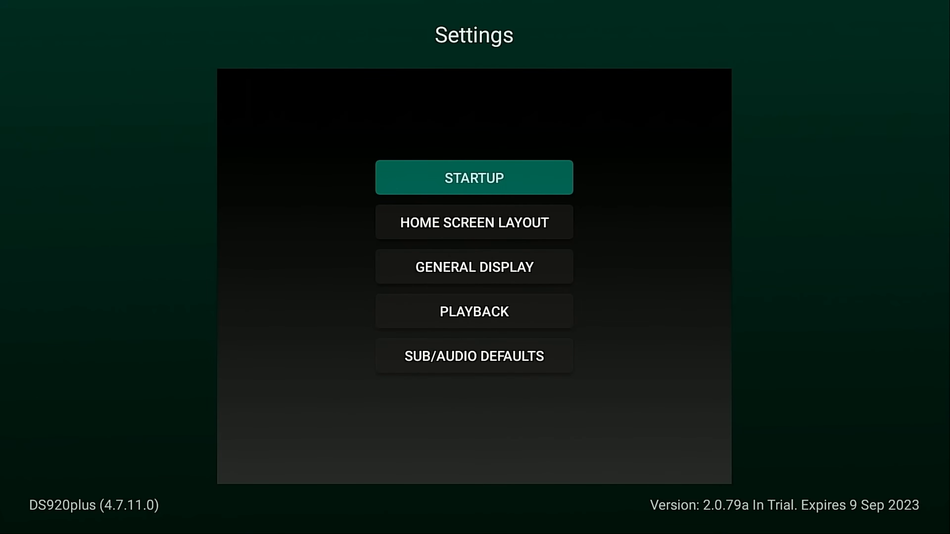
pyautogui.click(474, 221)
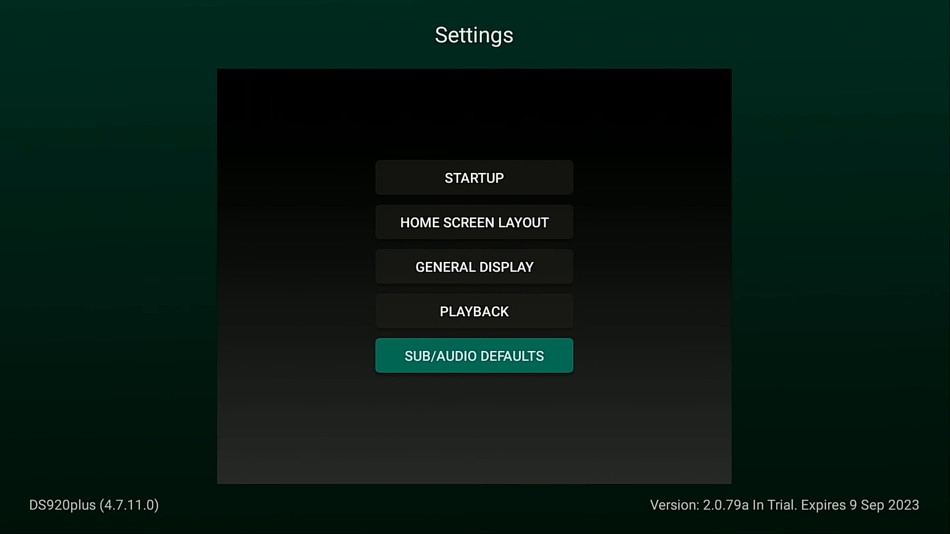
pyautogui.click(473, 356)
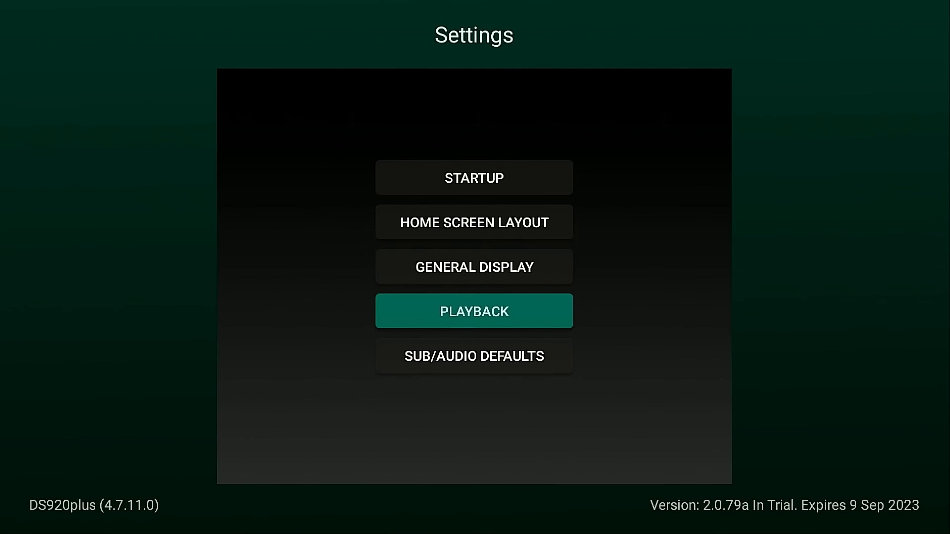
pyautogui.click(473, 311)
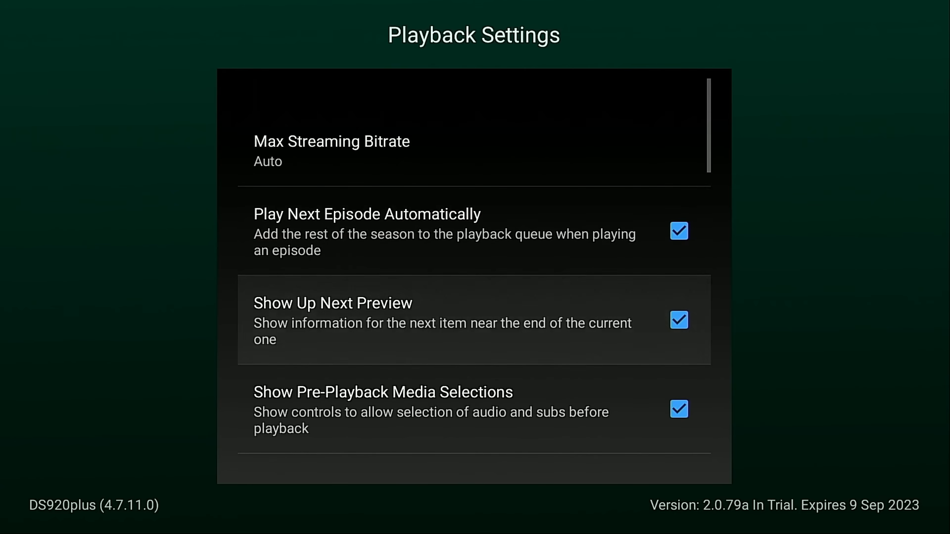
pyautogui.scroll(-3)
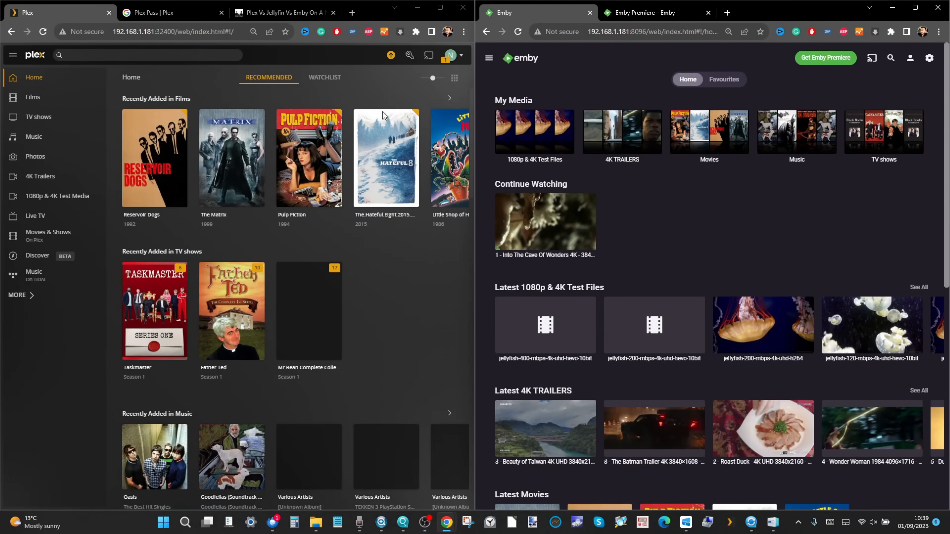
pyautogui.moveTo(255, 265)
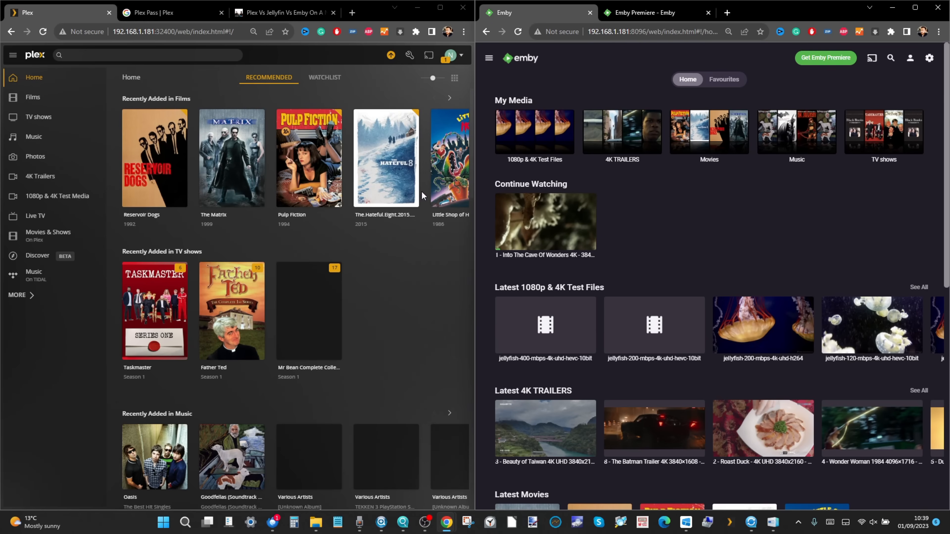
# - Peek at the Emby navigation menu, then bring up the DS920plus server Dashboard
pyautogui.click(488, 59)
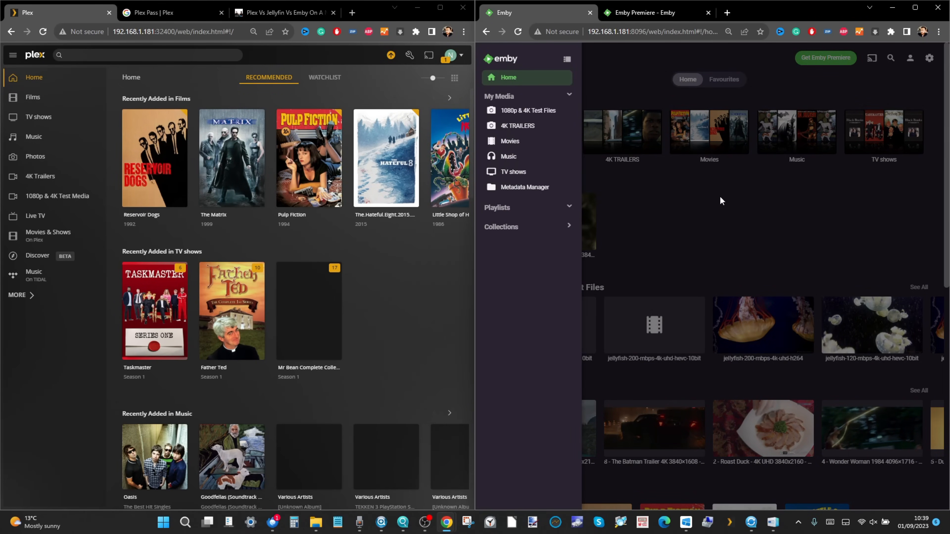
pyautogui.click(489, 59)
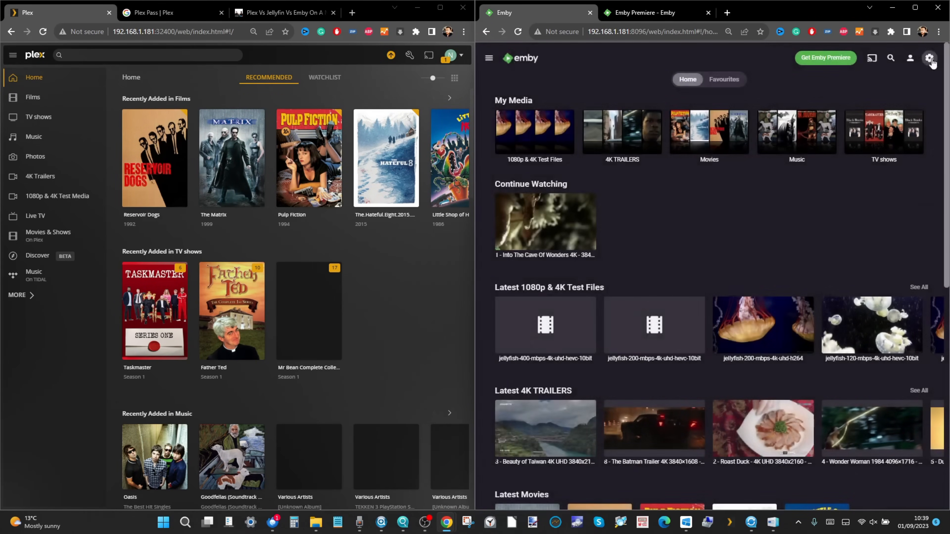
pyautogui.click(931, 57)
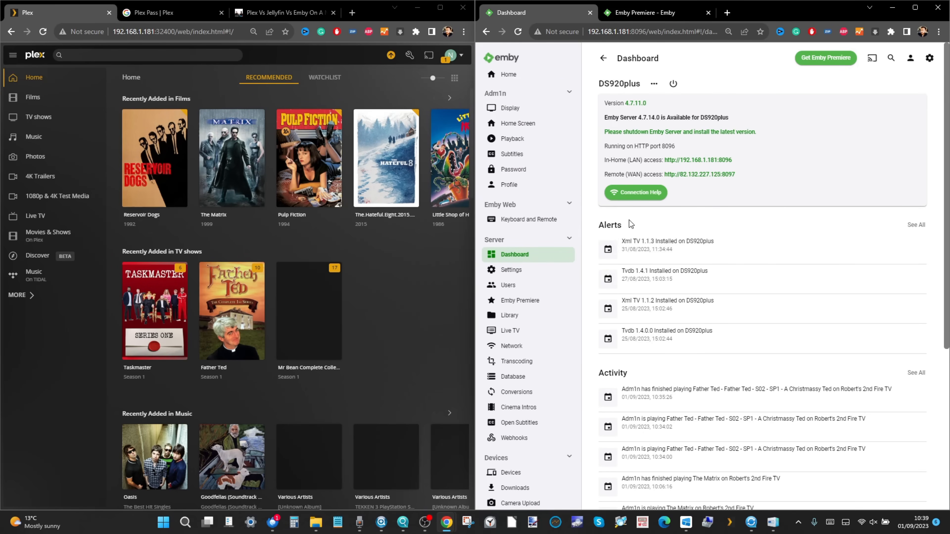
pyautogui.moveTo(761, 249)
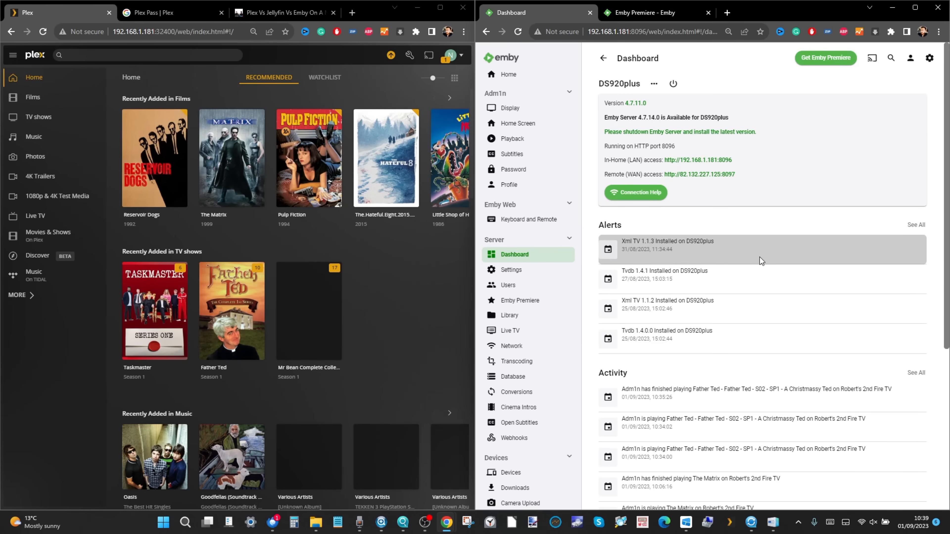
pyautogui.moveTo(648, 223)
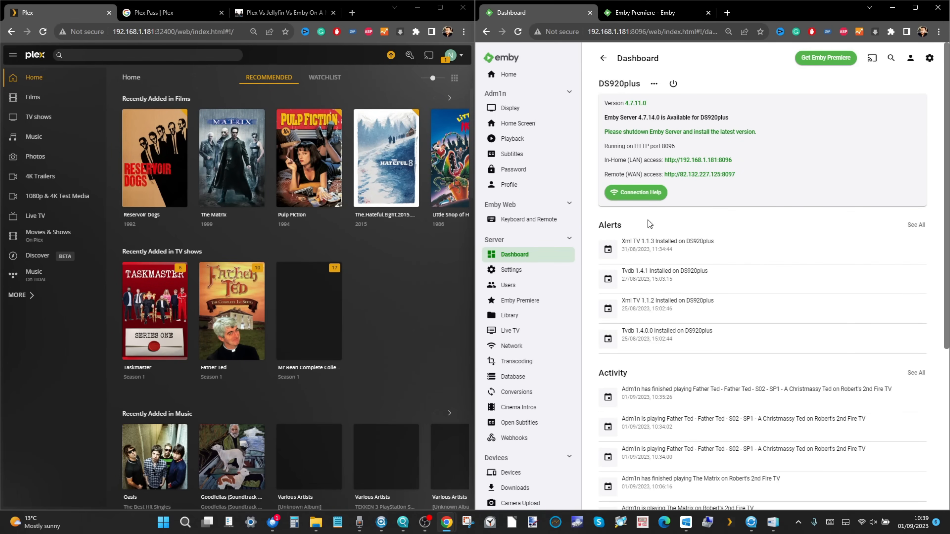
pyautogui.moveTo(627, 125)
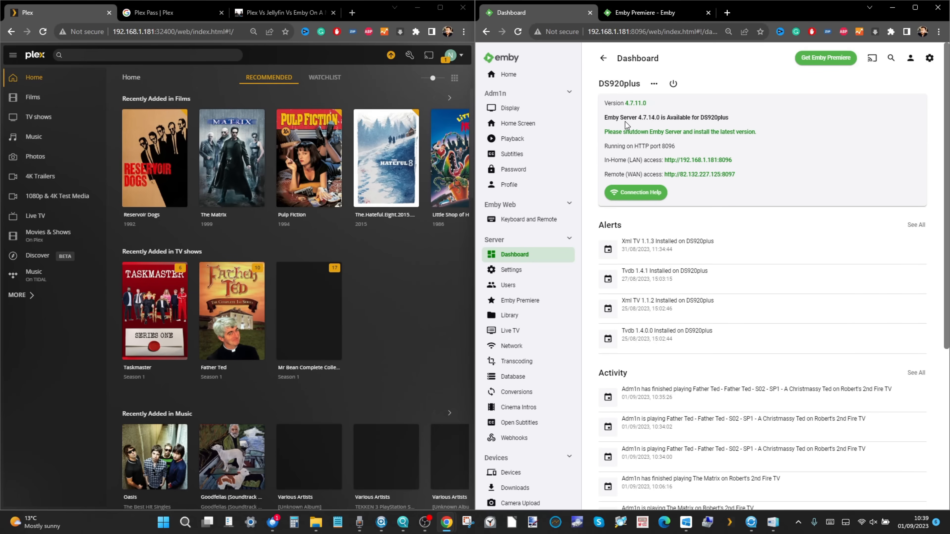
pyautogui.moveTo(698, 365)
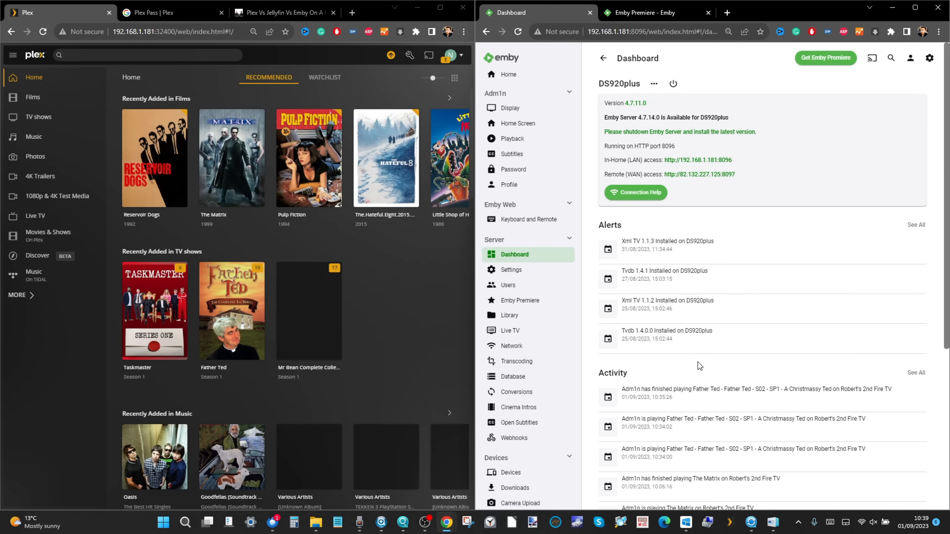
pyautogui.moveTo(281, 11)
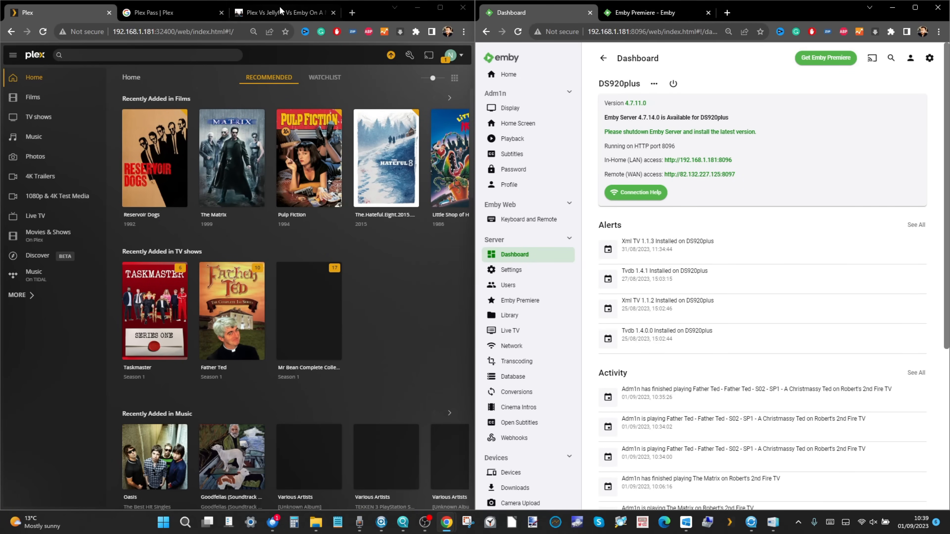
# - Switch the left Chrome window to the NASCompares Plex vs Jellyfin vs Emby article
pyautogui.click(276, 12)
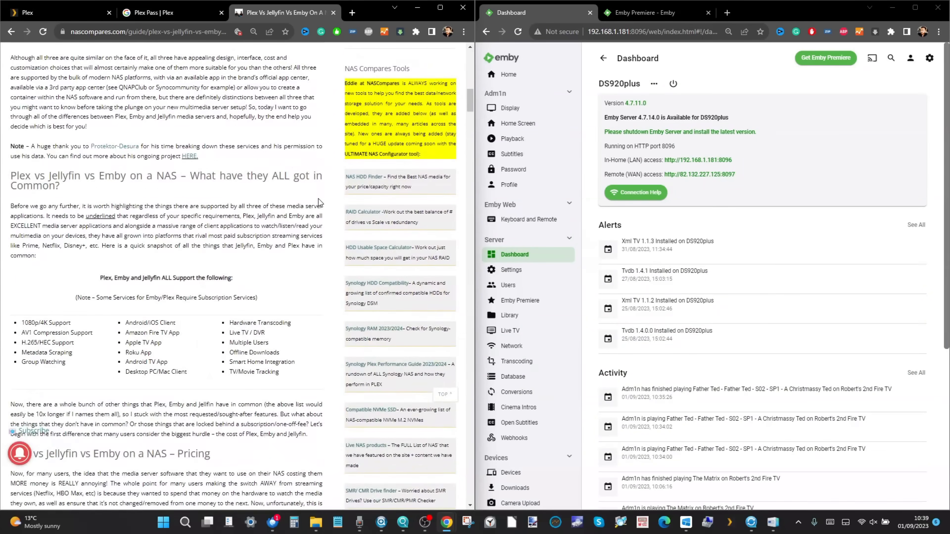
# - Show the Plex Pass pricing page and scroll its monthly, annual and lifetime plans beside Emby Premiere
pyautogui.click(651, 12)
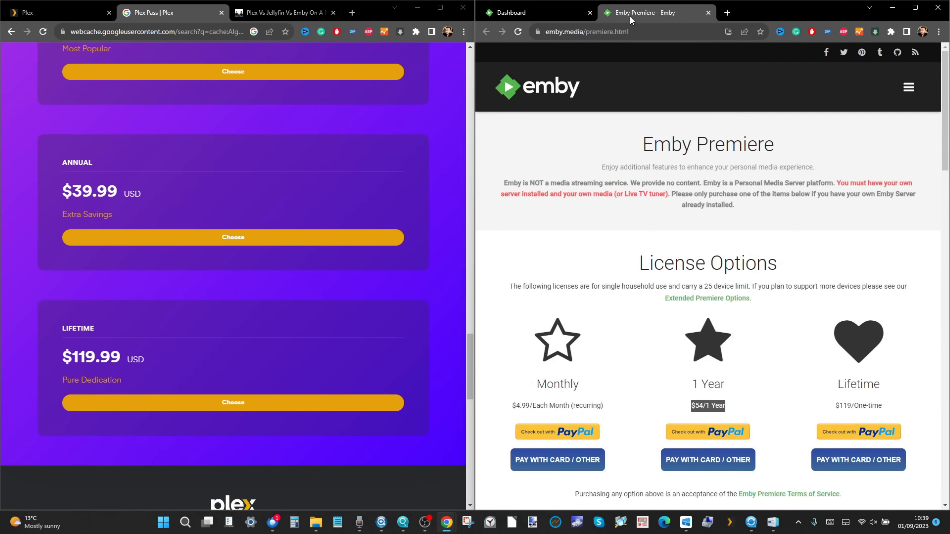
pyautogui.scroll(-3)
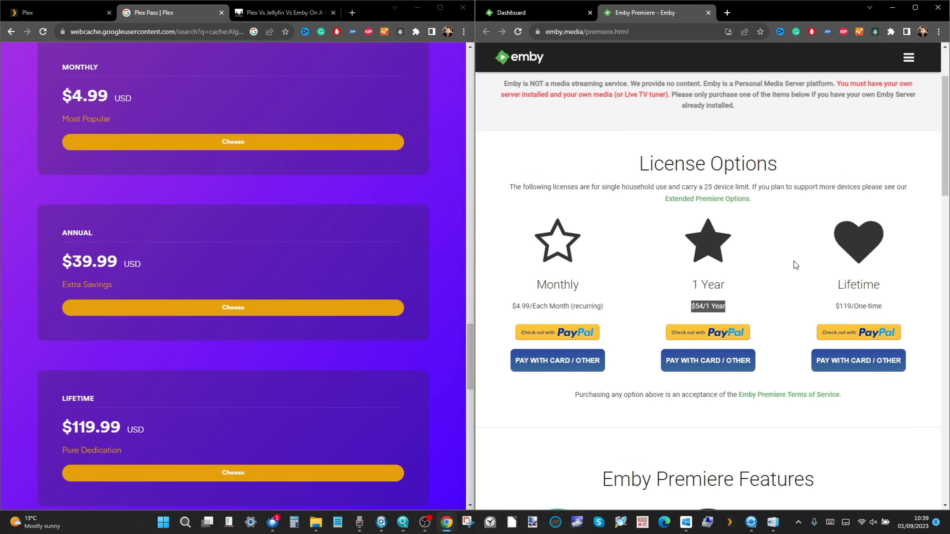
pyautogui.moveTo(432, 162)
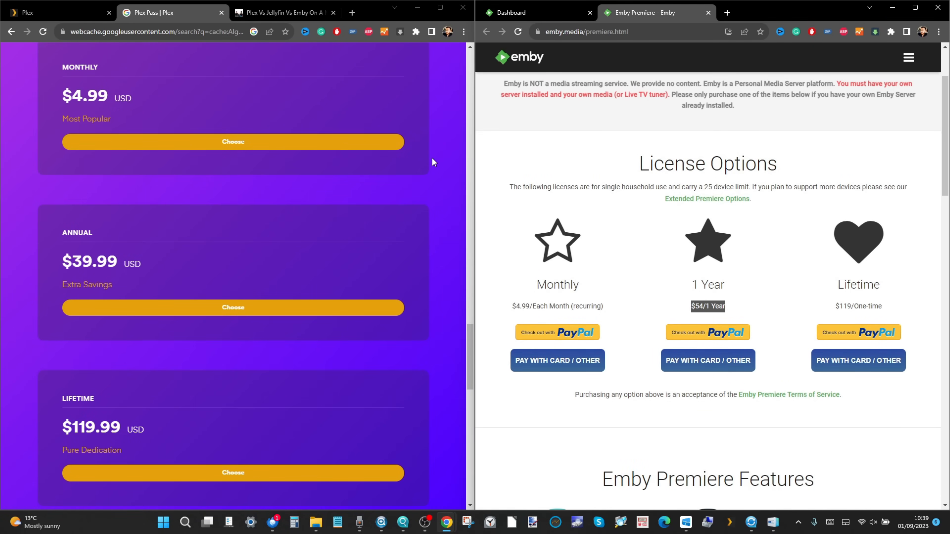
pyautogui.moveTo(168, 196)
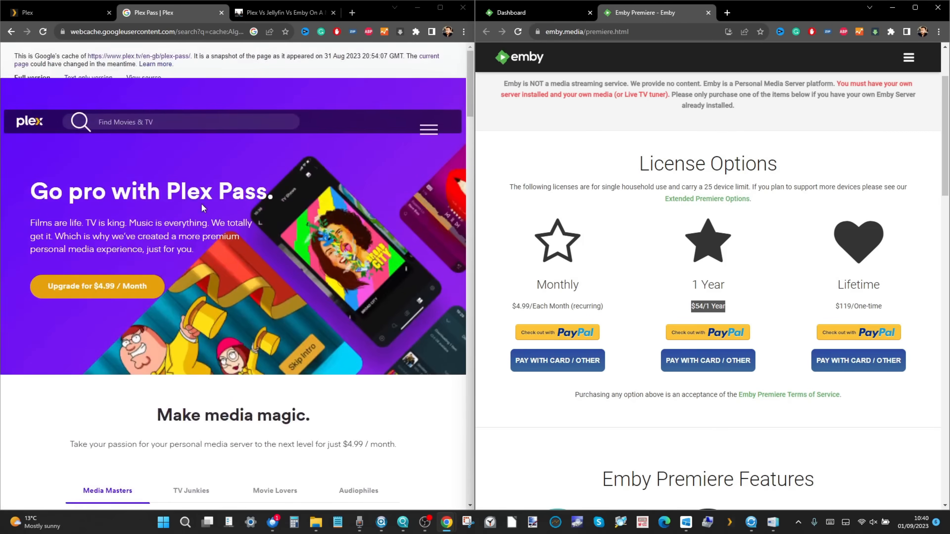
pyautogui.scroll(-3)
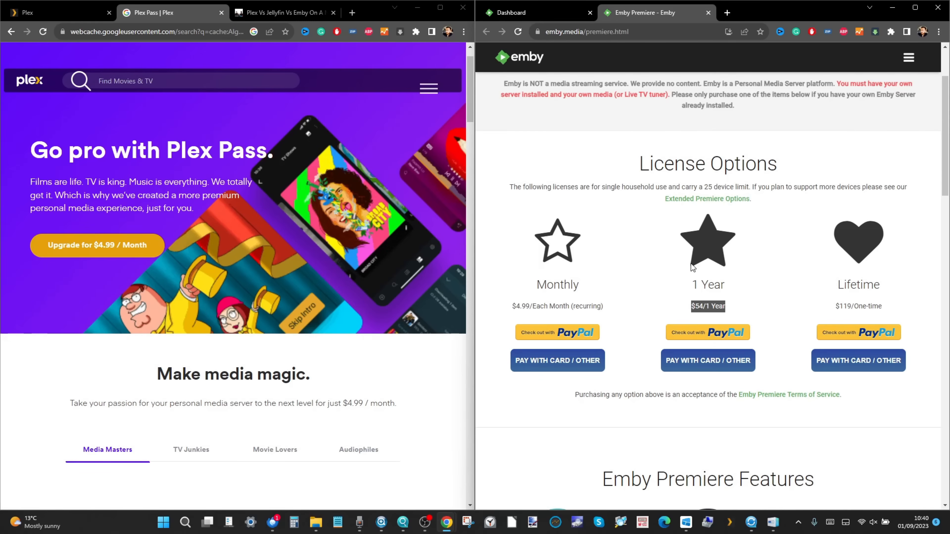
pyautogui.moveTo(799, 235)
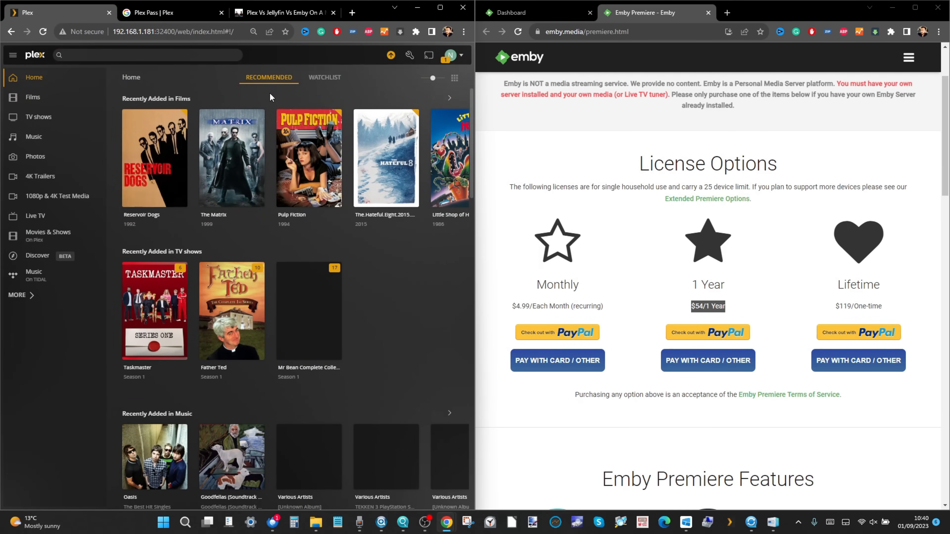
pyautogui.click(535, 12)
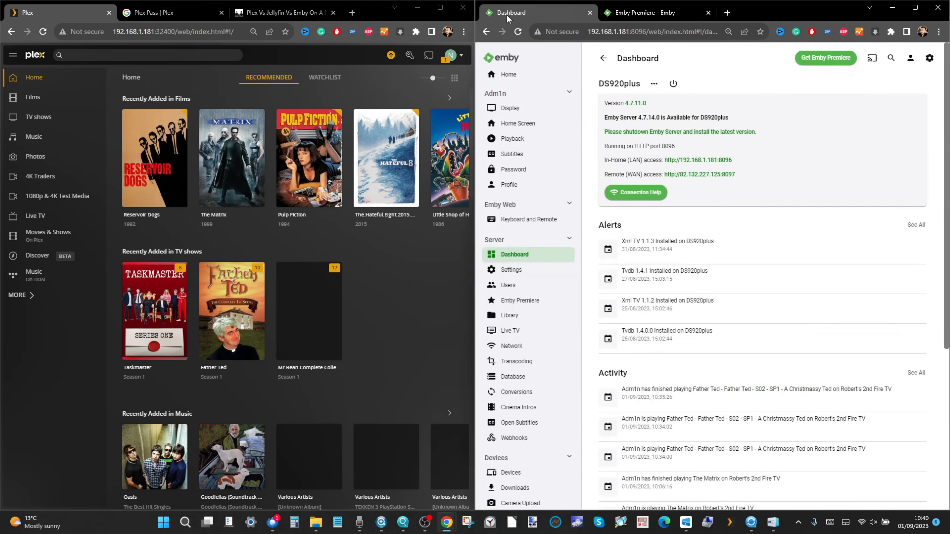
pyautogui.click(652, 12)
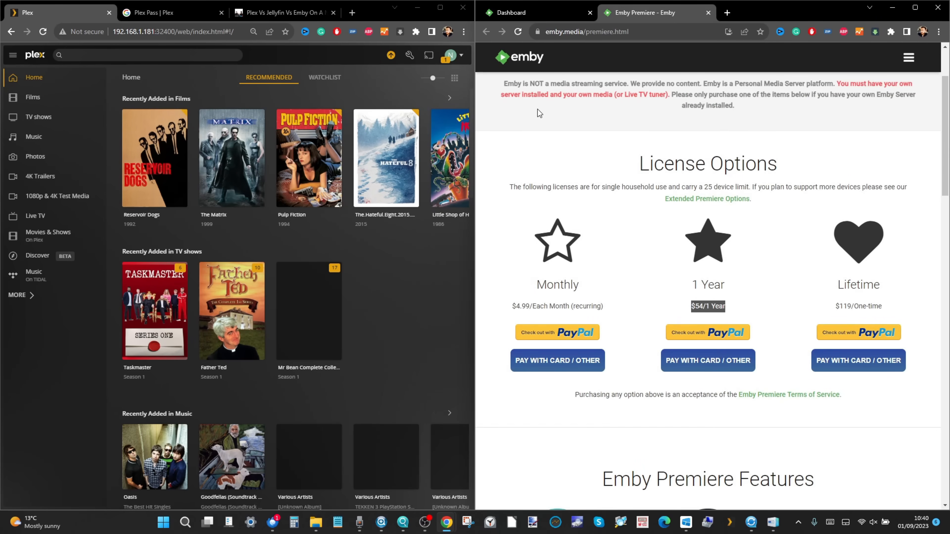